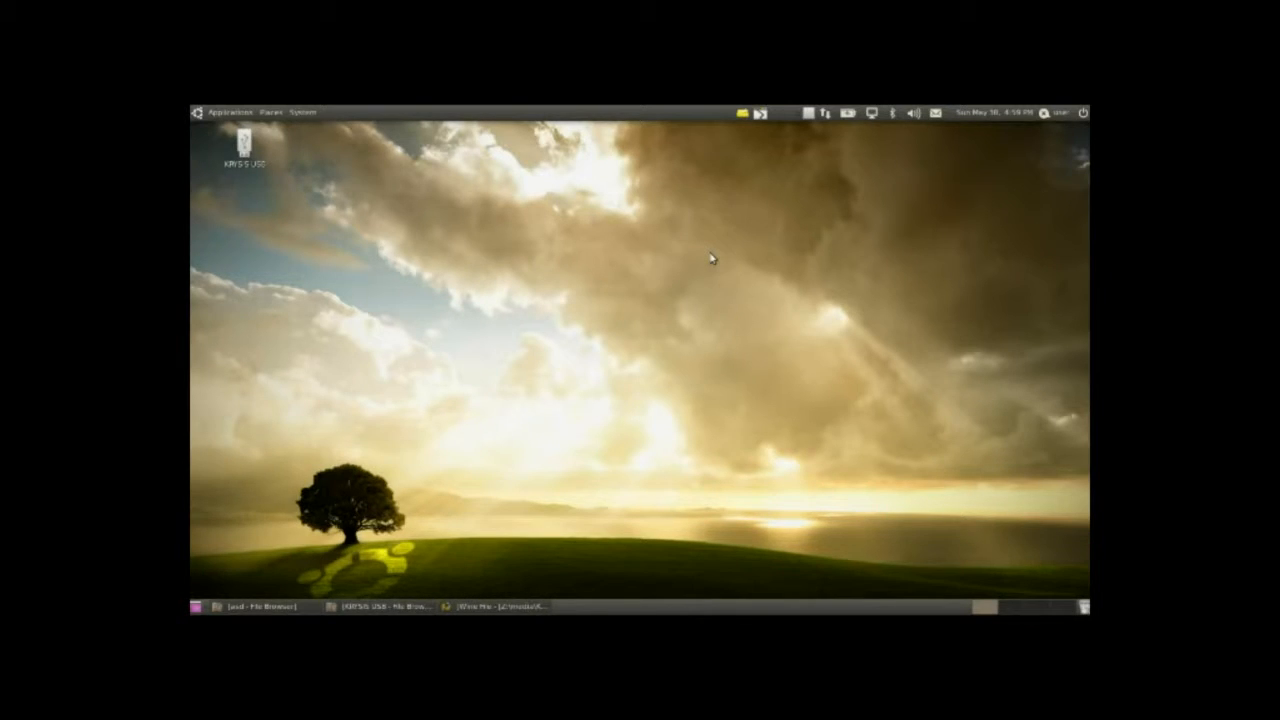
mouse_move(848, 258)
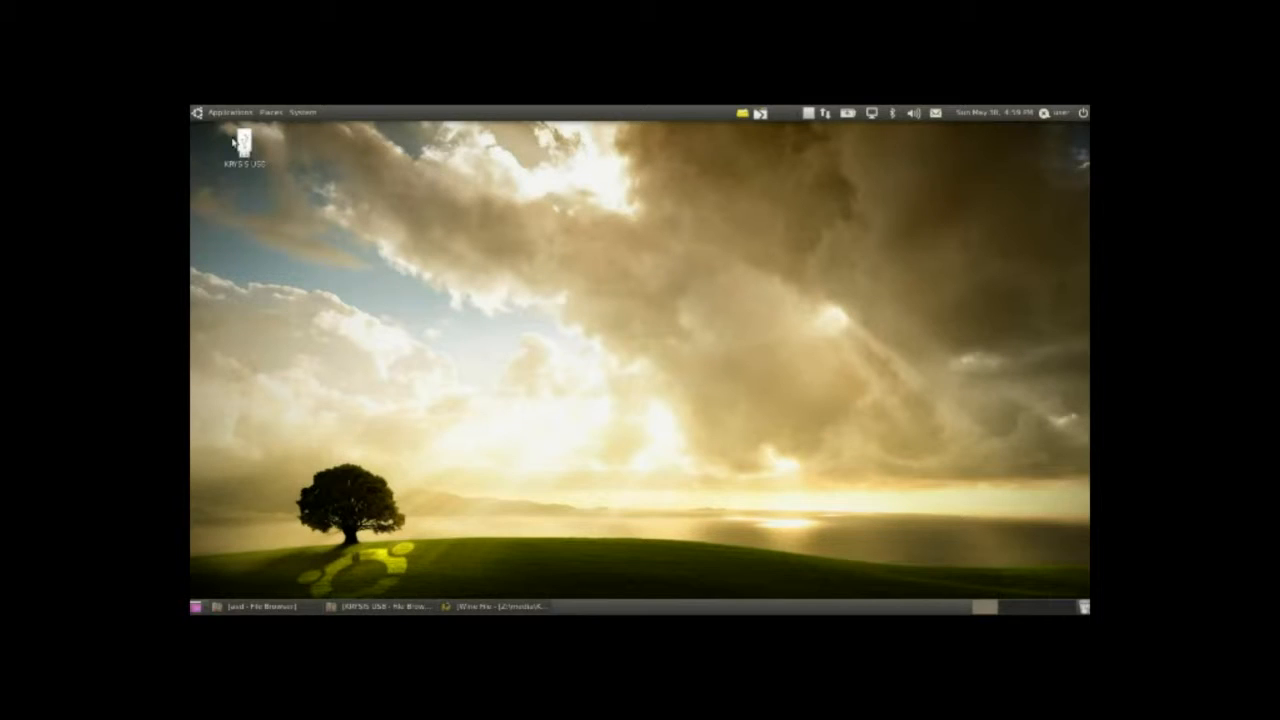
Show the Applications menu with its list of program categories.
left_click(228, 112)
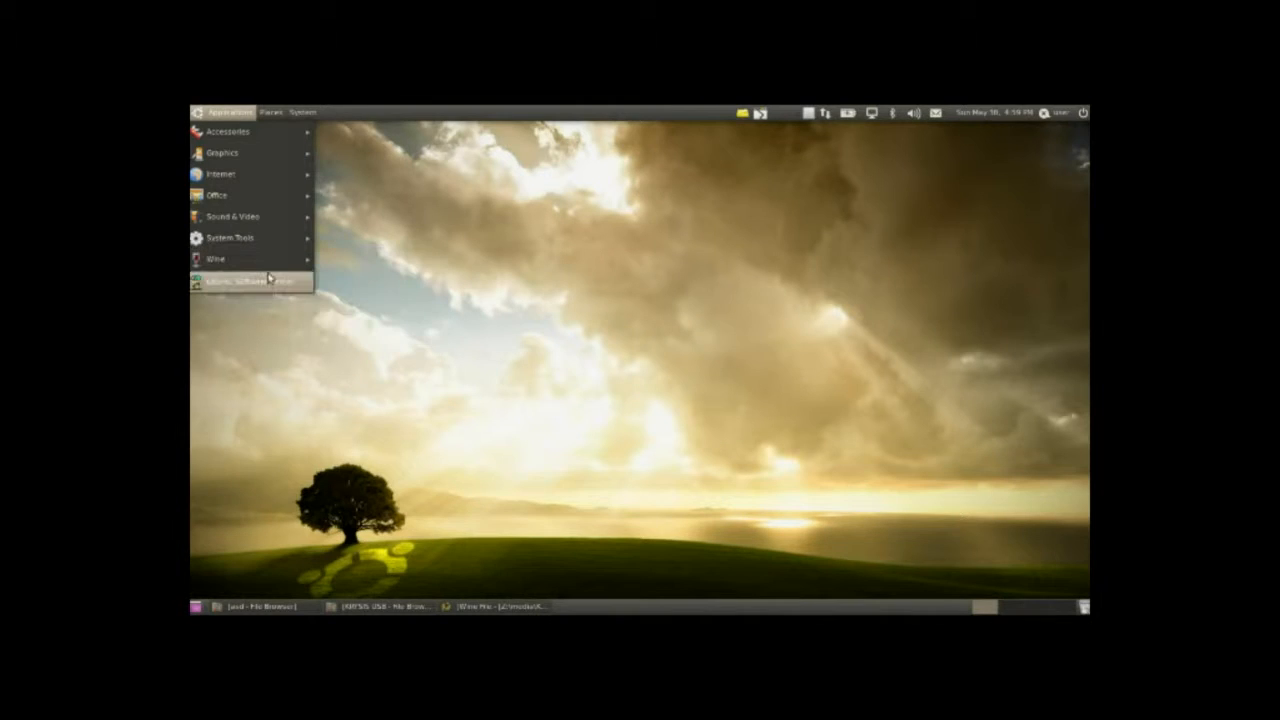
Start installing PlayOnLinux from Ubuntu Software Center, then minimise it to the desktop.
left_click(248, 280)
type("wine")
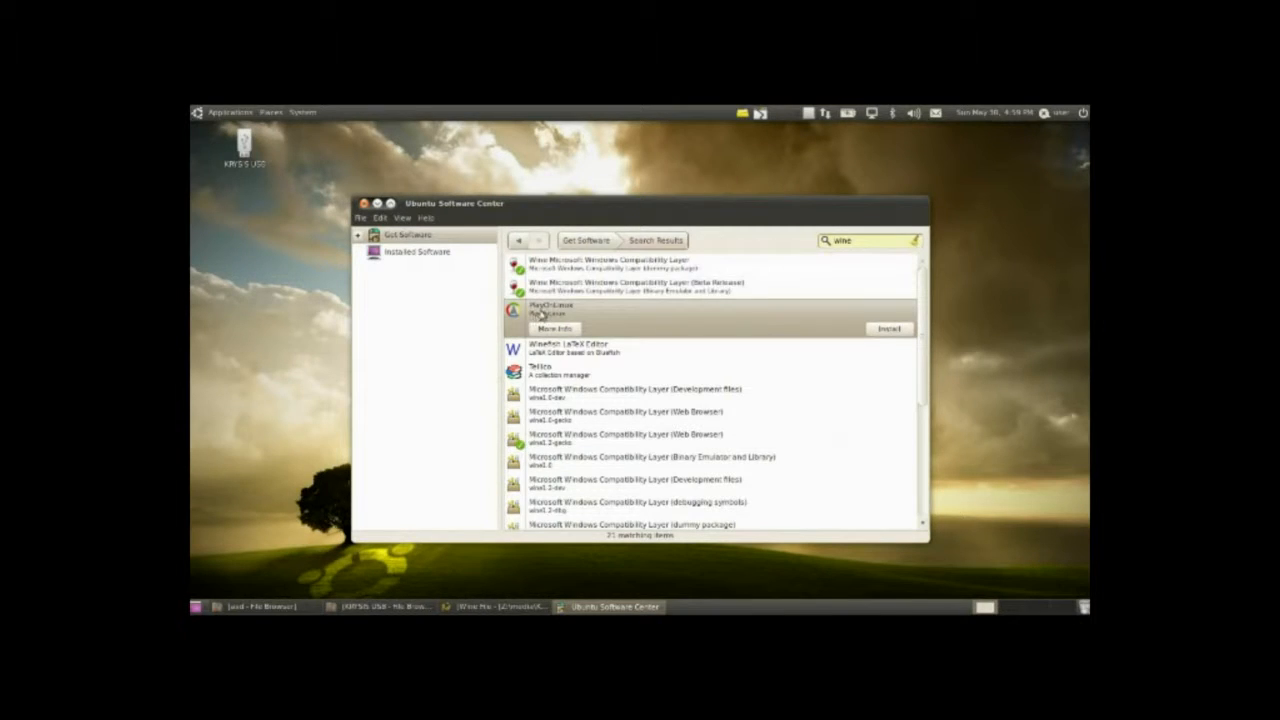
mouse_move(644, 316)
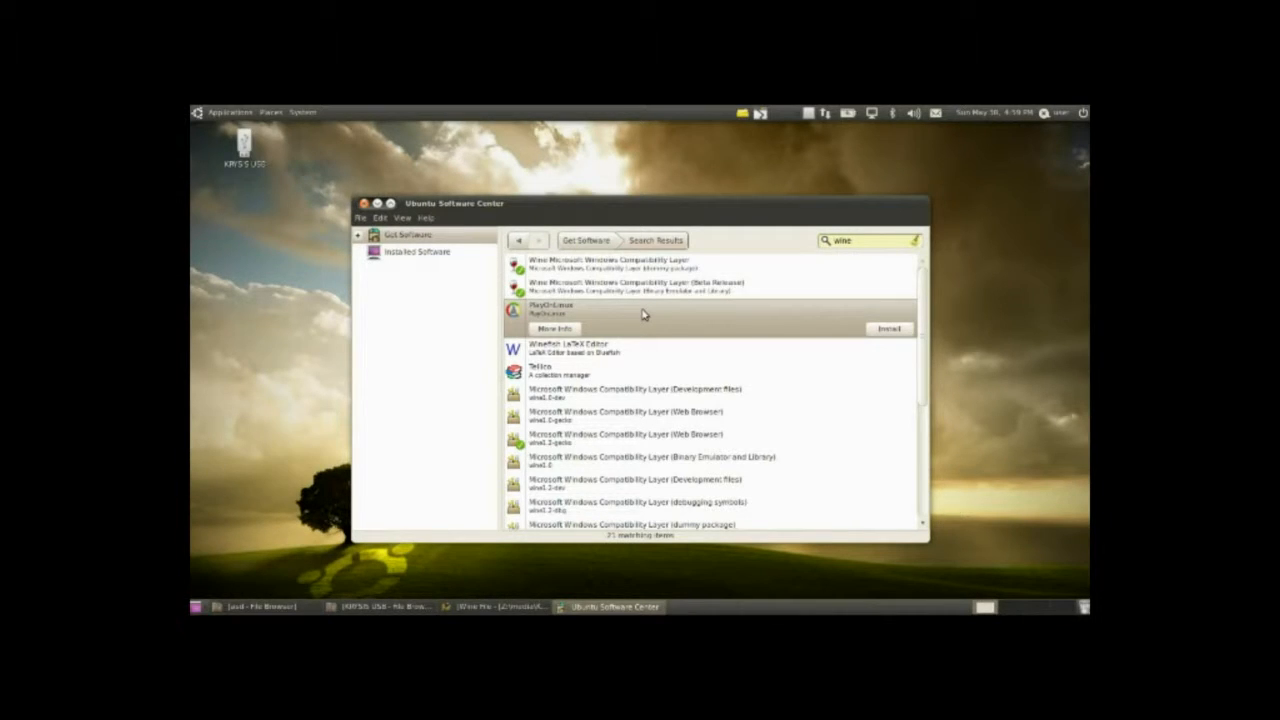
mouse_move(630, 270)
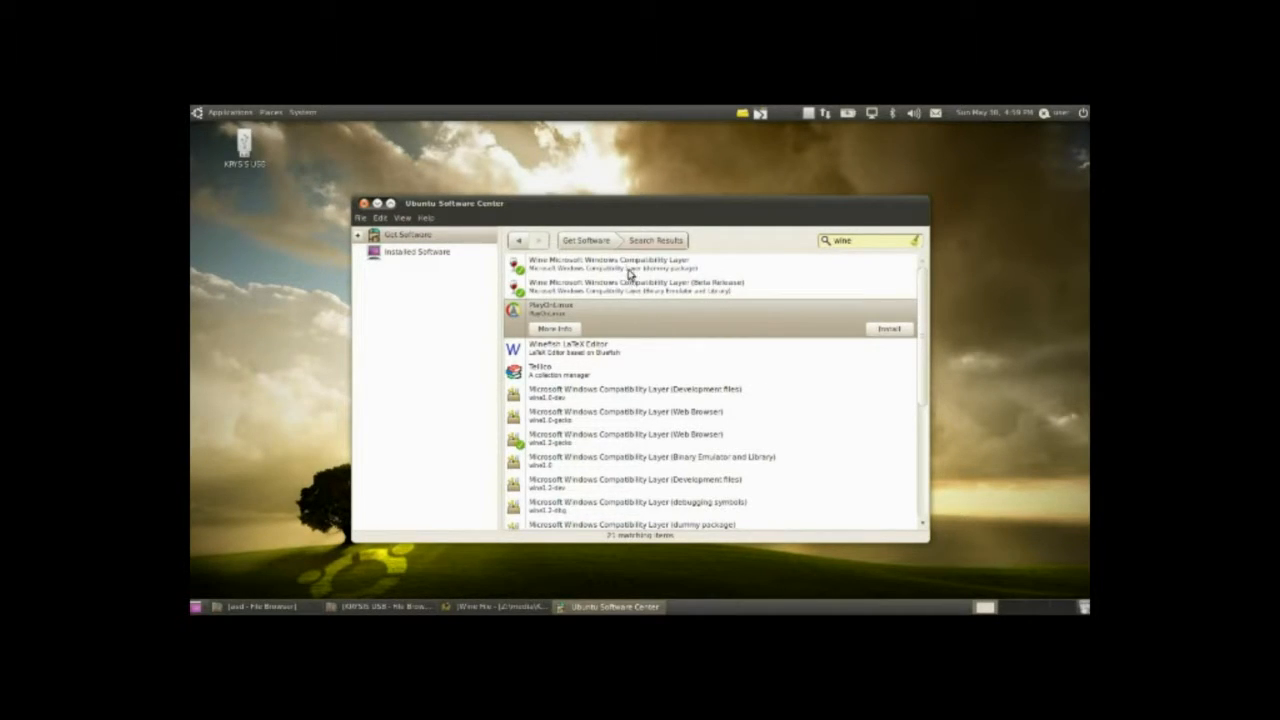
left_click(552, 328)
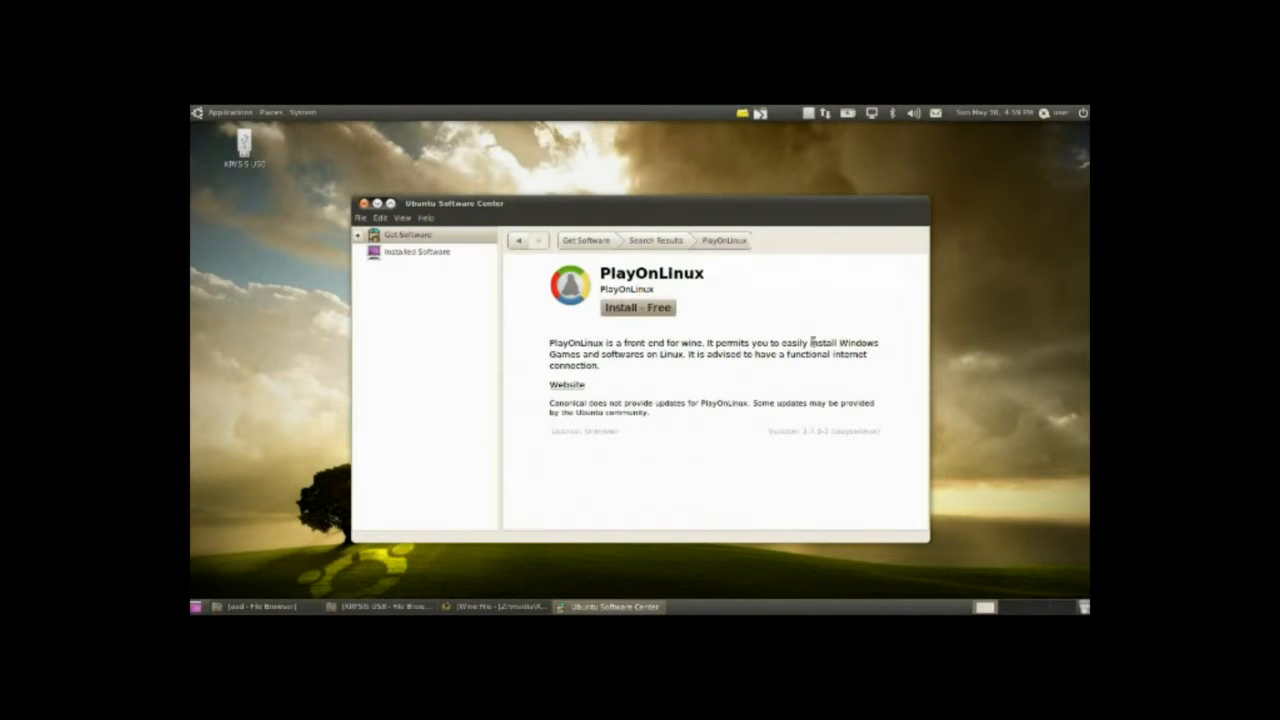
left_click(636, 308)
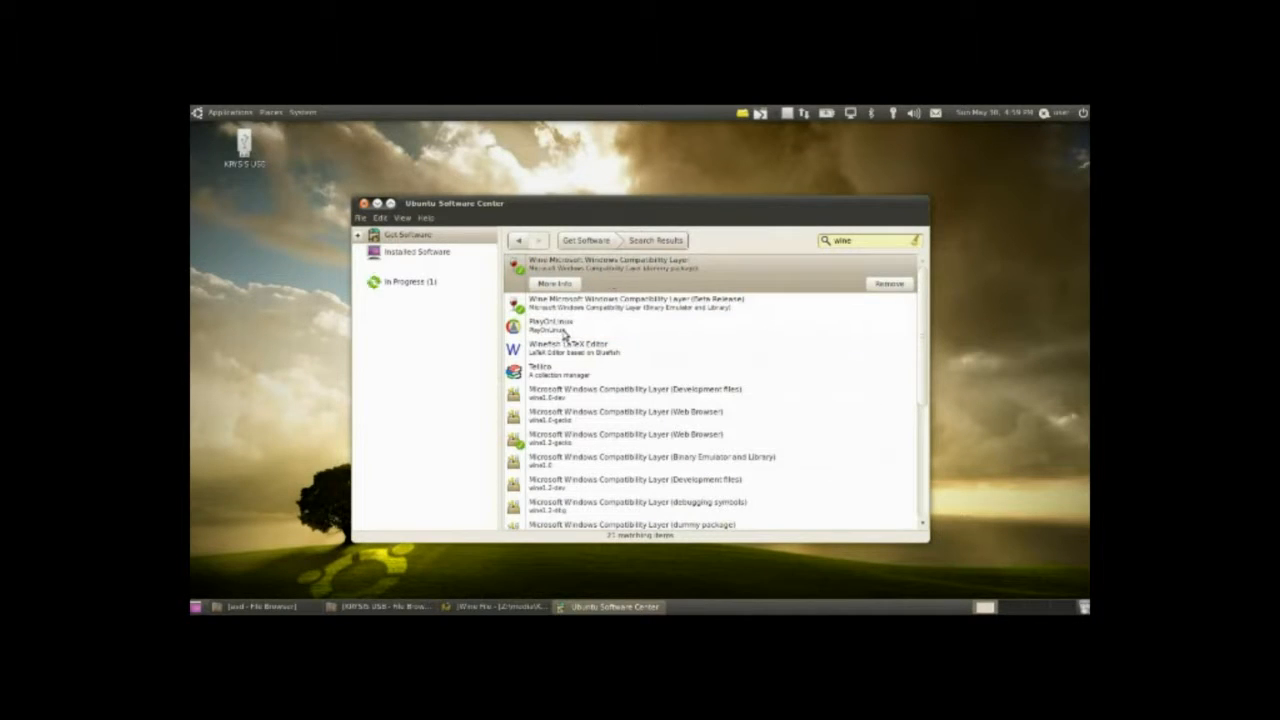
left_click(560, 324)
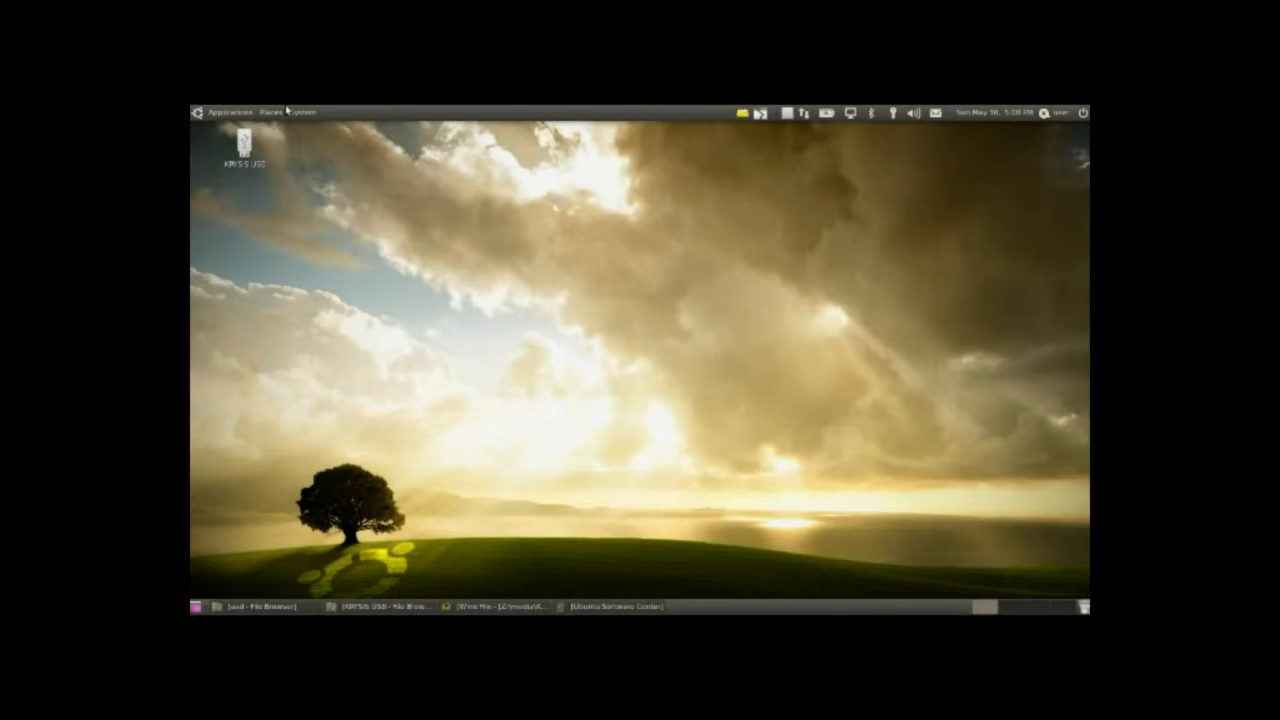
mouse_move(220, 112)
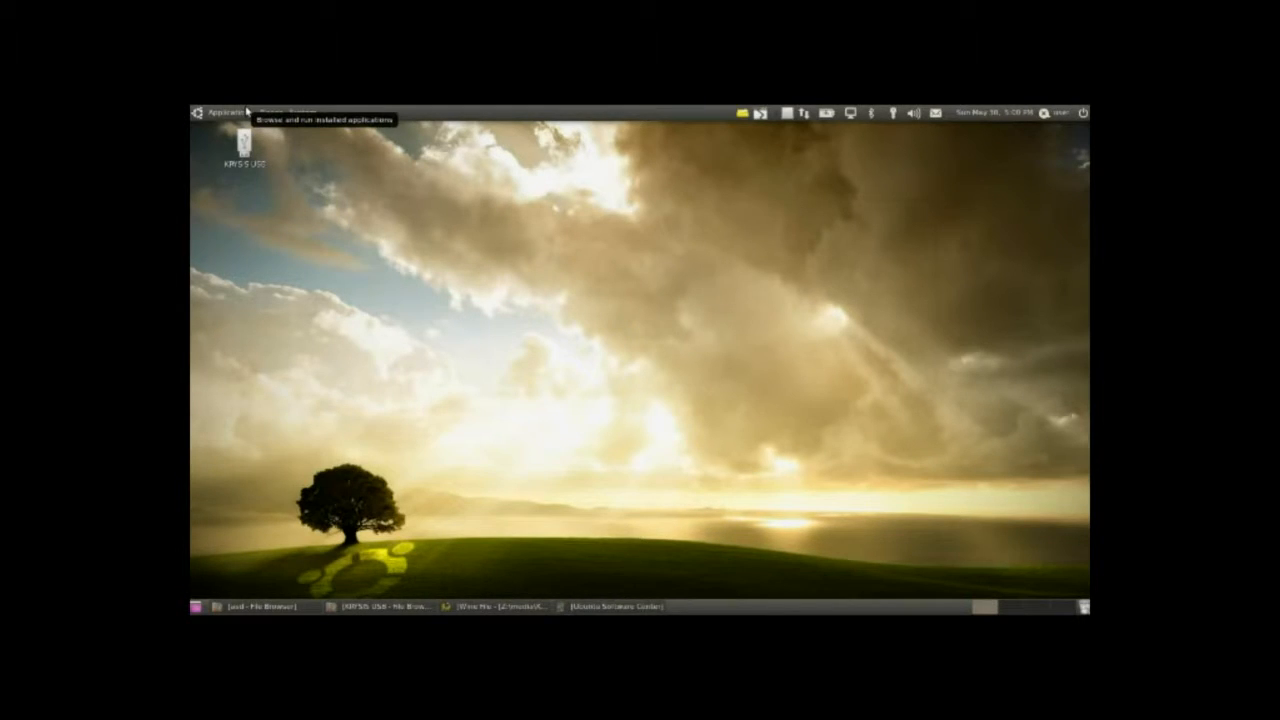
mouse_move(750, 224)
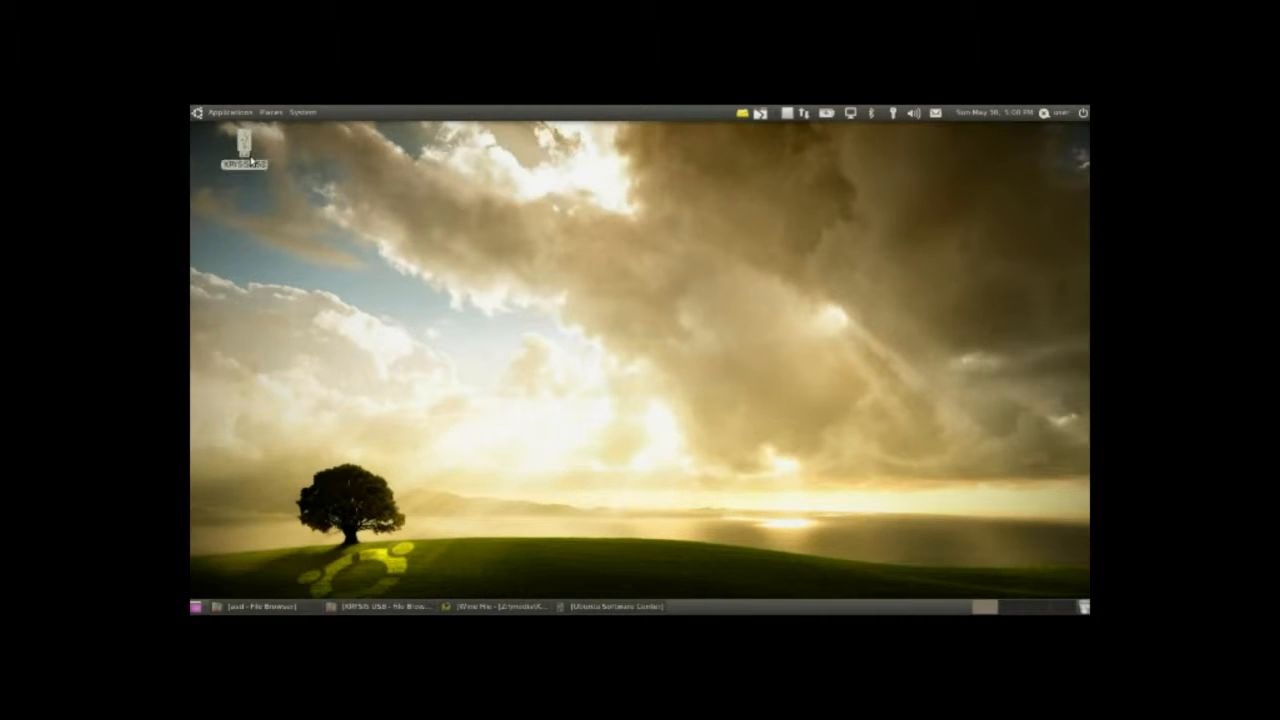
Browse into the PortableApps folder on the KRFSIS USB drive.
double_click(242, 148)
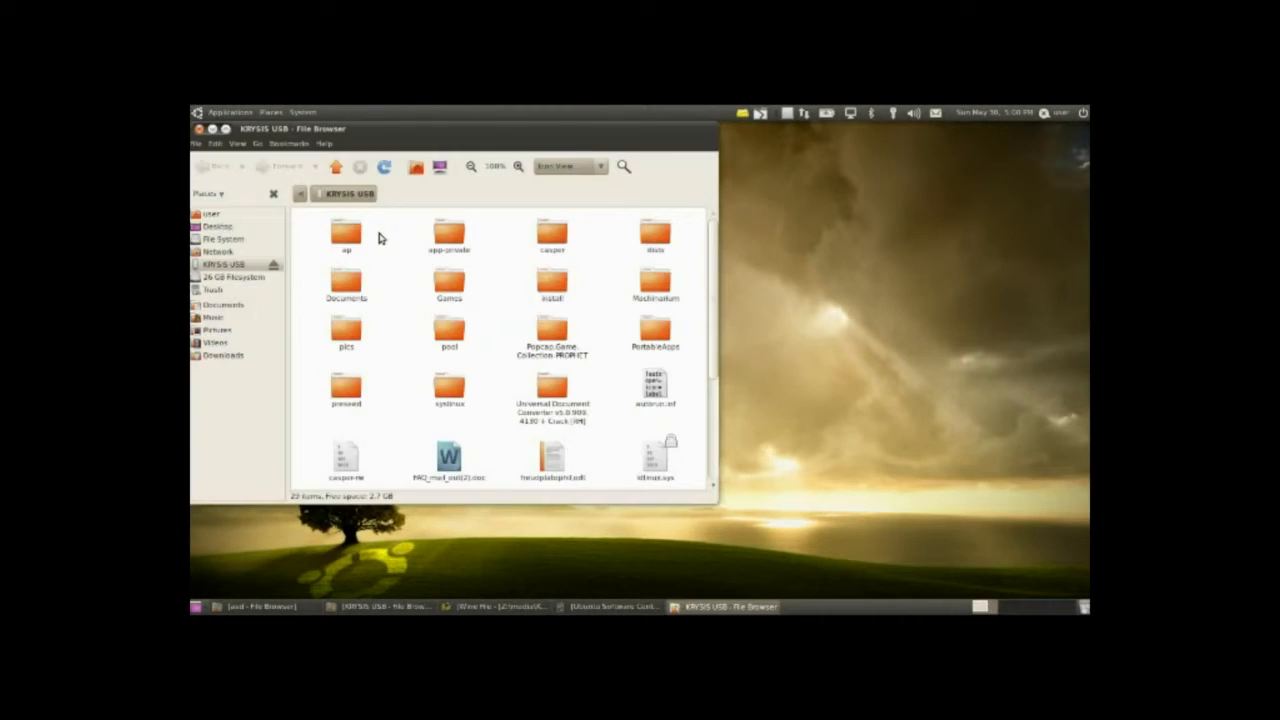
left_click(656, 332)
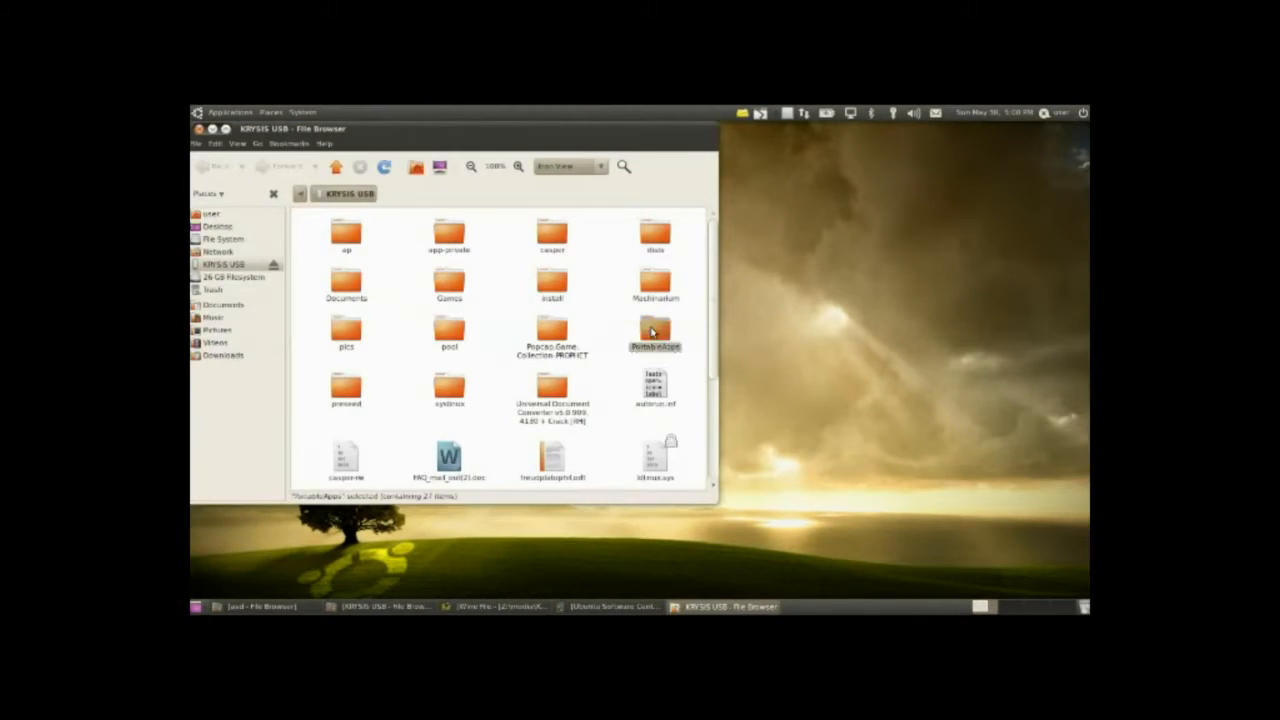
double_click(656, 334)
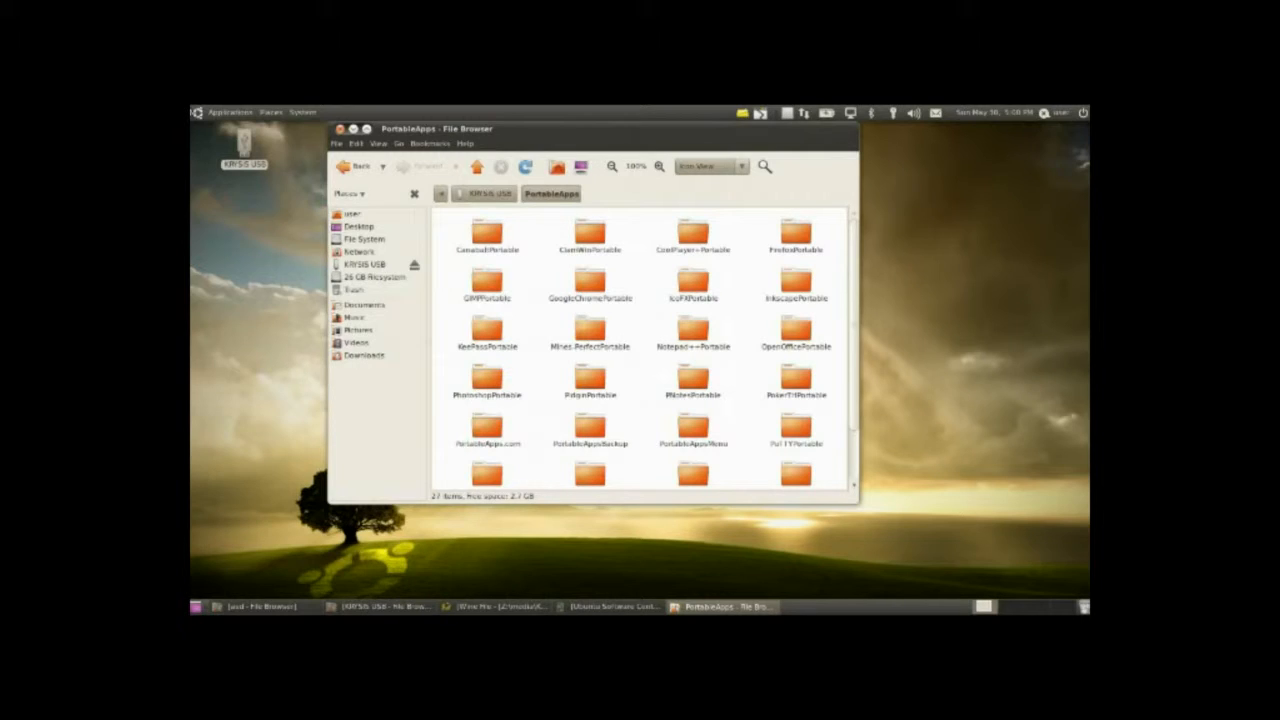
left_click(230, 112)
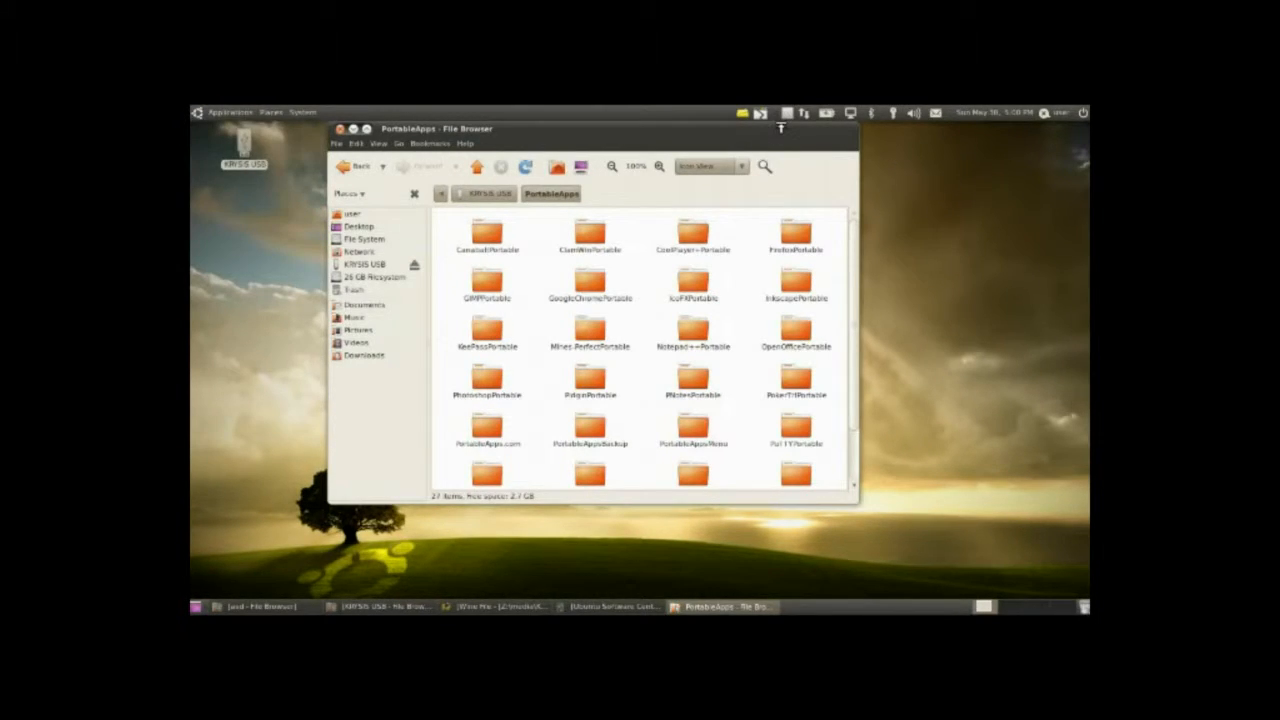
Enter the Notepad++Portable folder and select Notepad++Portable.exe.
left_click(688, 336)
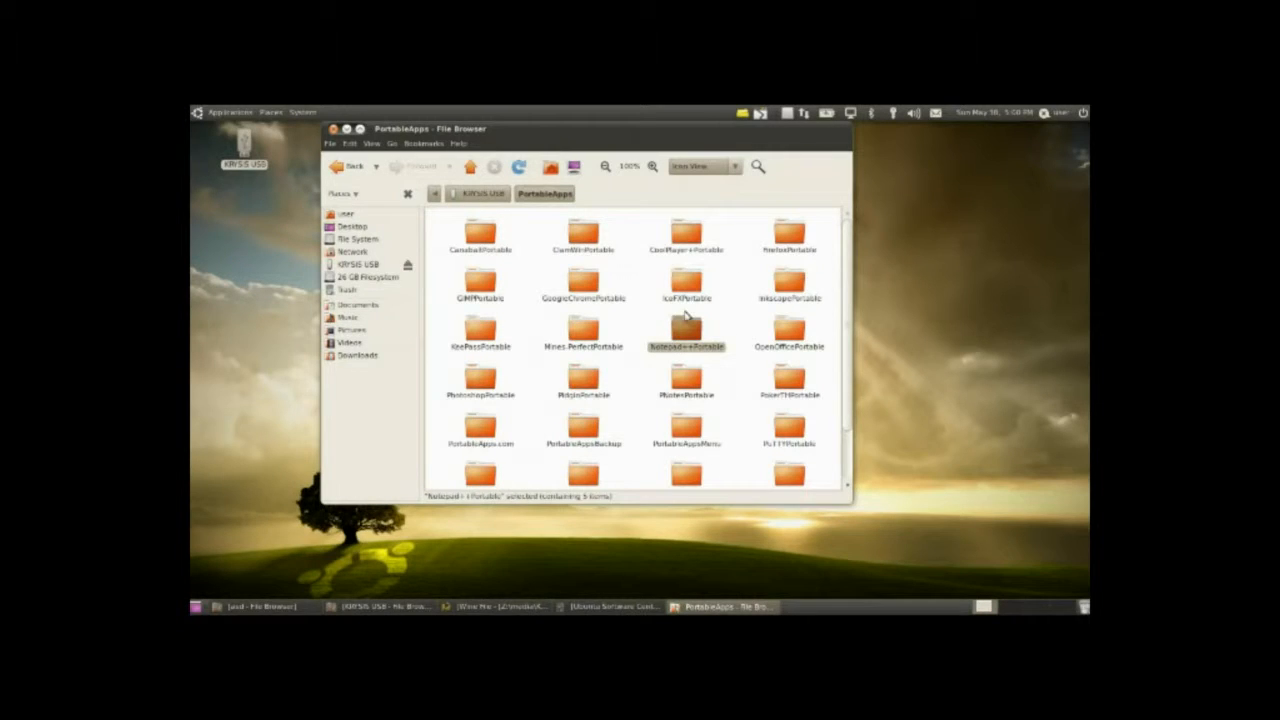
double_click(686, 336)
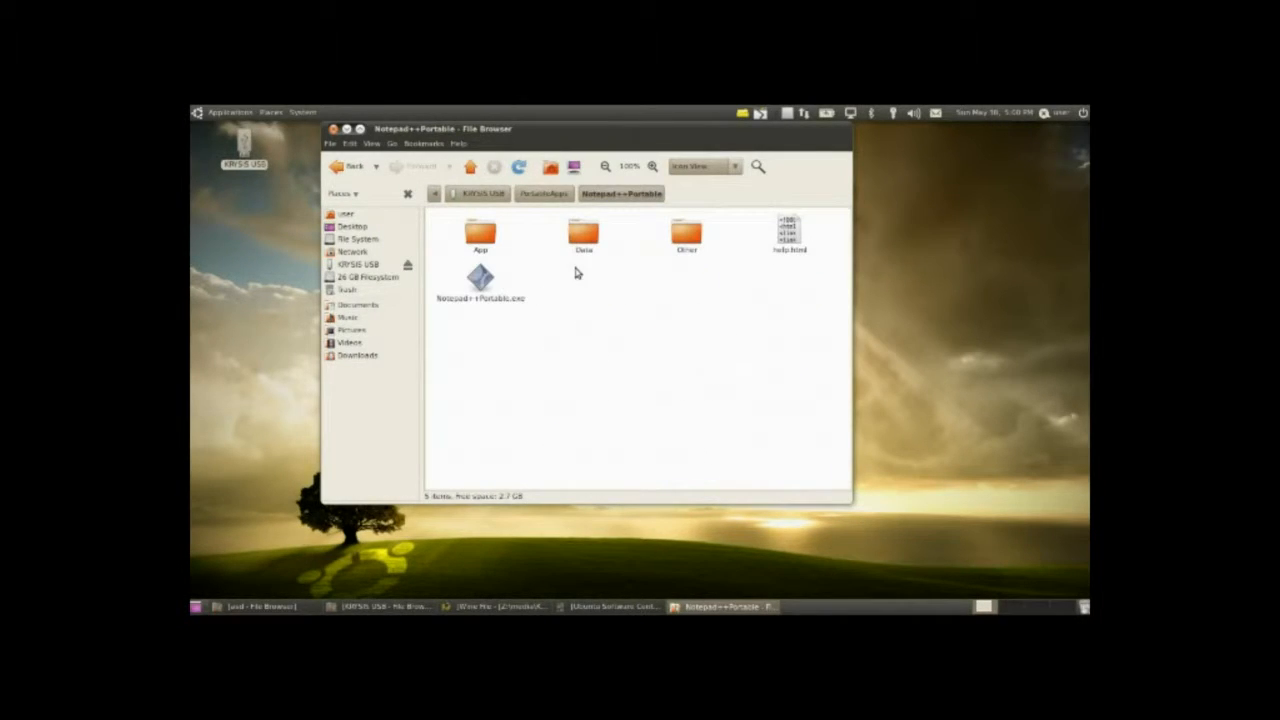
left_click(480, 280)
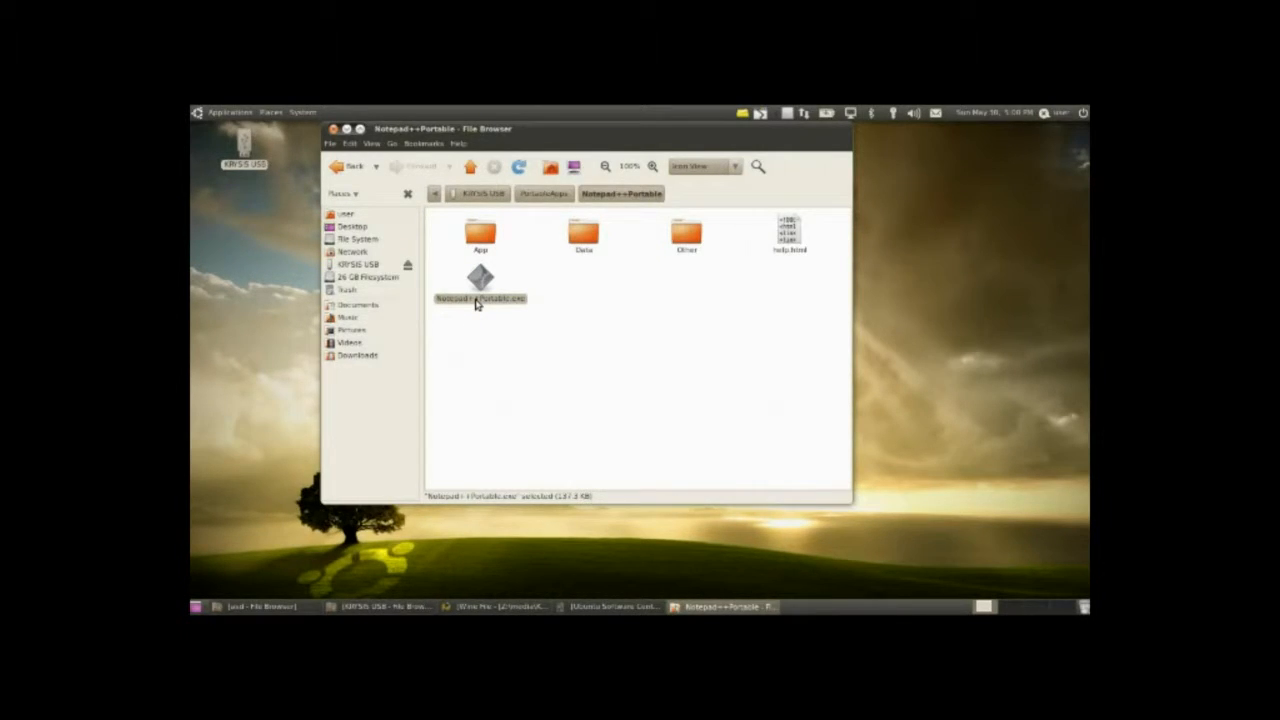
Set Notepad++Portable.exe to open with Wine Windows Program Loader in its Properties.
right_click(480, 280)
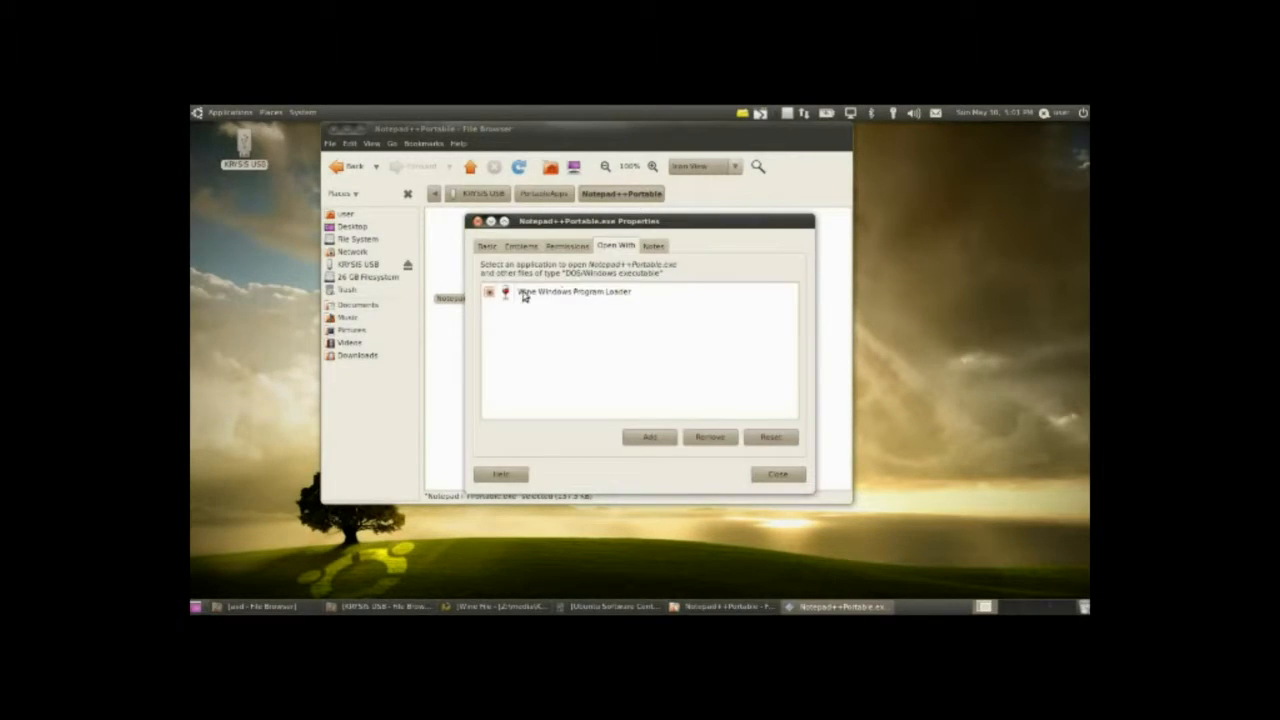
left_click(572, 292)
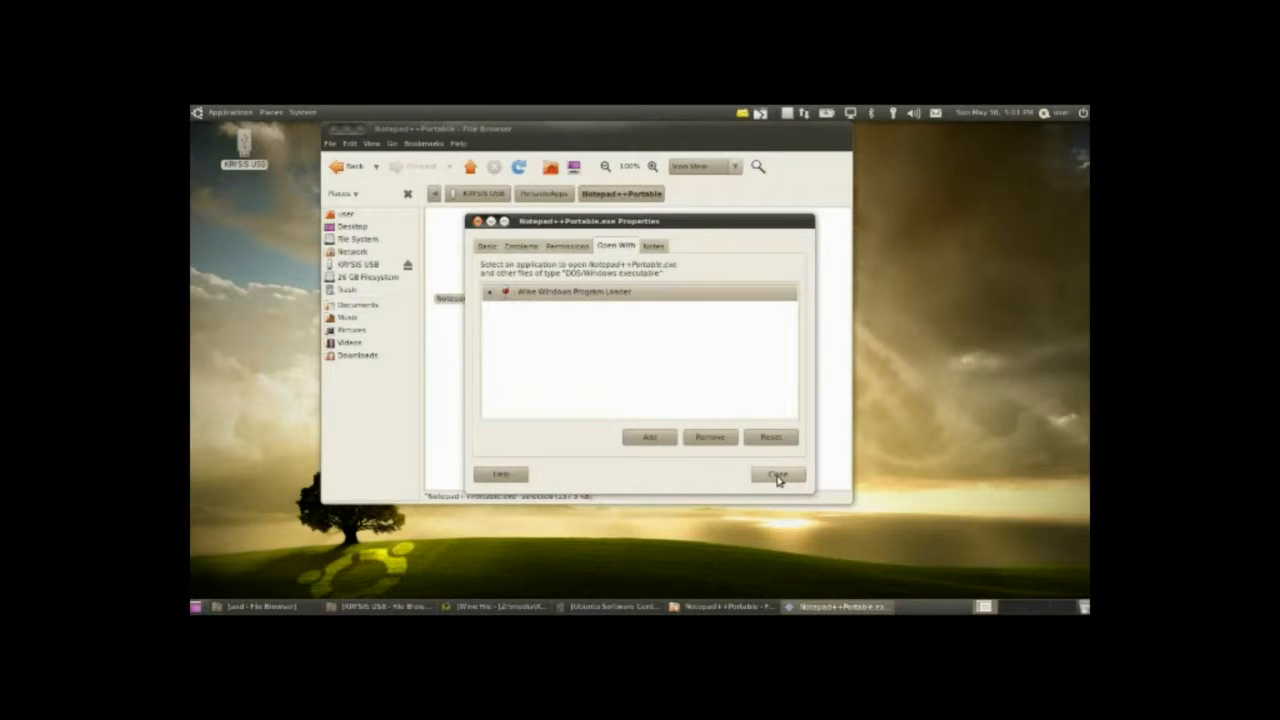
left_click(778, 472)
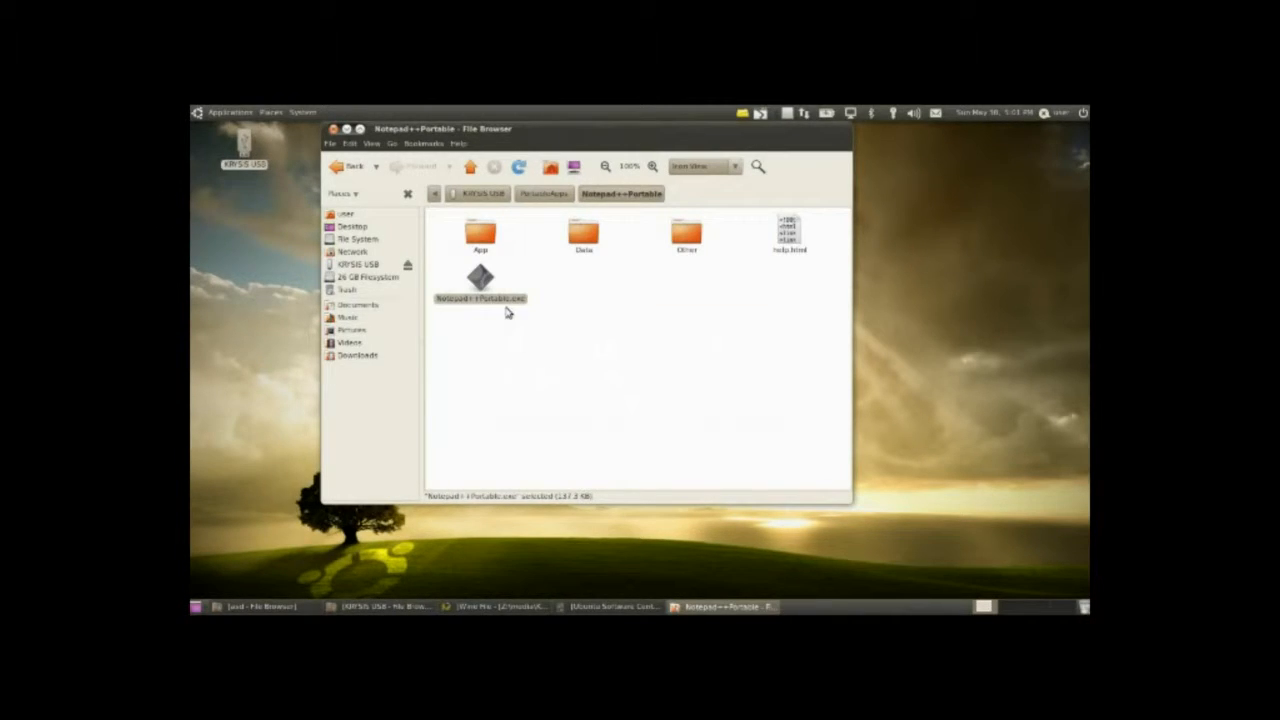
mouse_move(592, 316)
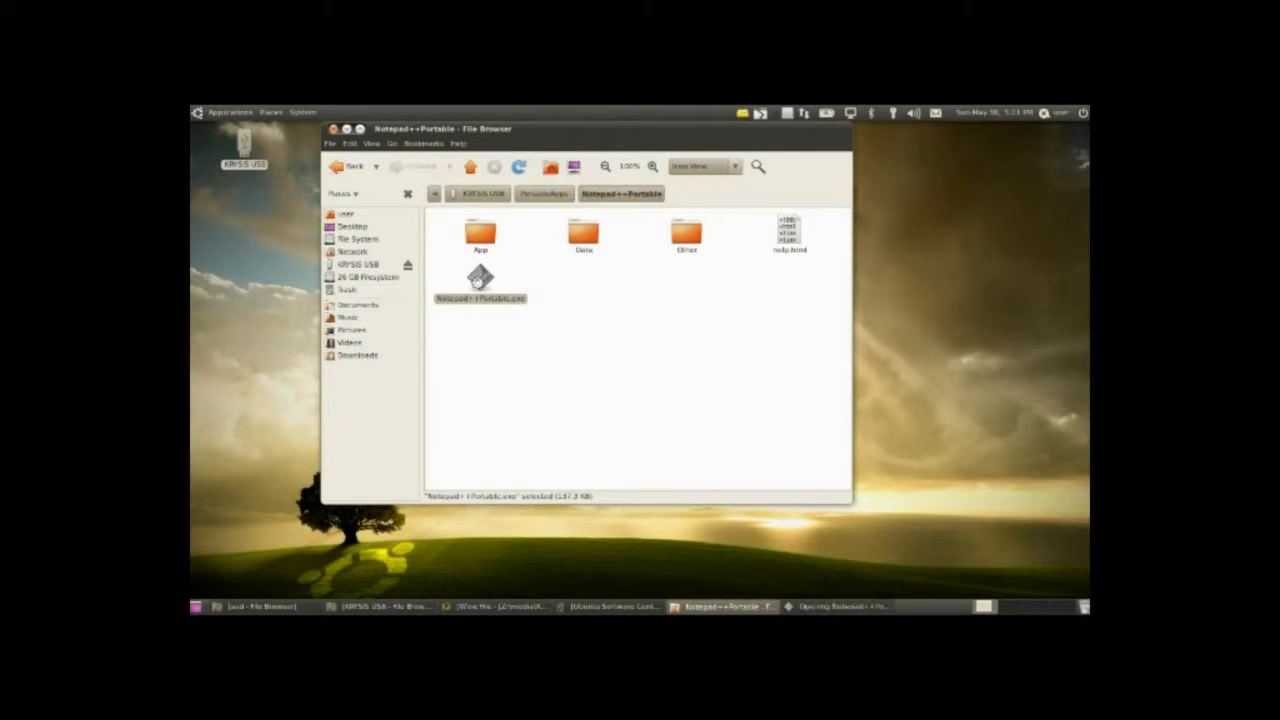
Run portable Notepad++ under Wine and view its About version and license details.
double_click(480, 278)
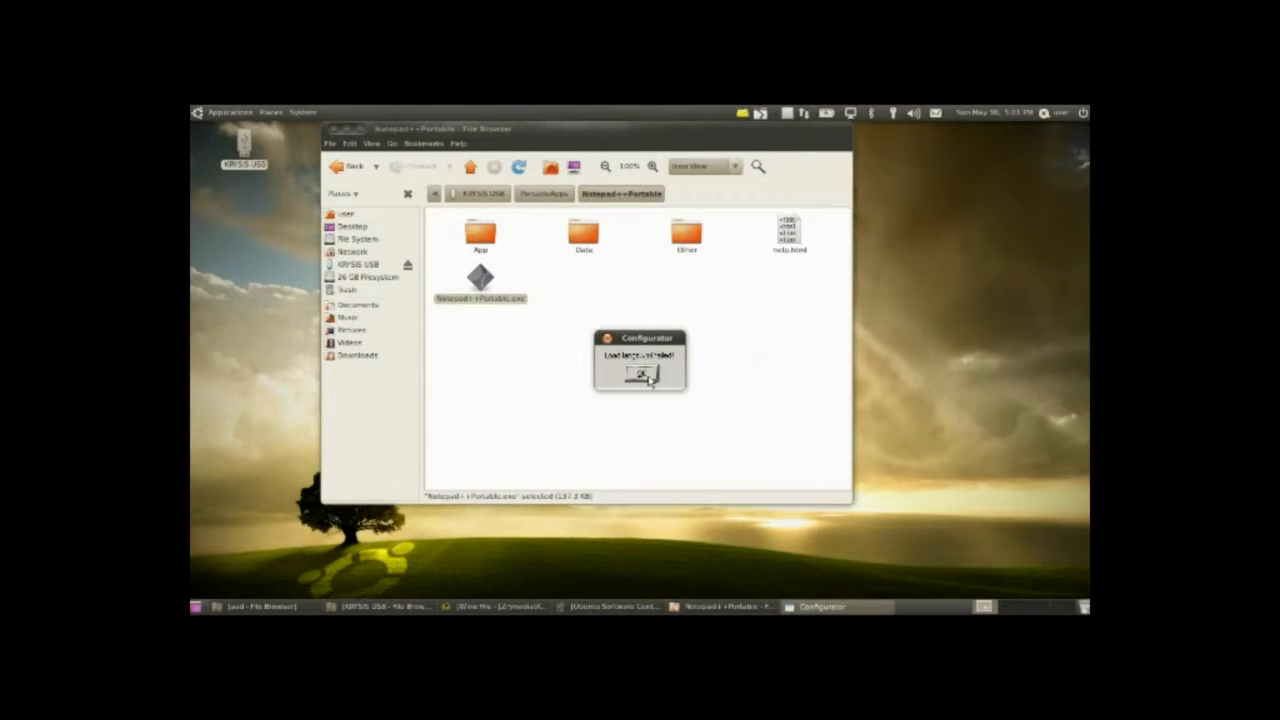
left_click(640, 374)
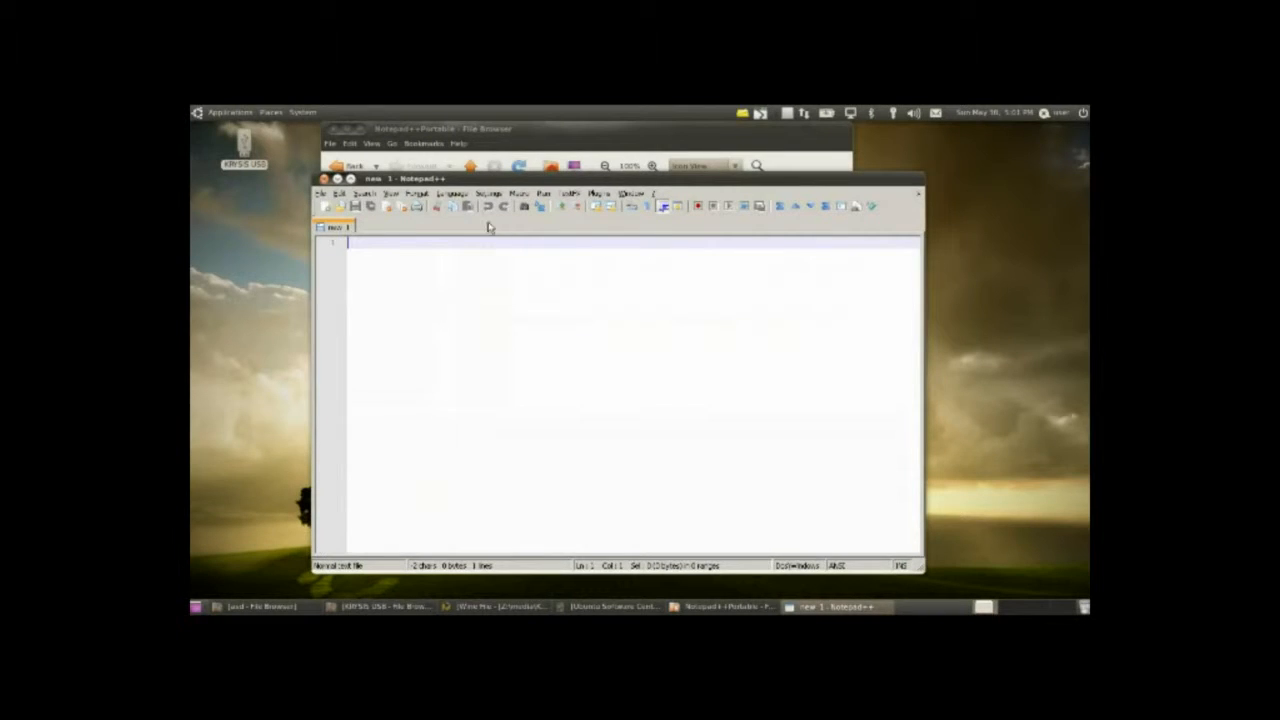
left_click(632, 192)
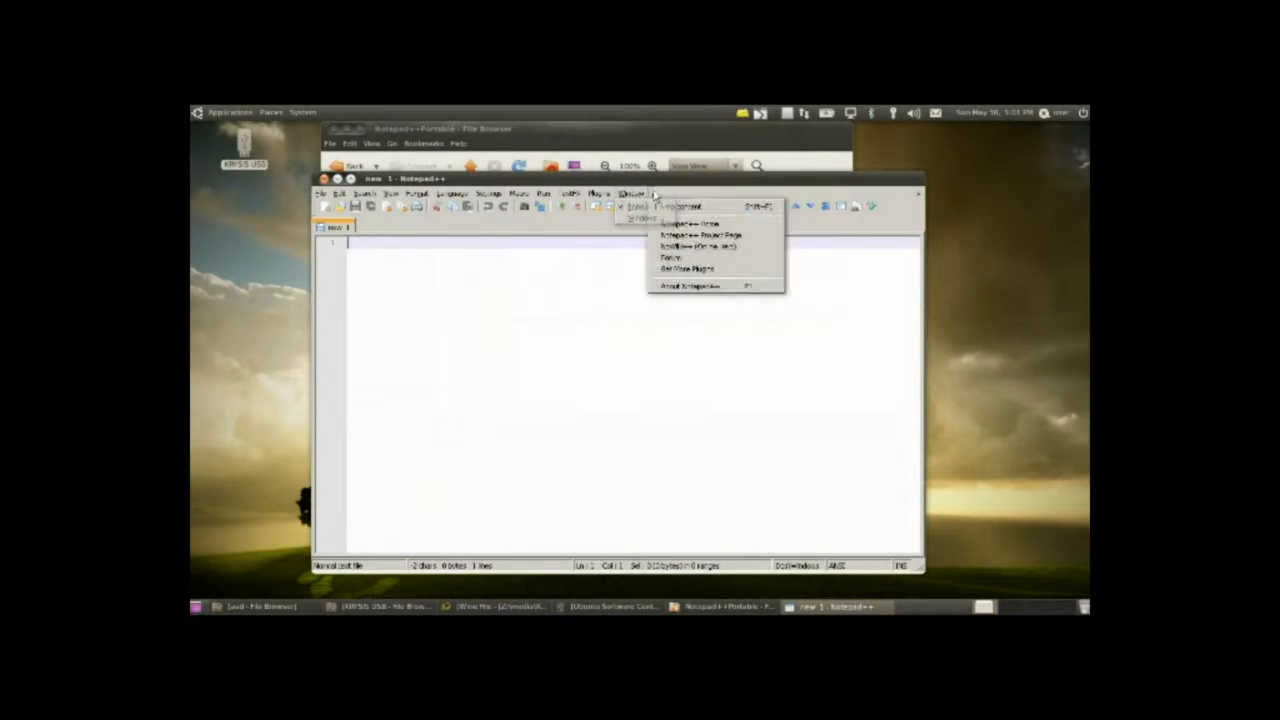
left_click(688, 284)
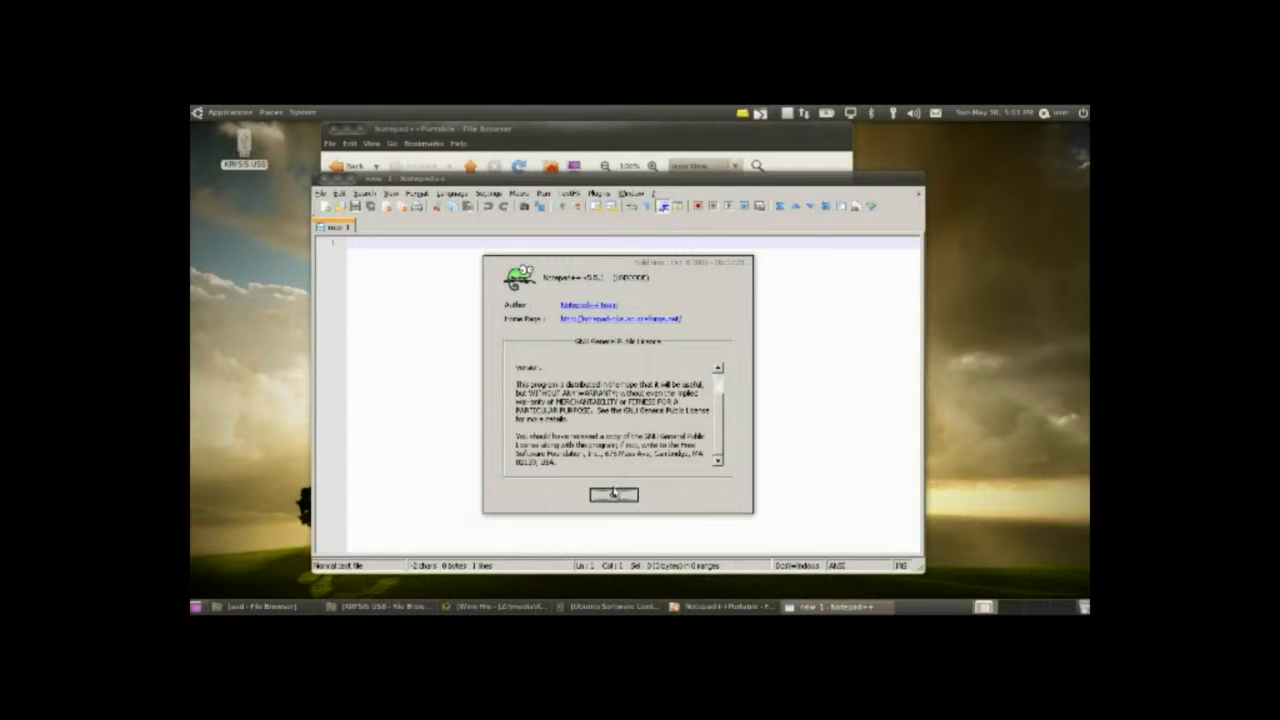
left_click(612, 494)
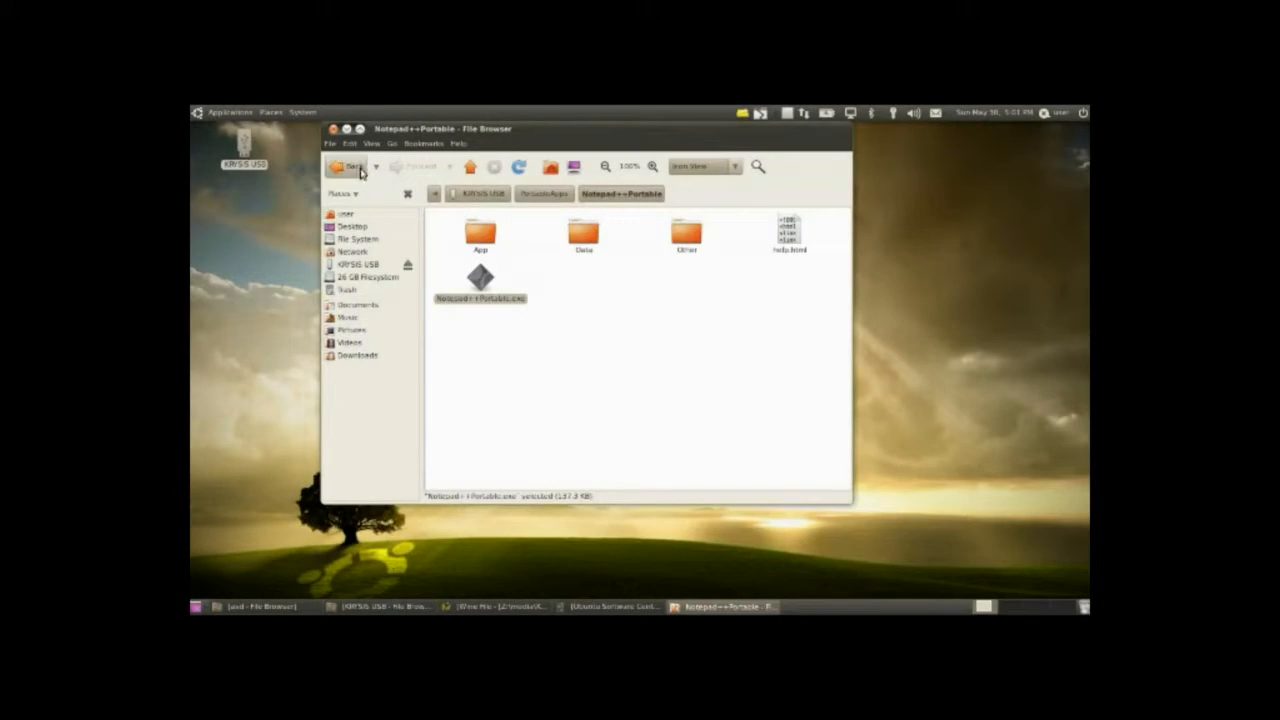
Launch OpenOfficeCalcPortable.exe from the OpenOfficePortable folder under Wine.
left_click(350, 166)
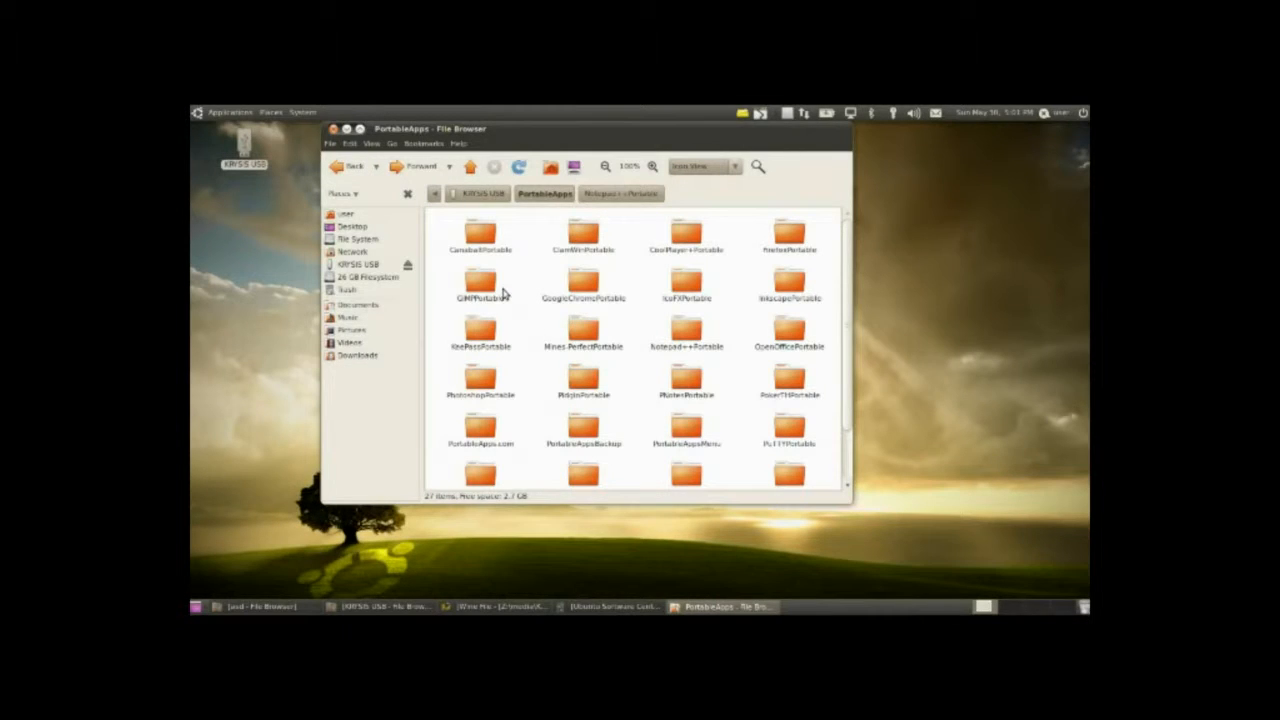
scroll("down", 3)
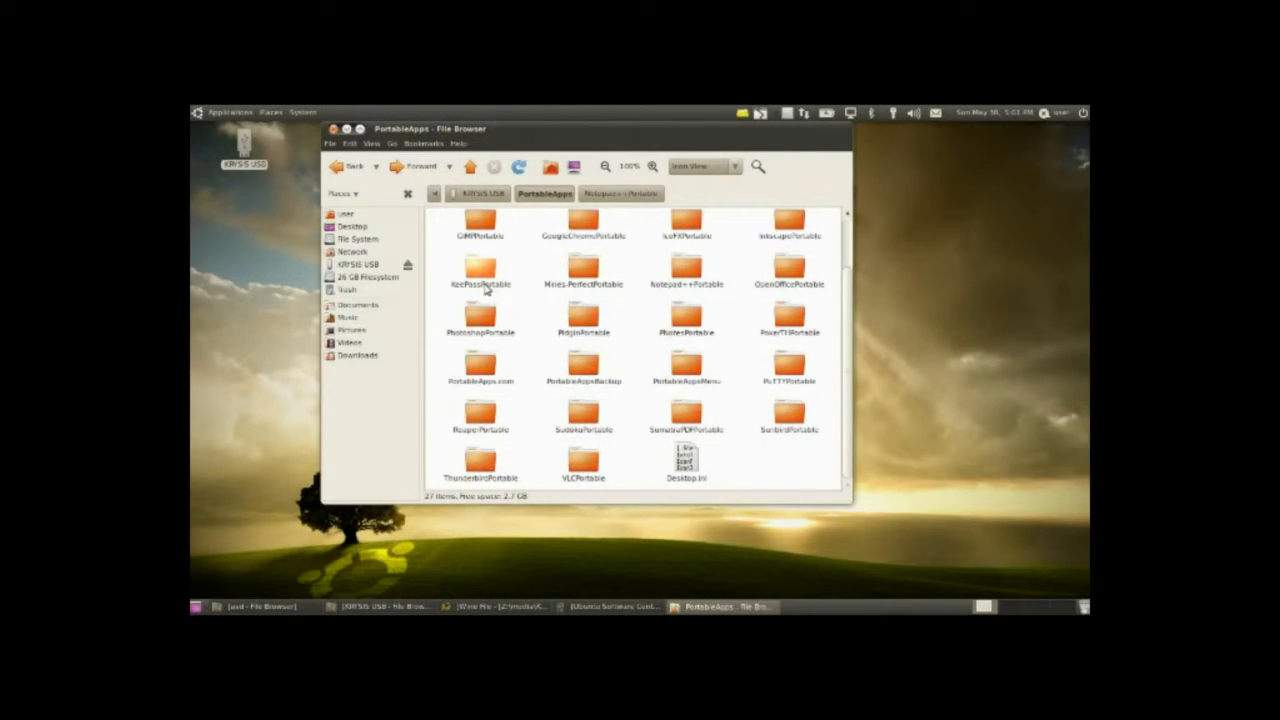
mouse_move(490, 292)
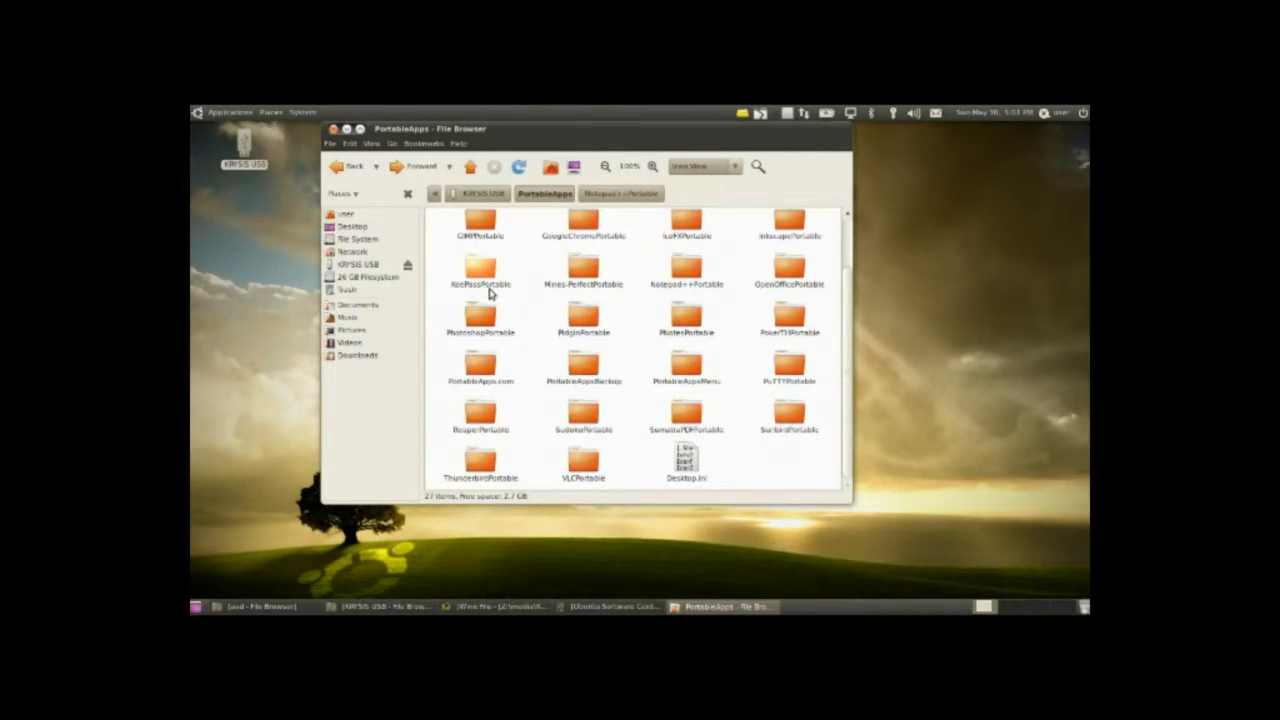
mouse_move(784, 344)
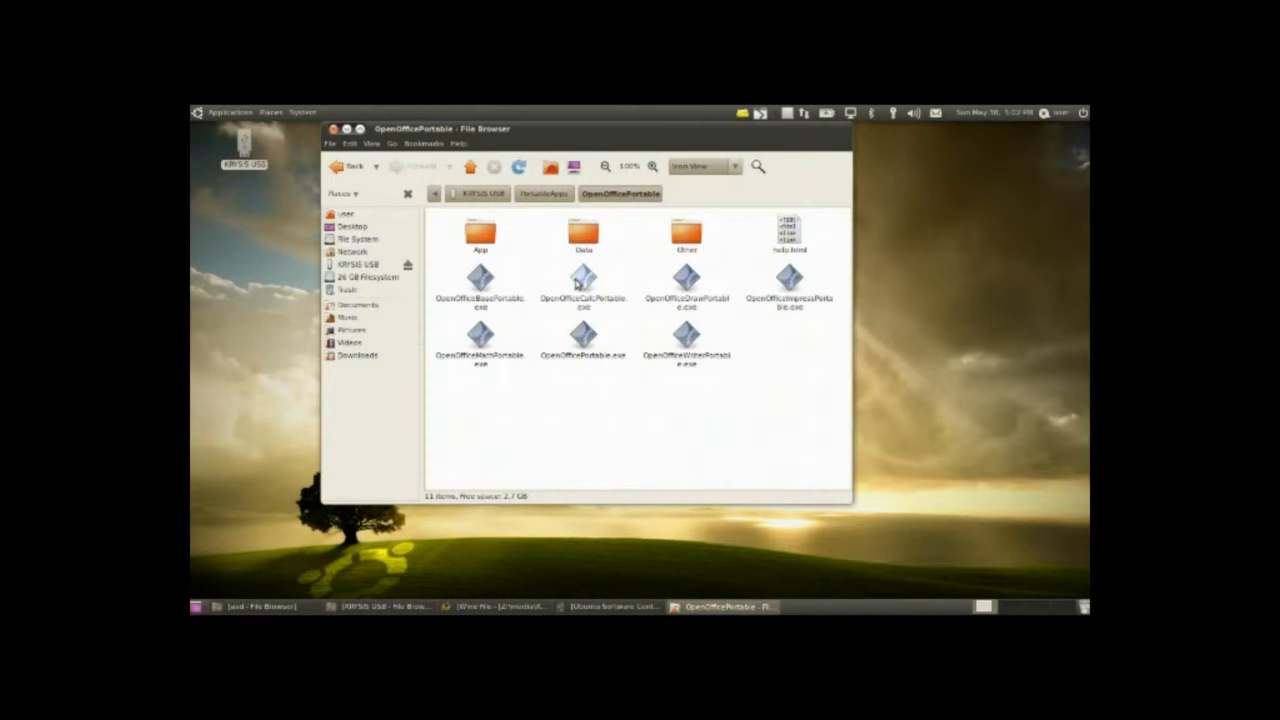
double_click(584, 280)
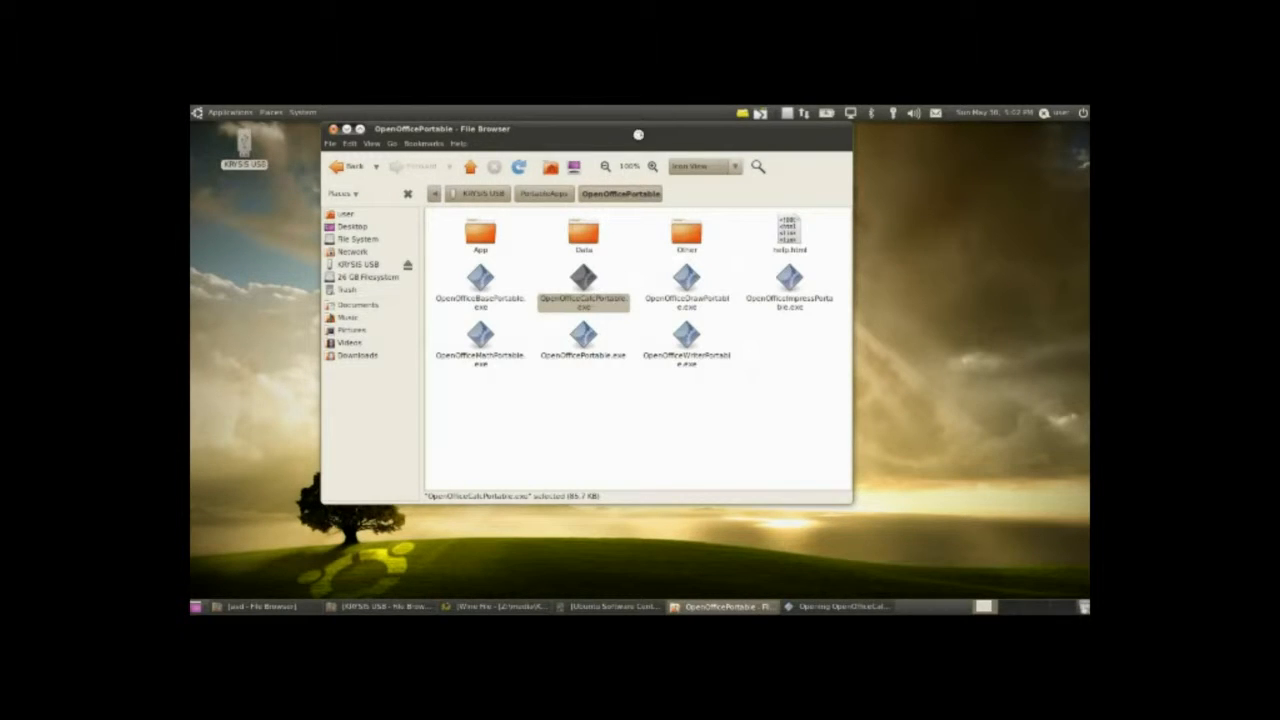
Answer the OpenOffice.org startup question and close the folder window.
left_click_drag(638, 128, 862, 128)
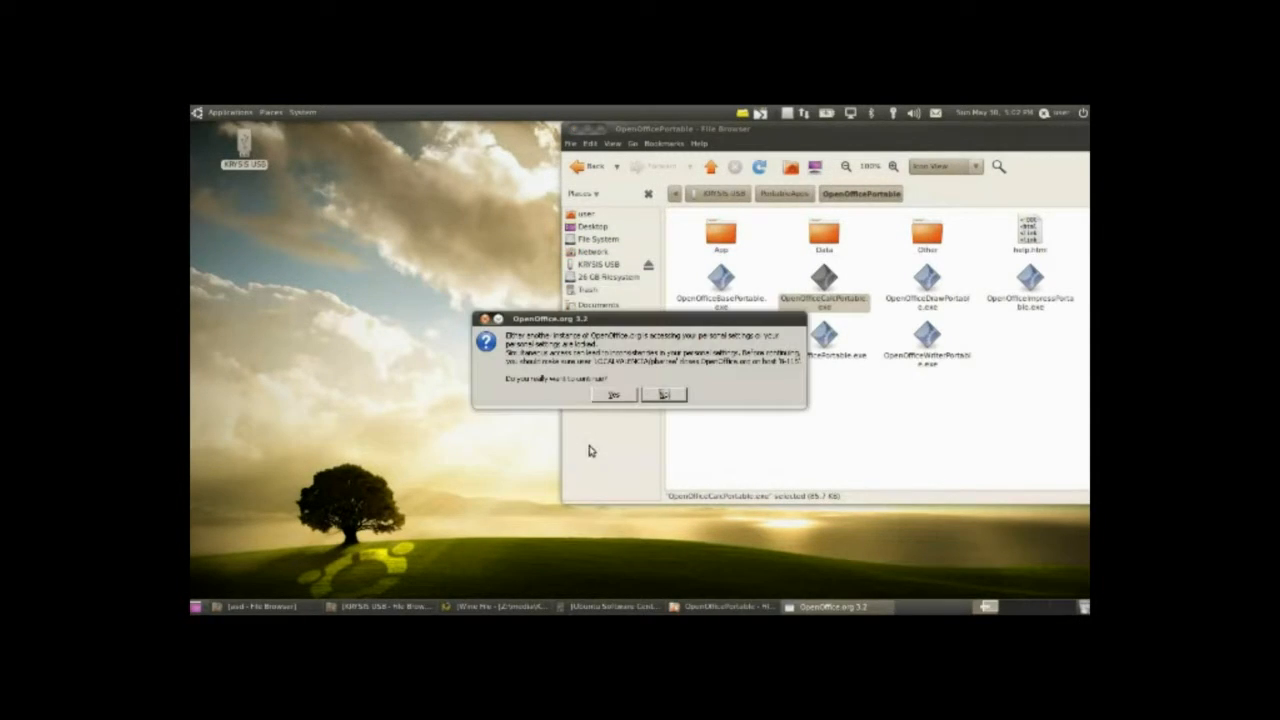
left_click(664, 394)
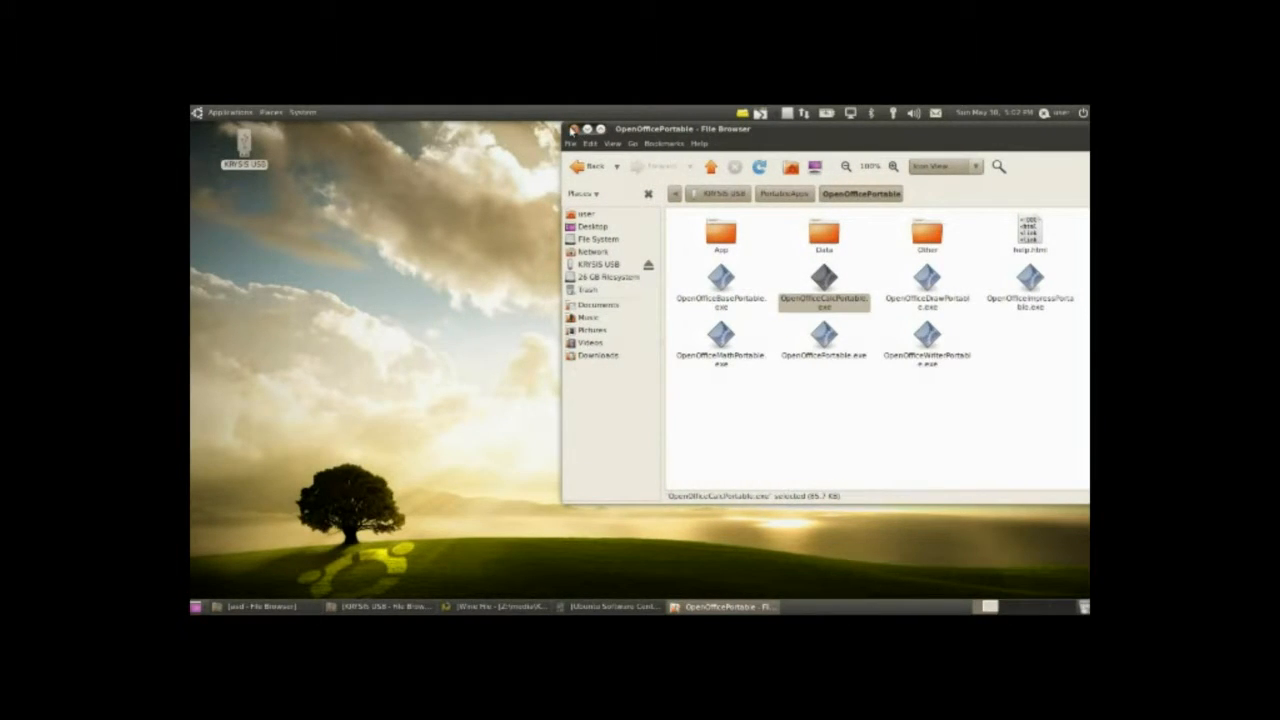
left_click(572, 128)
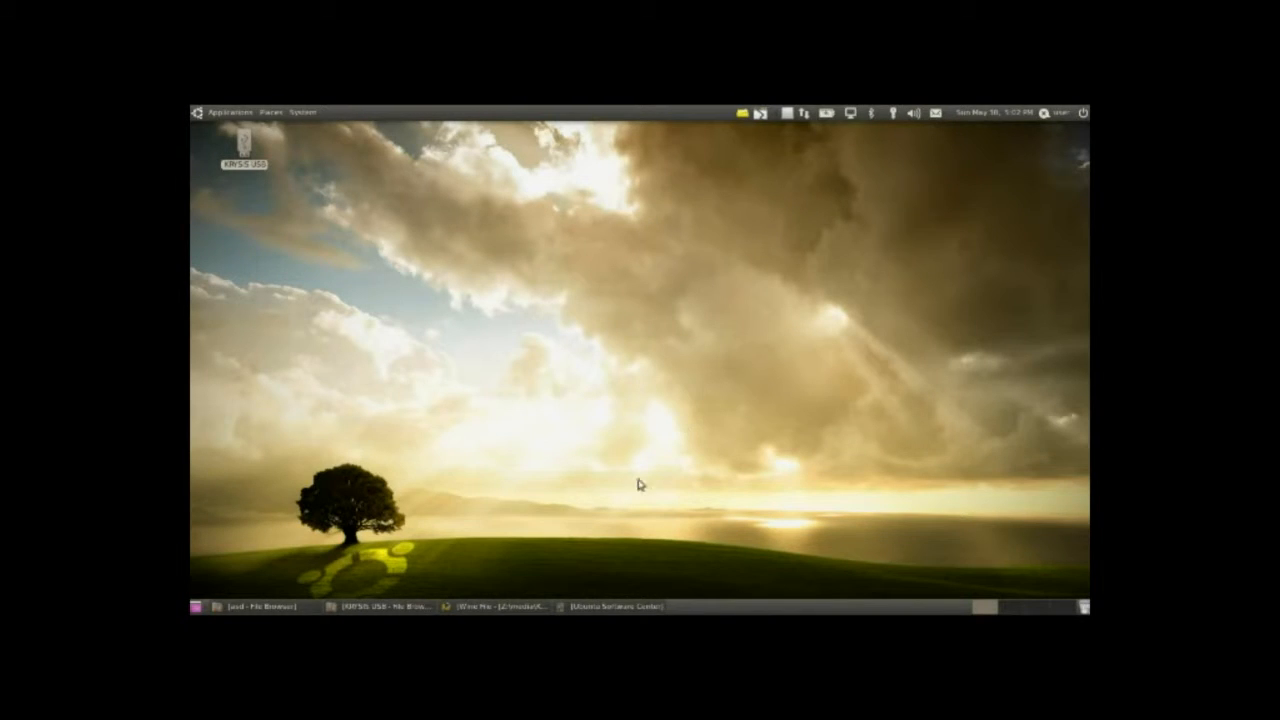
mouse_move(720, 326)
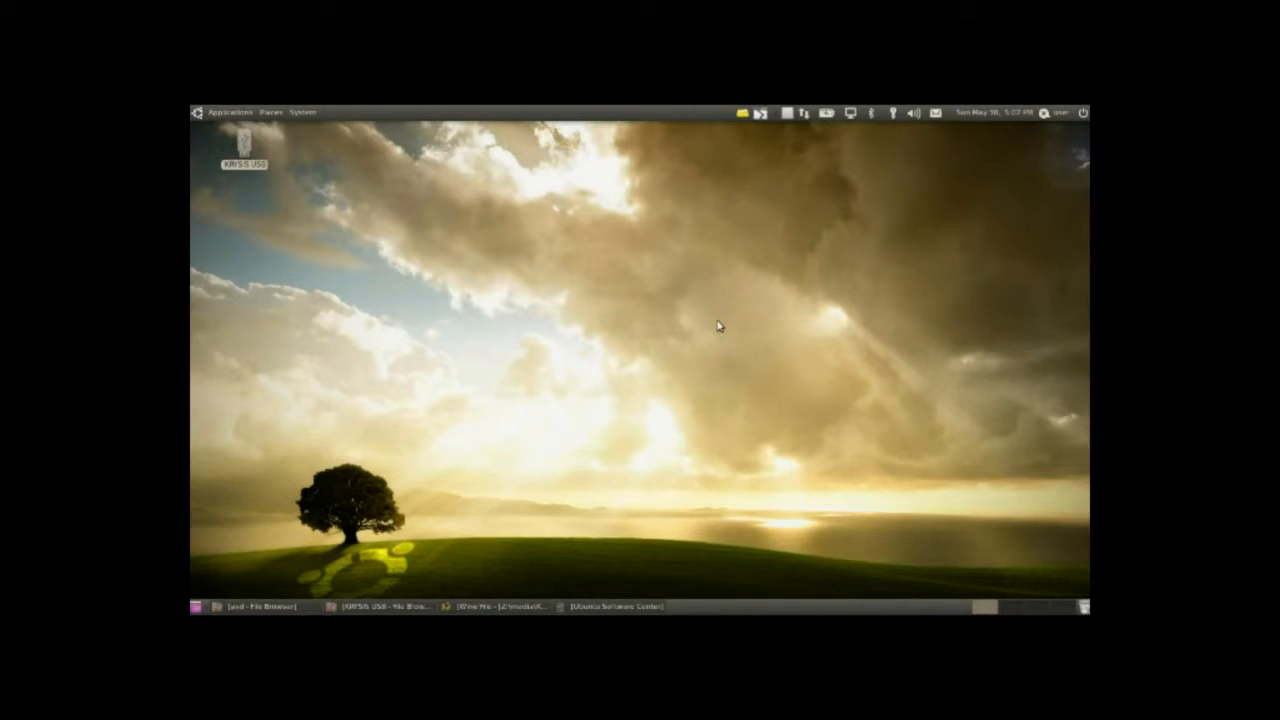
mouse_move(720, 322)
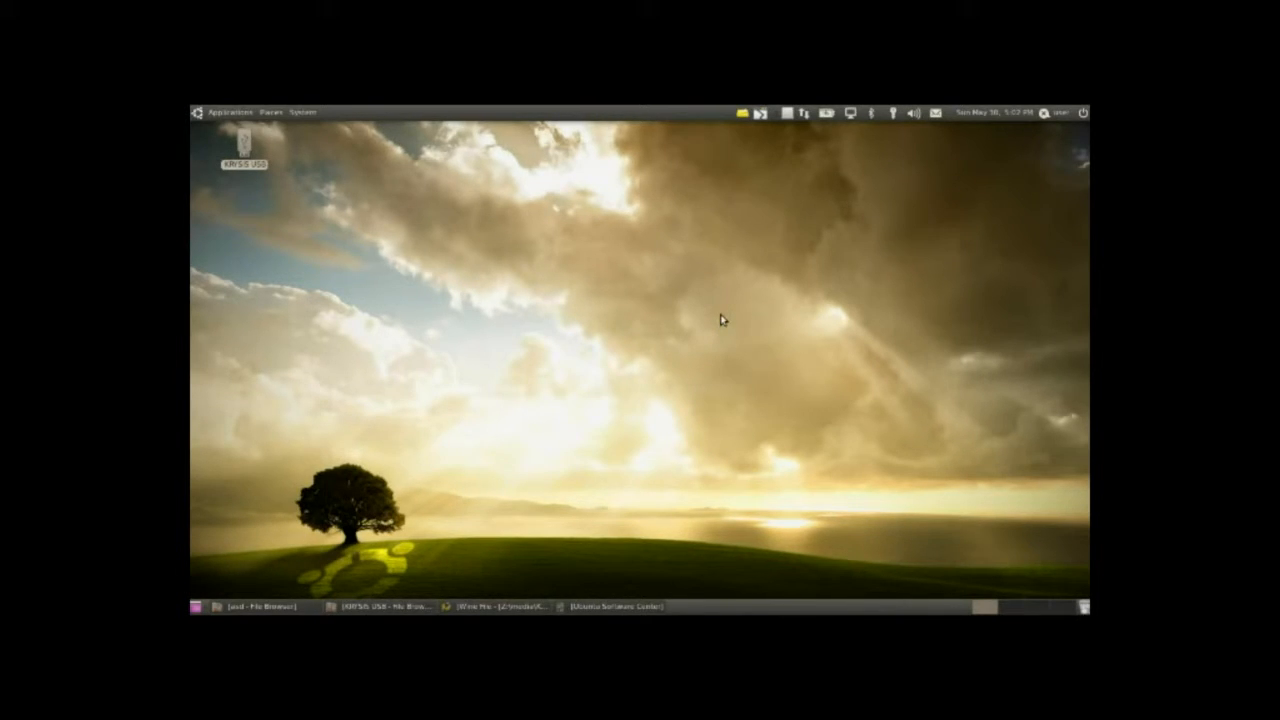
mouse_move(652, 294)
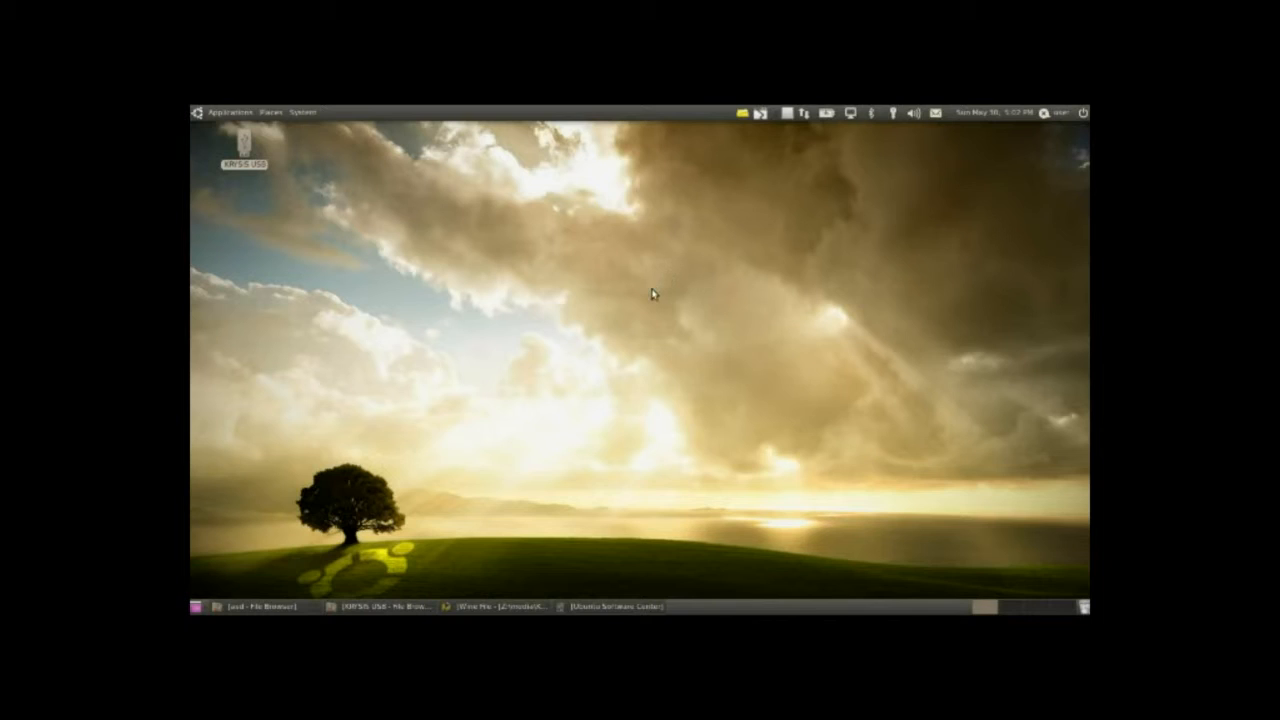
mouse_move(756, 164)
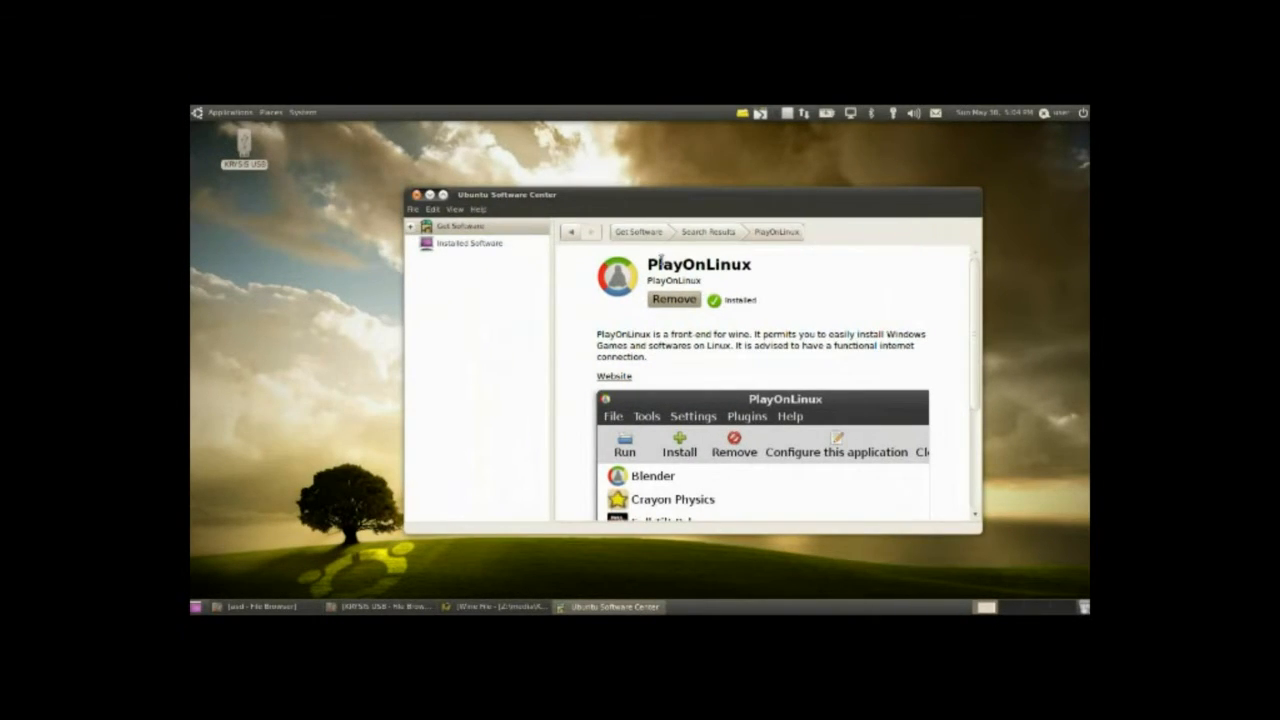
Close Ubuntu Software Center after confirming PlayOnLinux shows as installed.
left_click(228, 112)
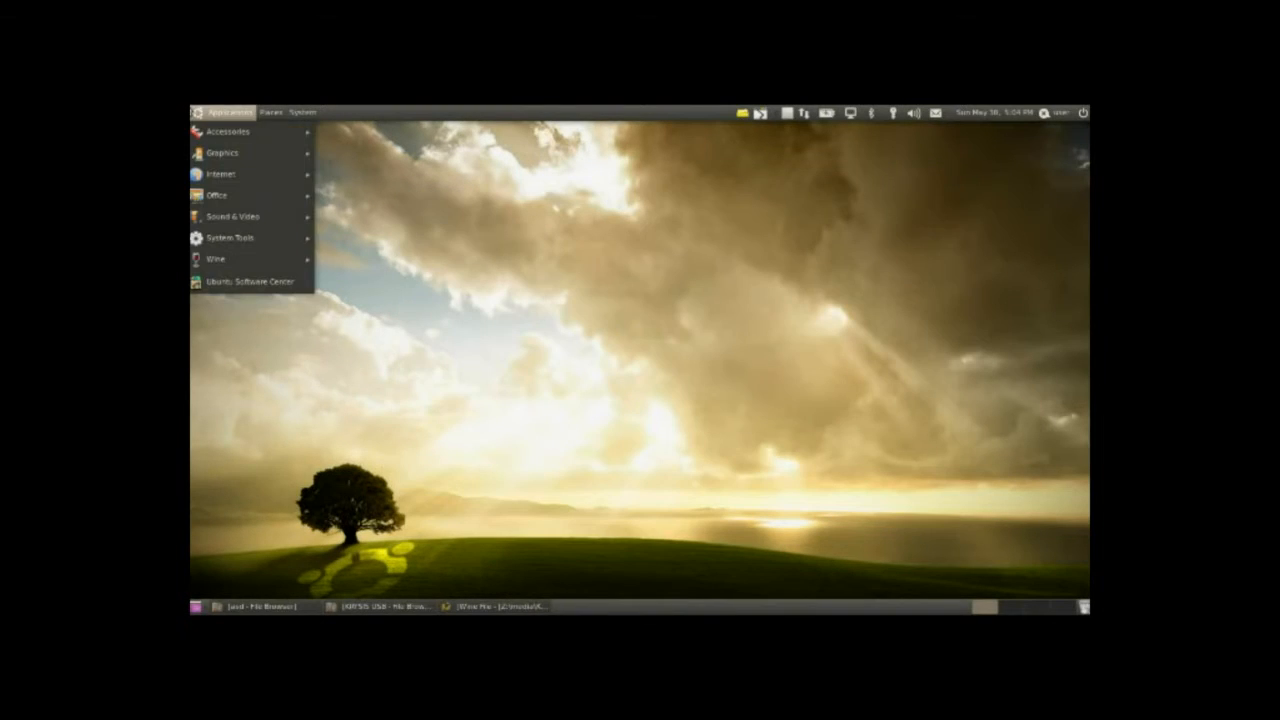
mouse_move(220, 174)
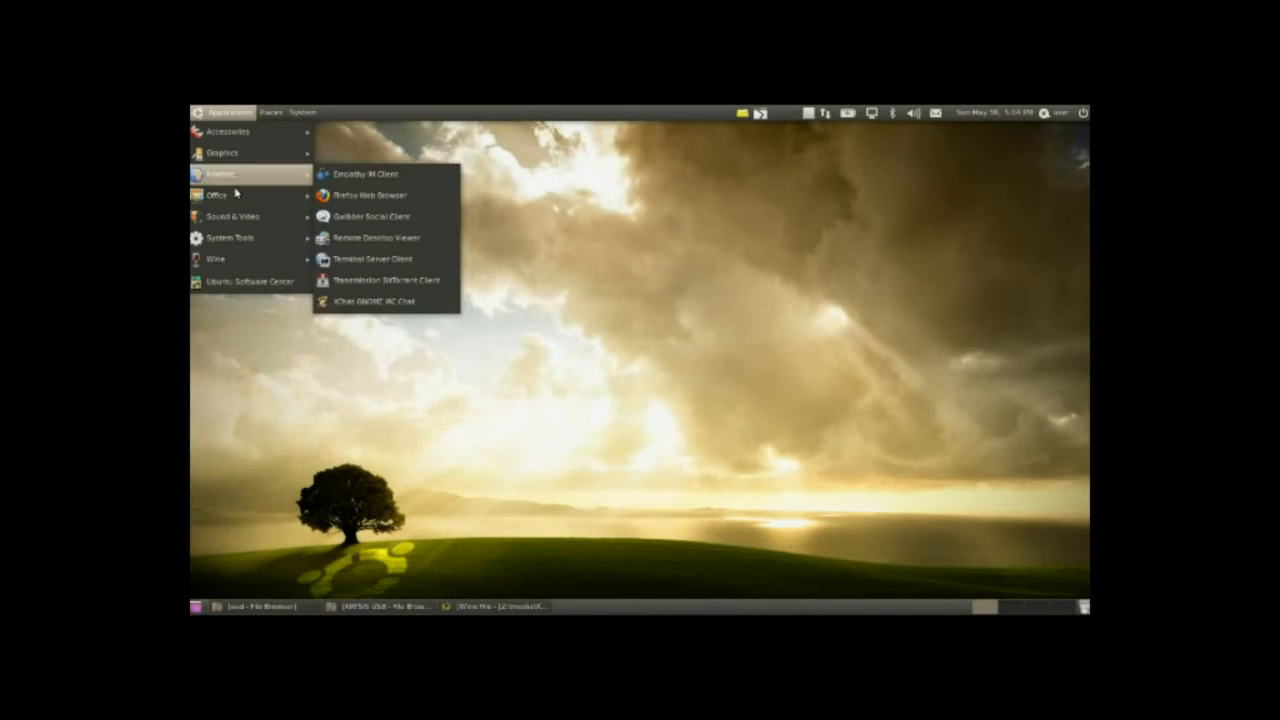
mouse_move(228, 132)
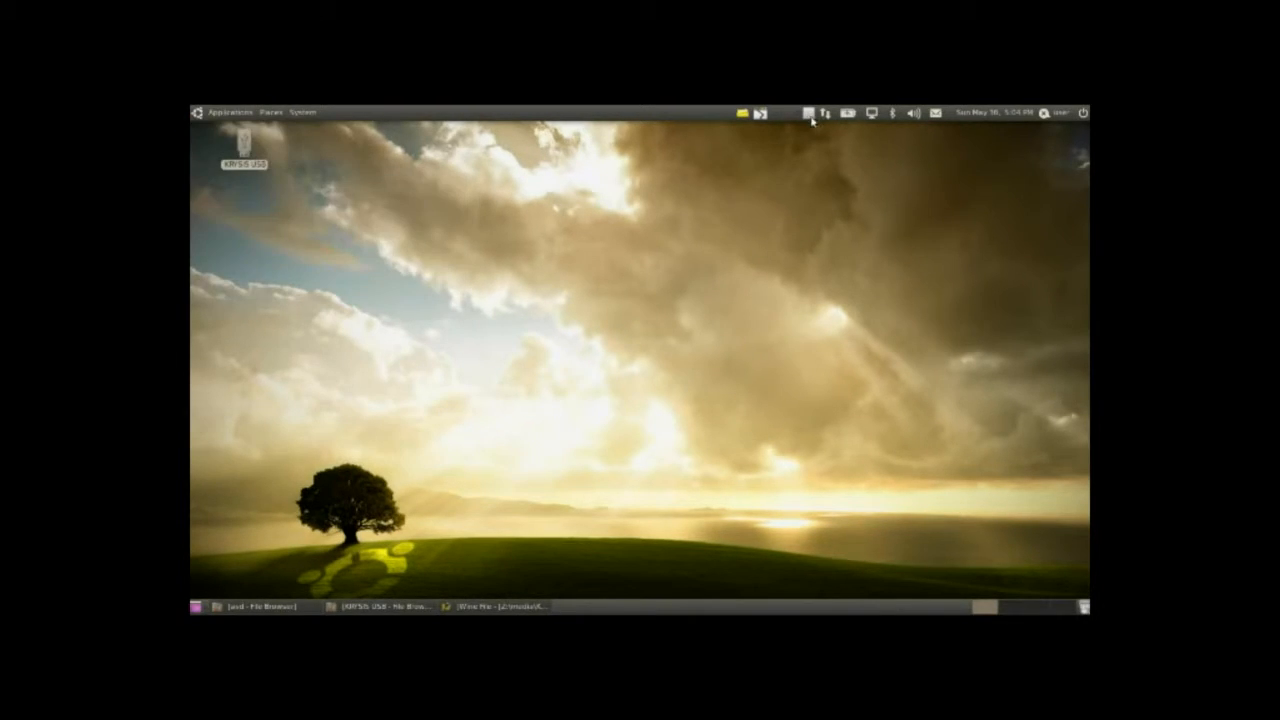
Launch PlayOnLinux from Applications > Games and run its first-use update wizard.
left_click(222, 112)
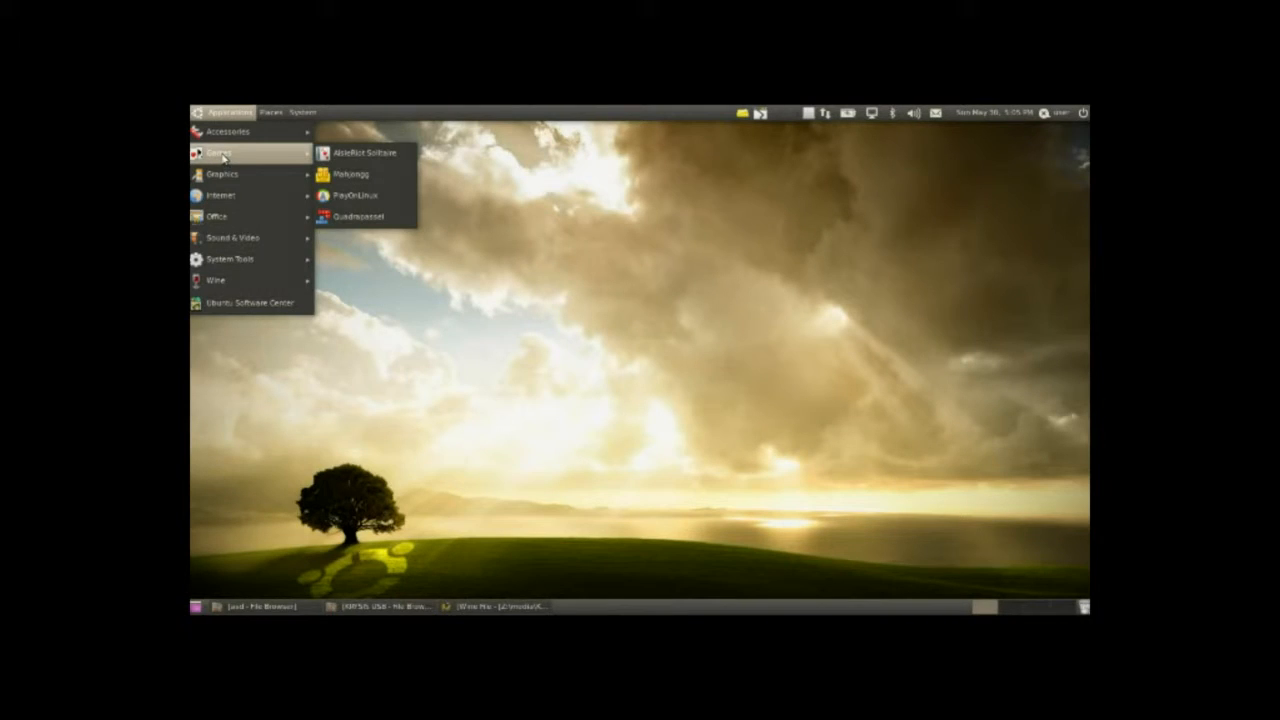
mouse_move(364, 196)
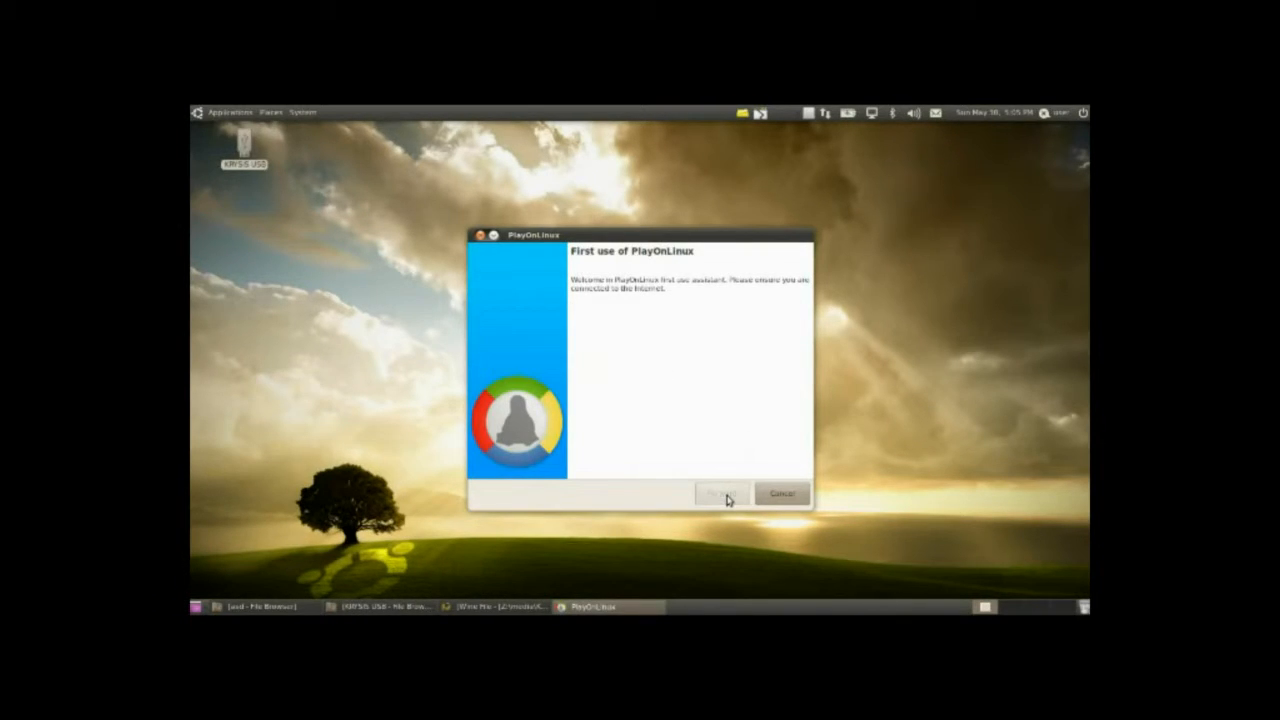
mouse_move(714, 248)
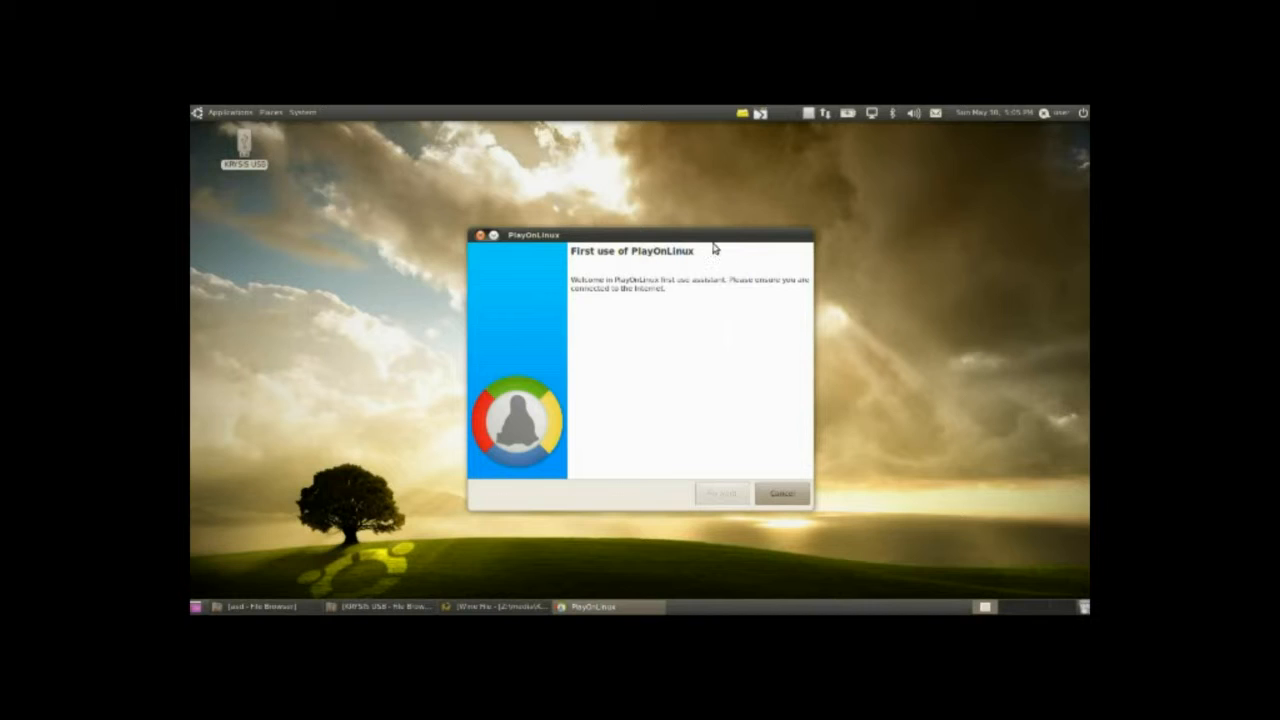
left_click(722, 492)
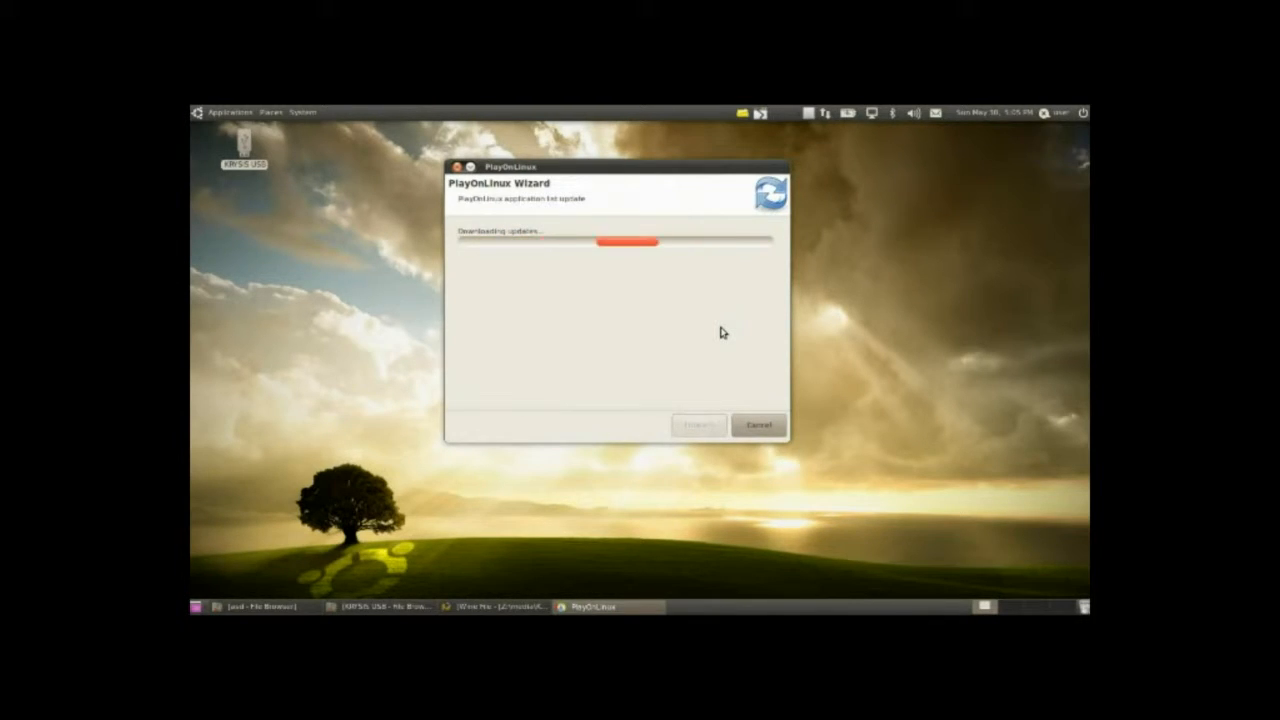
mouse_move(836, 328)
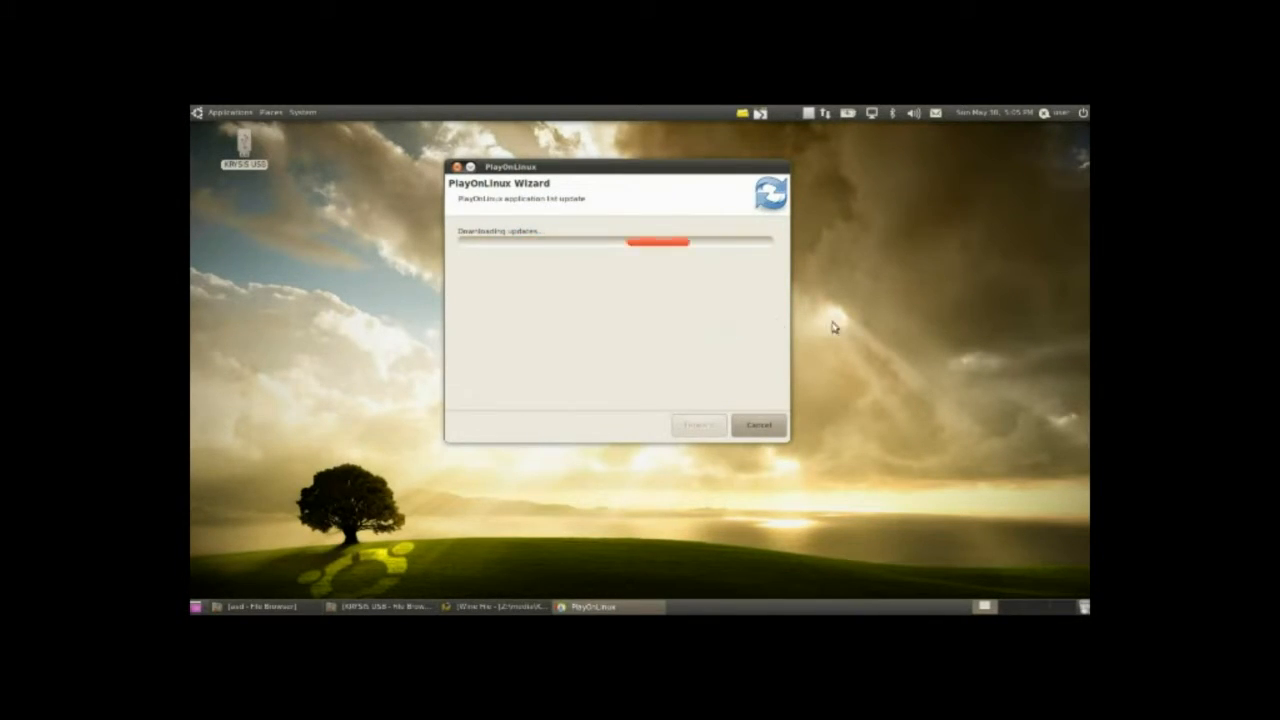
left_click(228, 112)
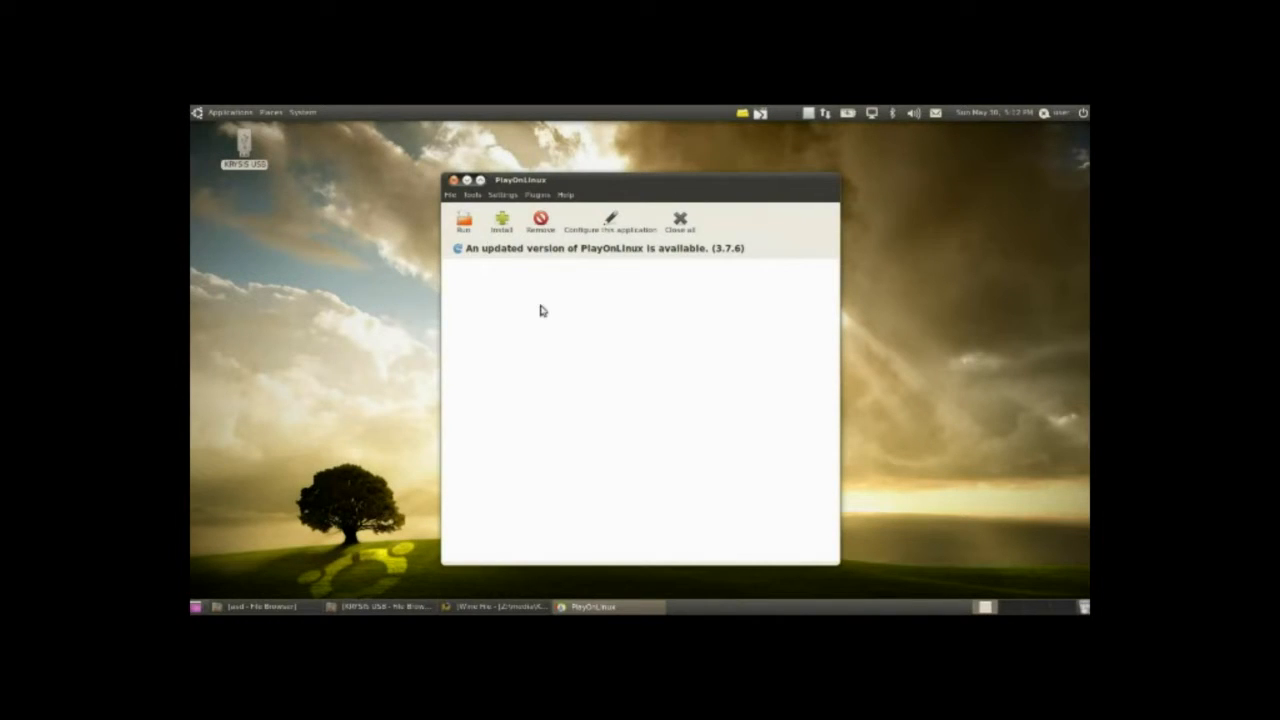
mouse_move(490, 196)
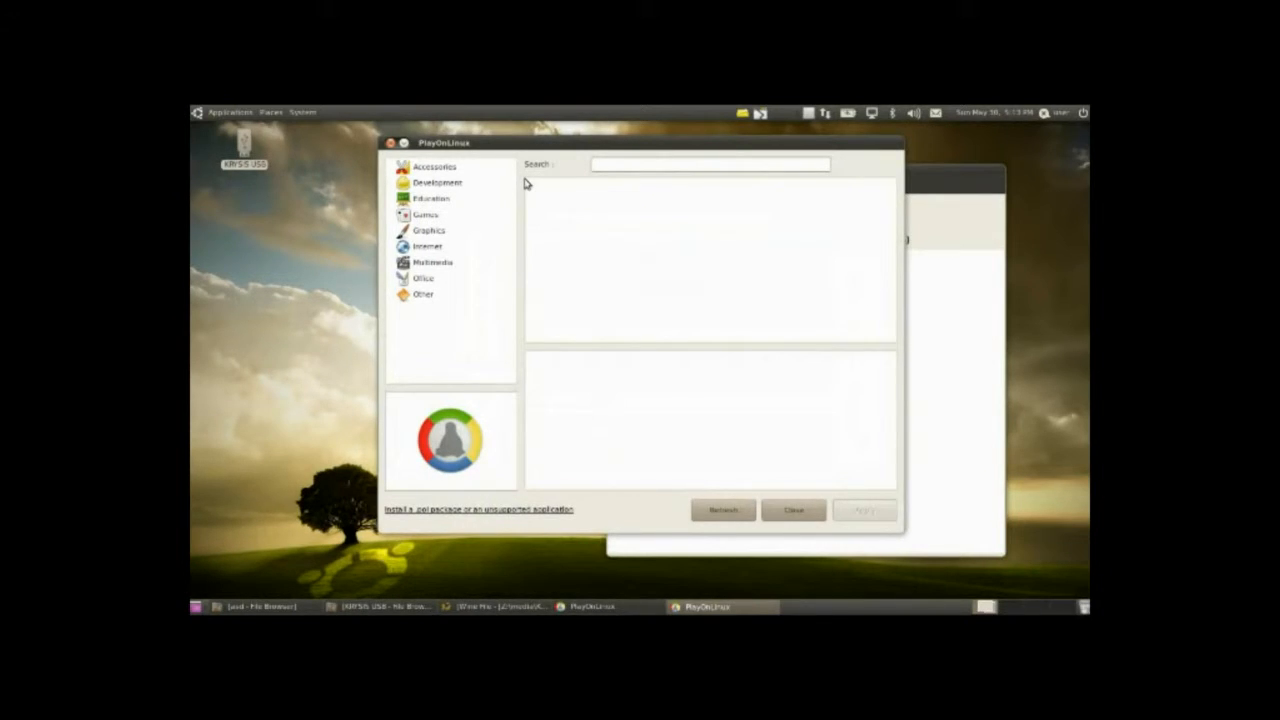
mouse_move(604, 170)
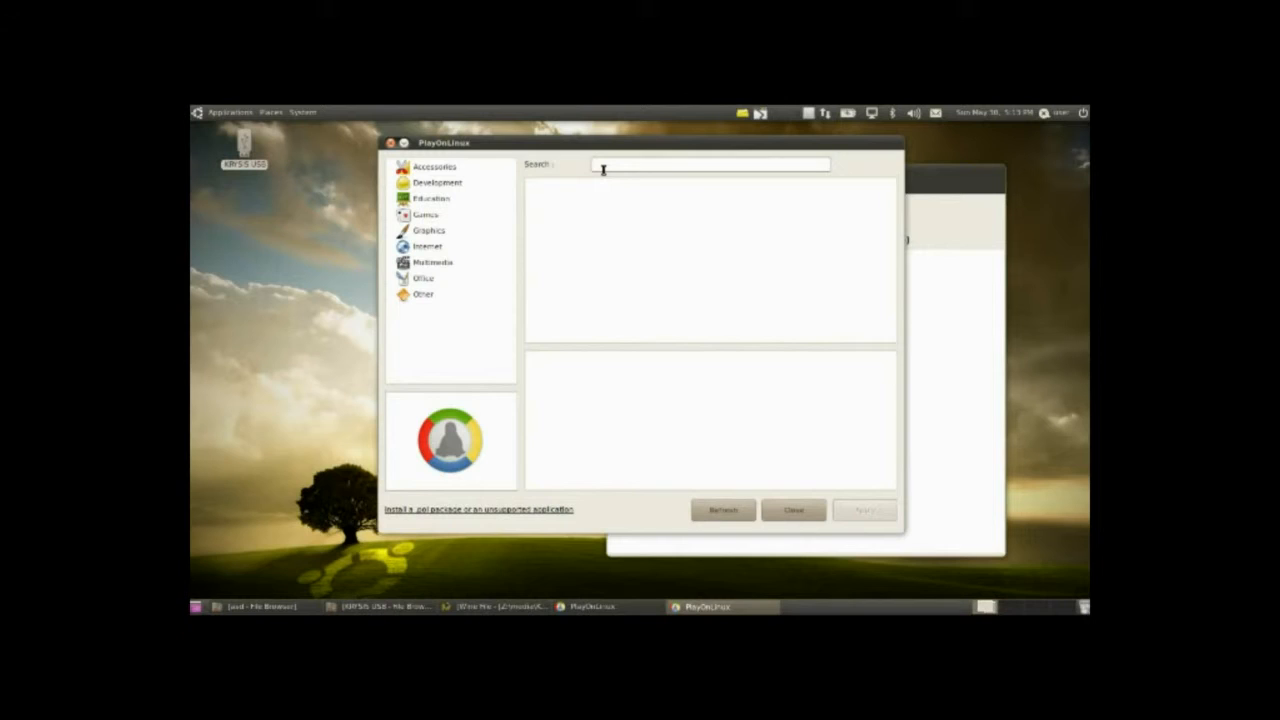
Browse the Accessories, Games, Graphics, Multimedia, Other and Office install categories.
left_click(434, 166)
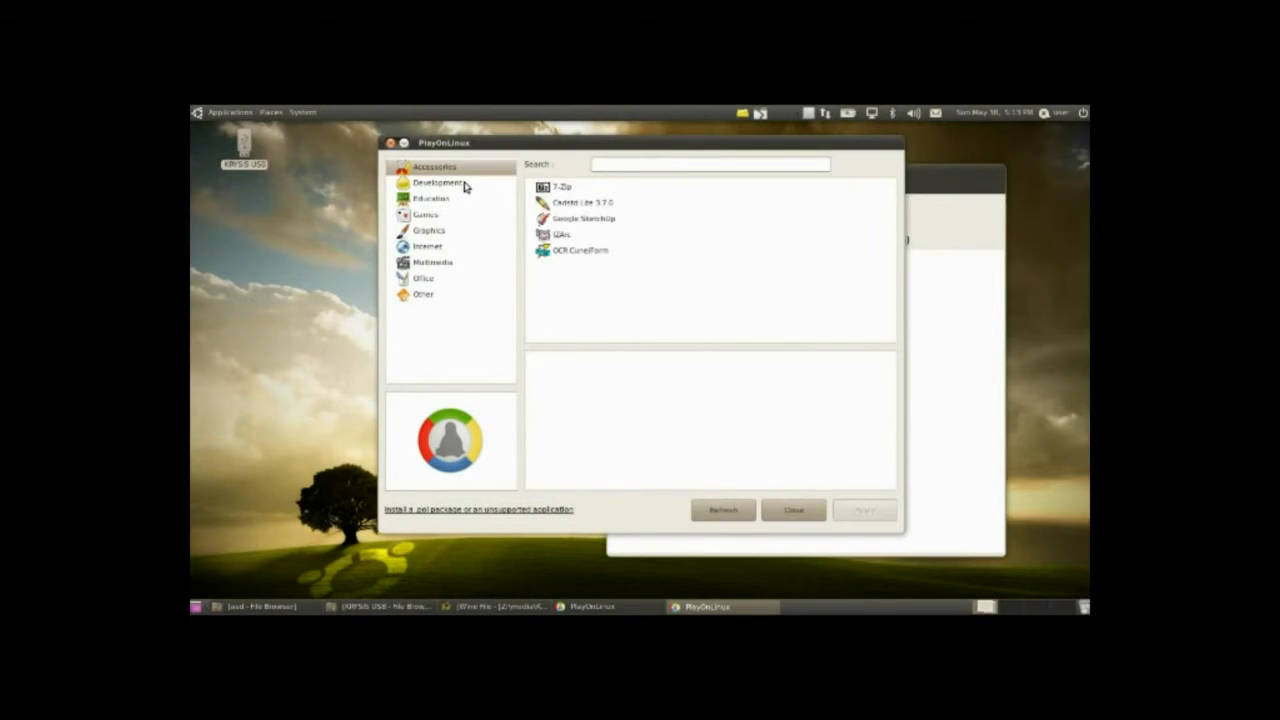
left_click(424, 214)
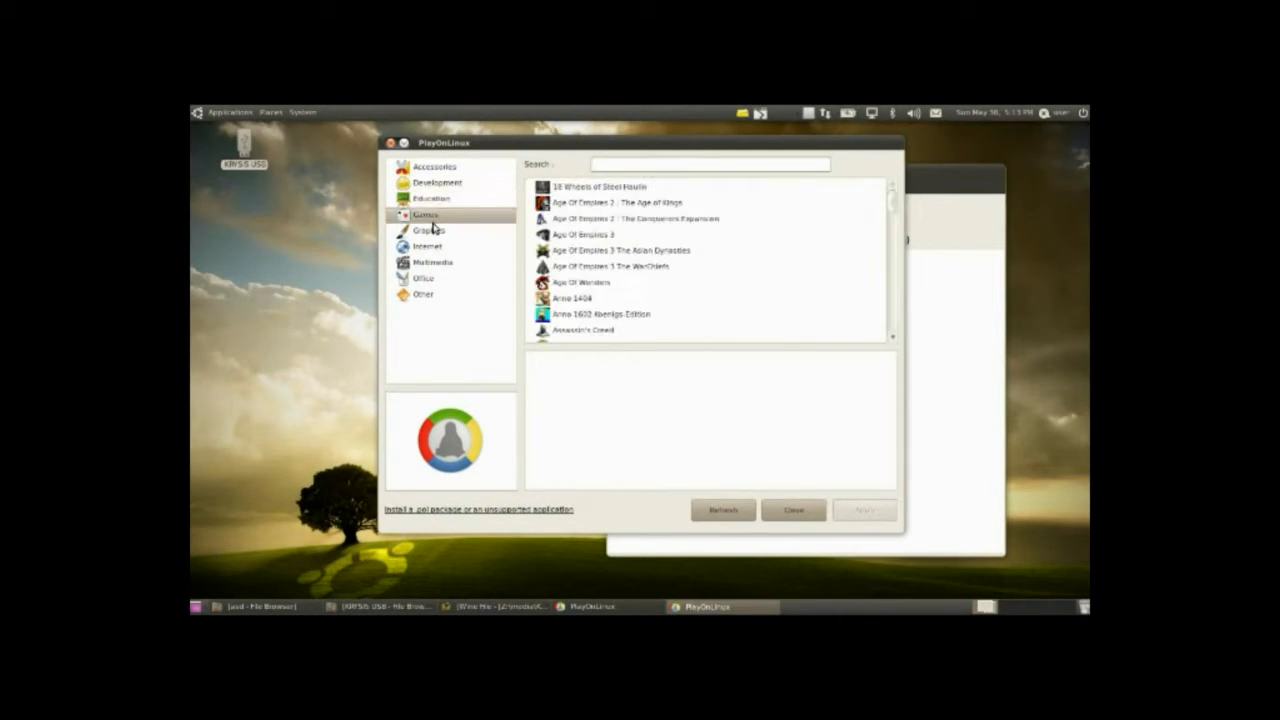
scroll("down", 3)
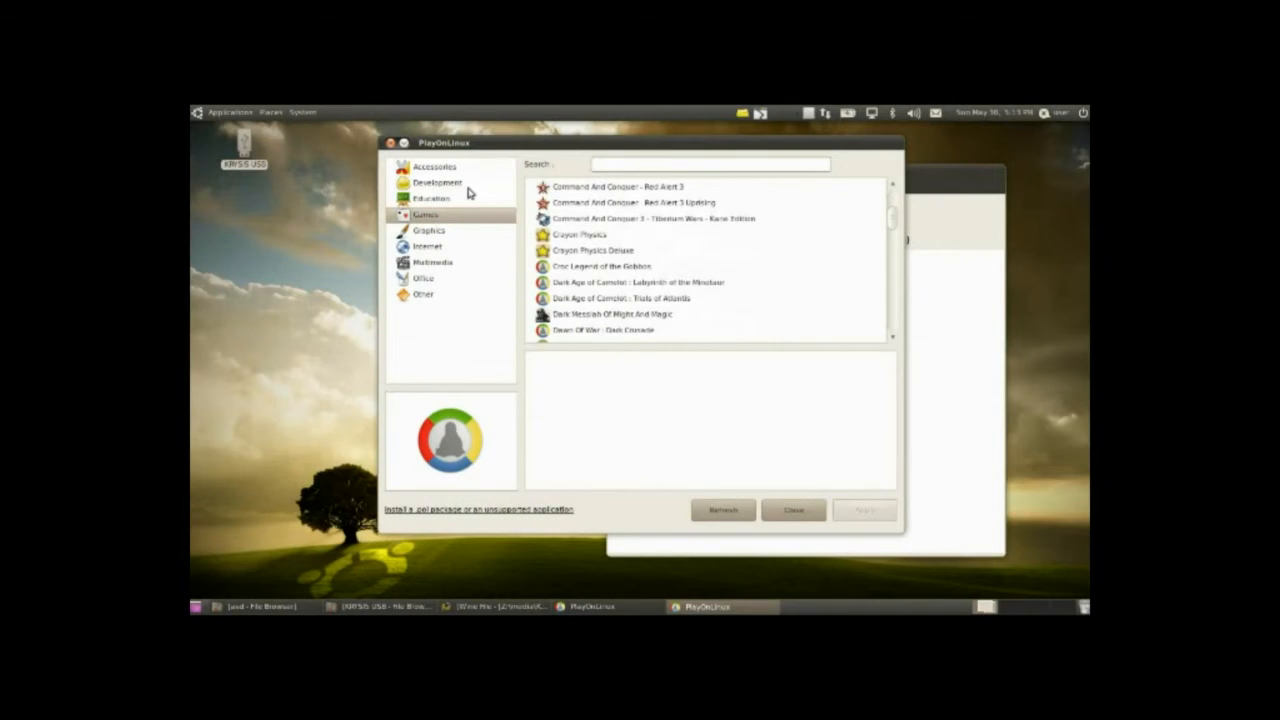
left_click(428, 230)
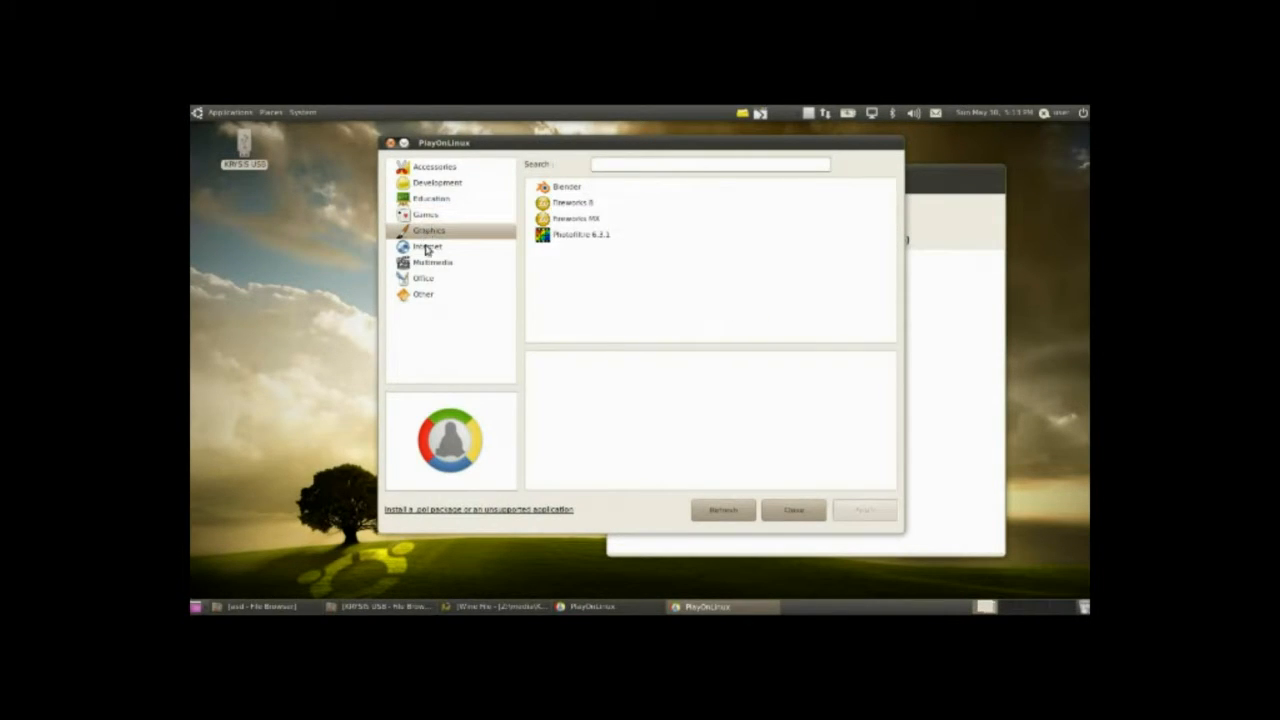
left_click(432, 262)
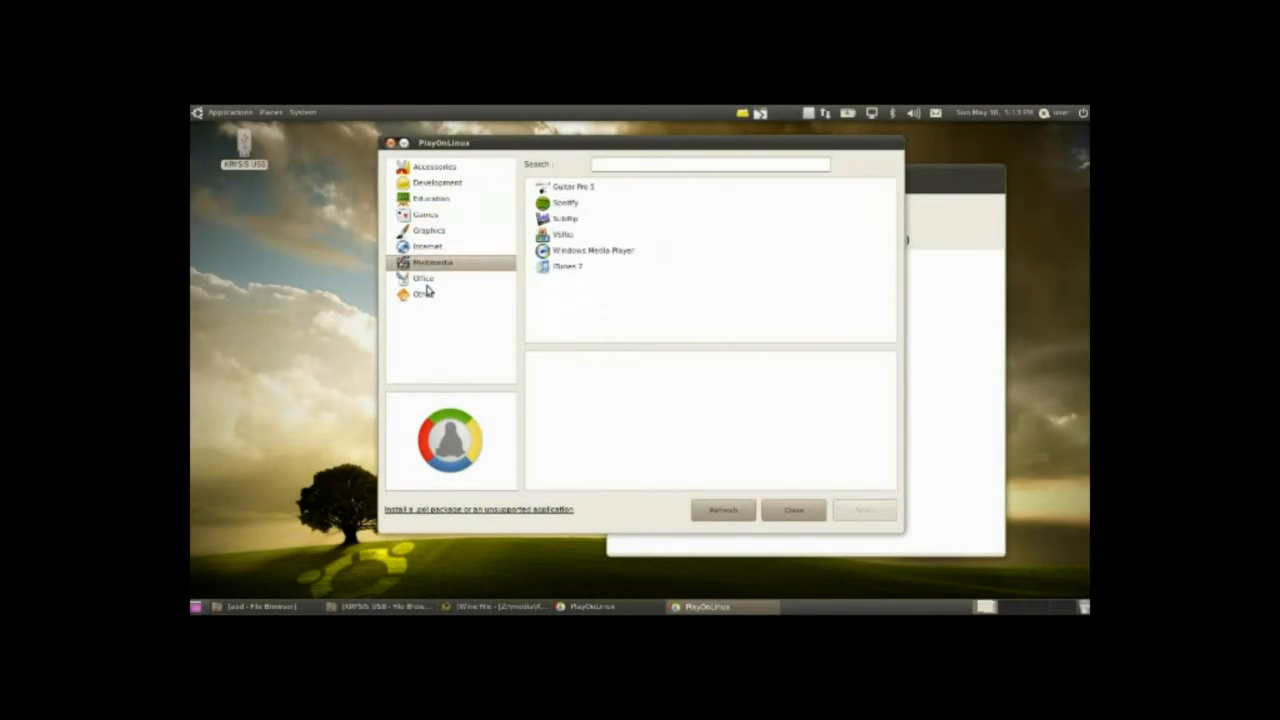
left_click(420, 292)
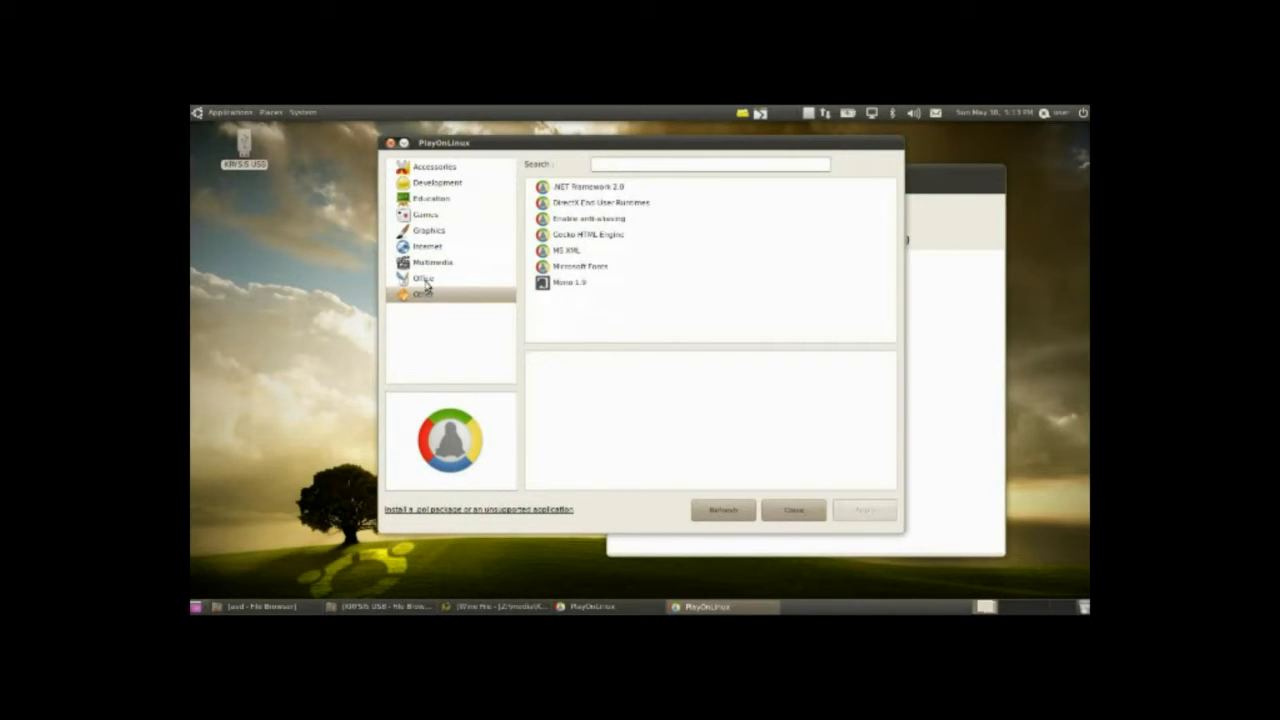
left_click(424, 278)
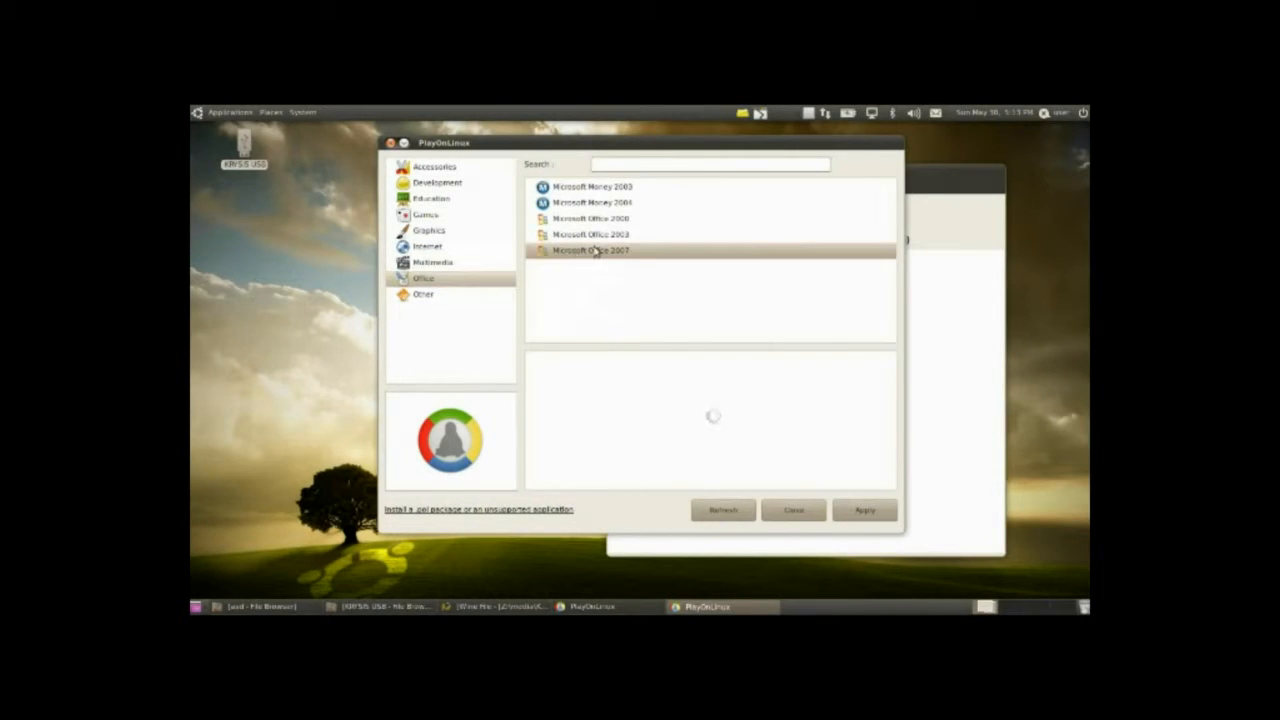
left_click(590, 234)
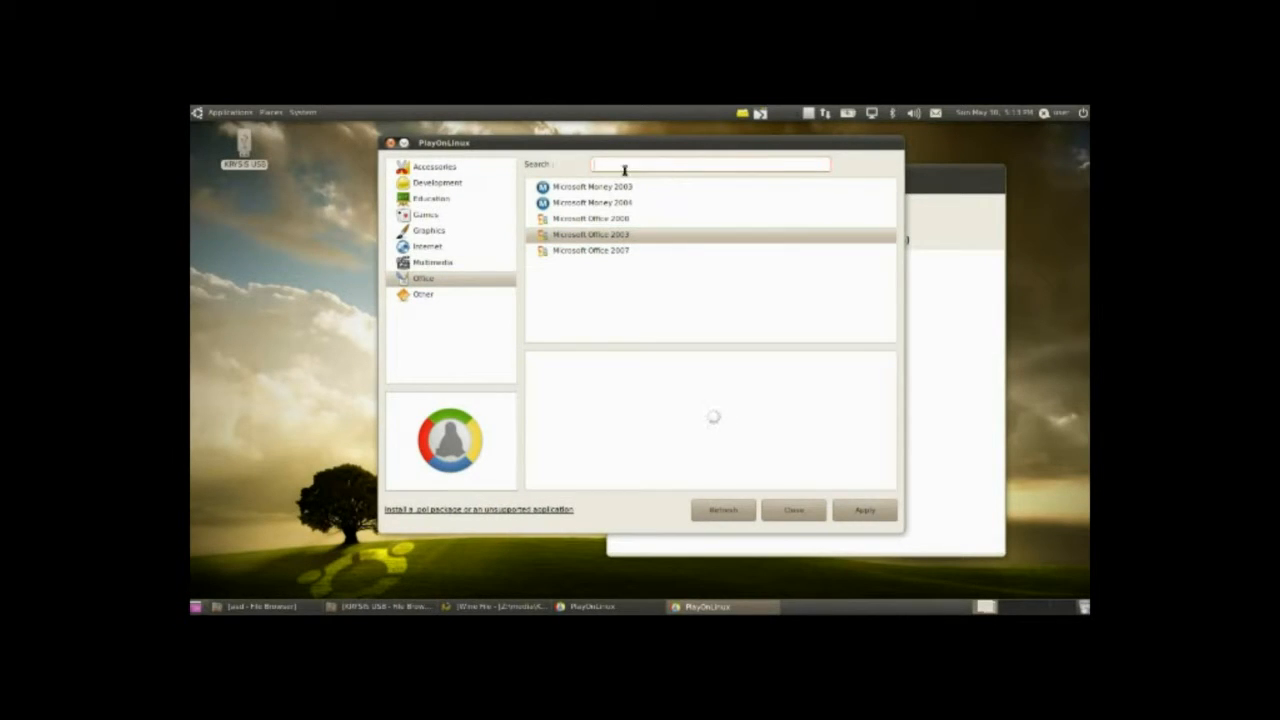
Return to the Games category and search 'star' to find StarCraft.
left_click(430, 230)
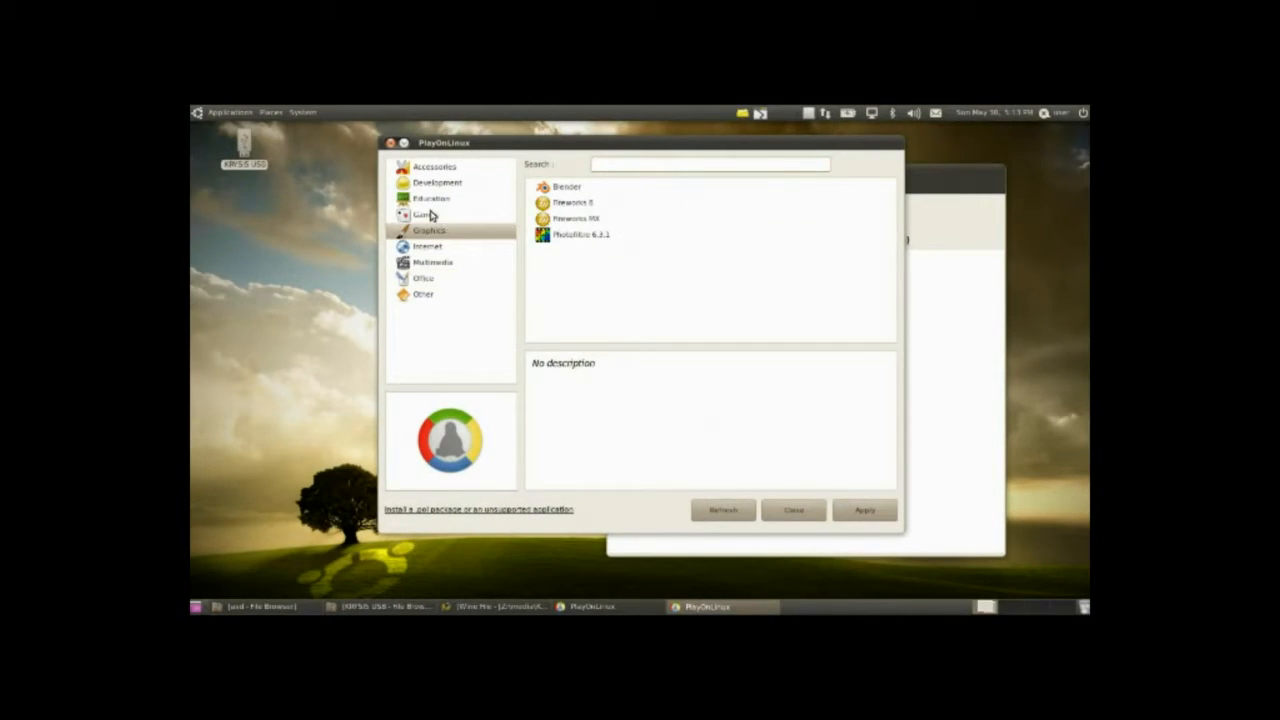
left_click(430, 198)
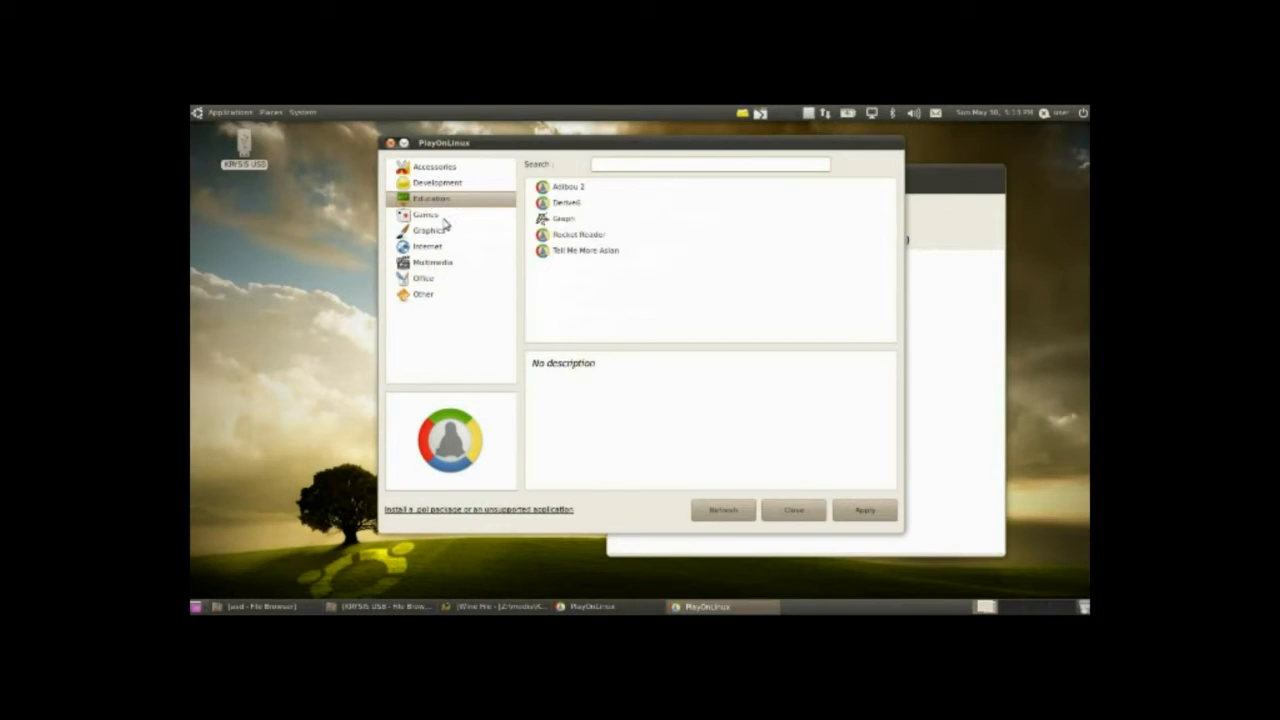
left_click(426, 214)
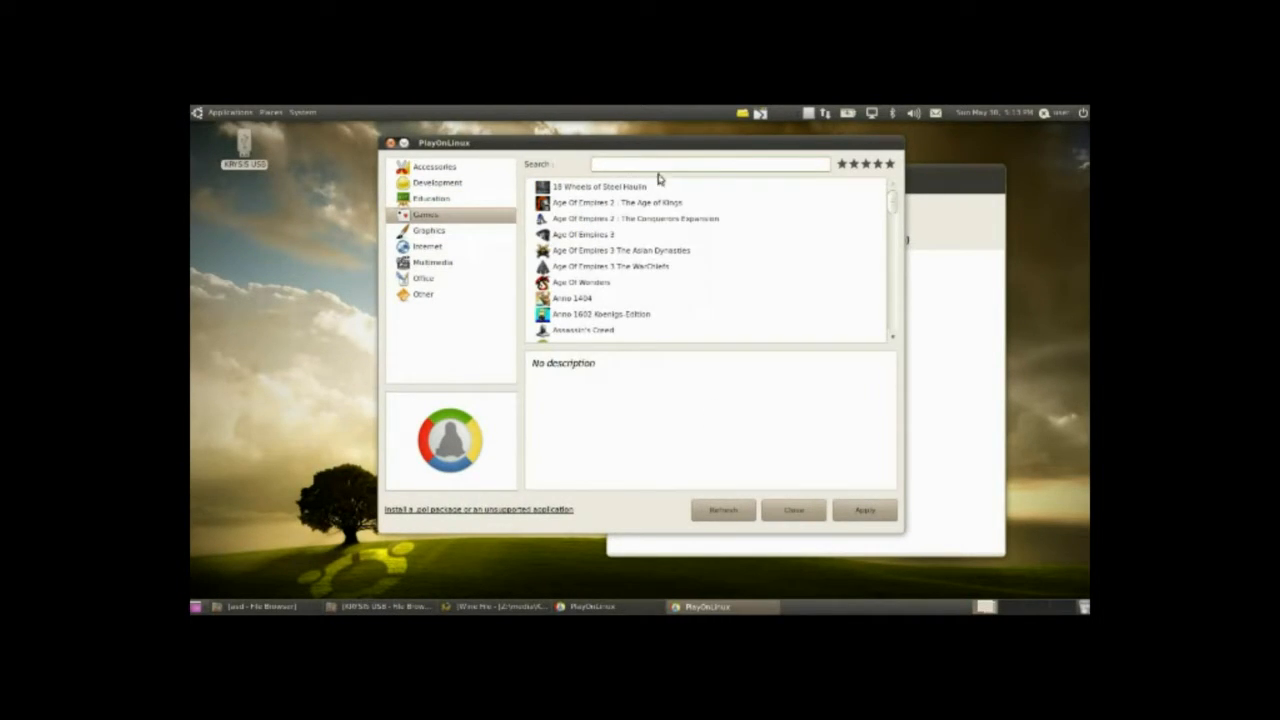
type("star")
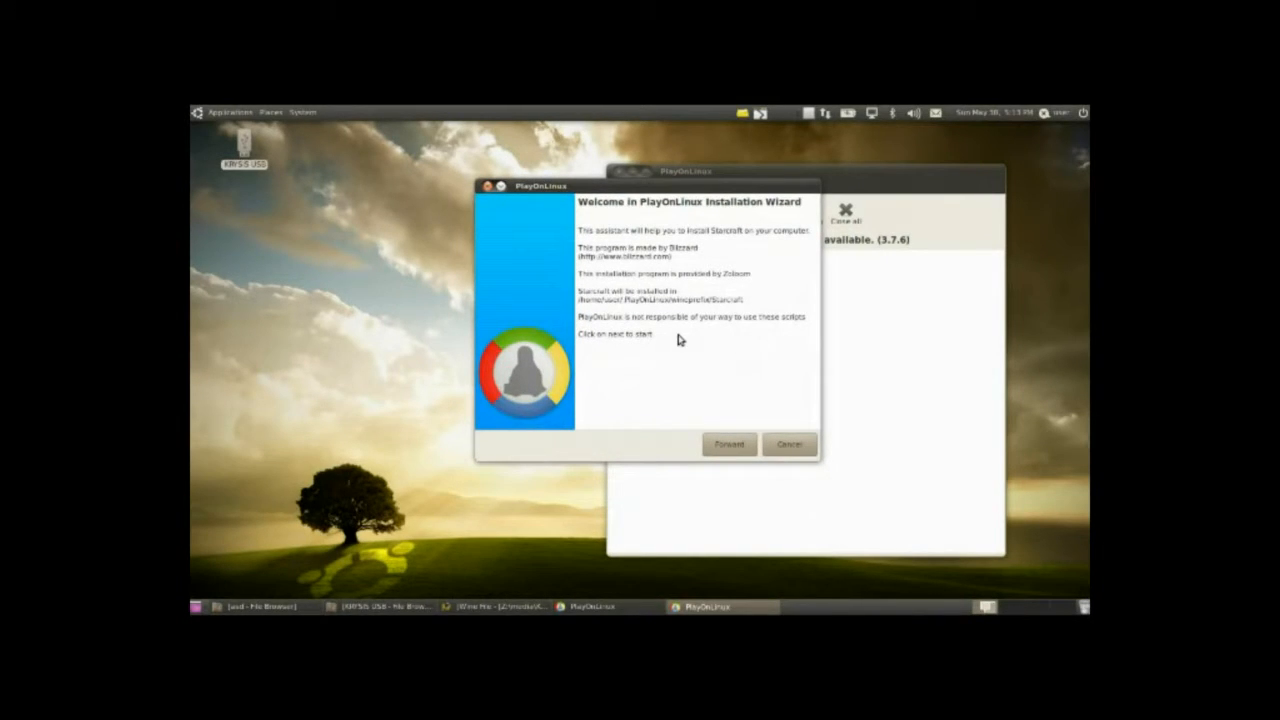
mouse_move(684, 412)
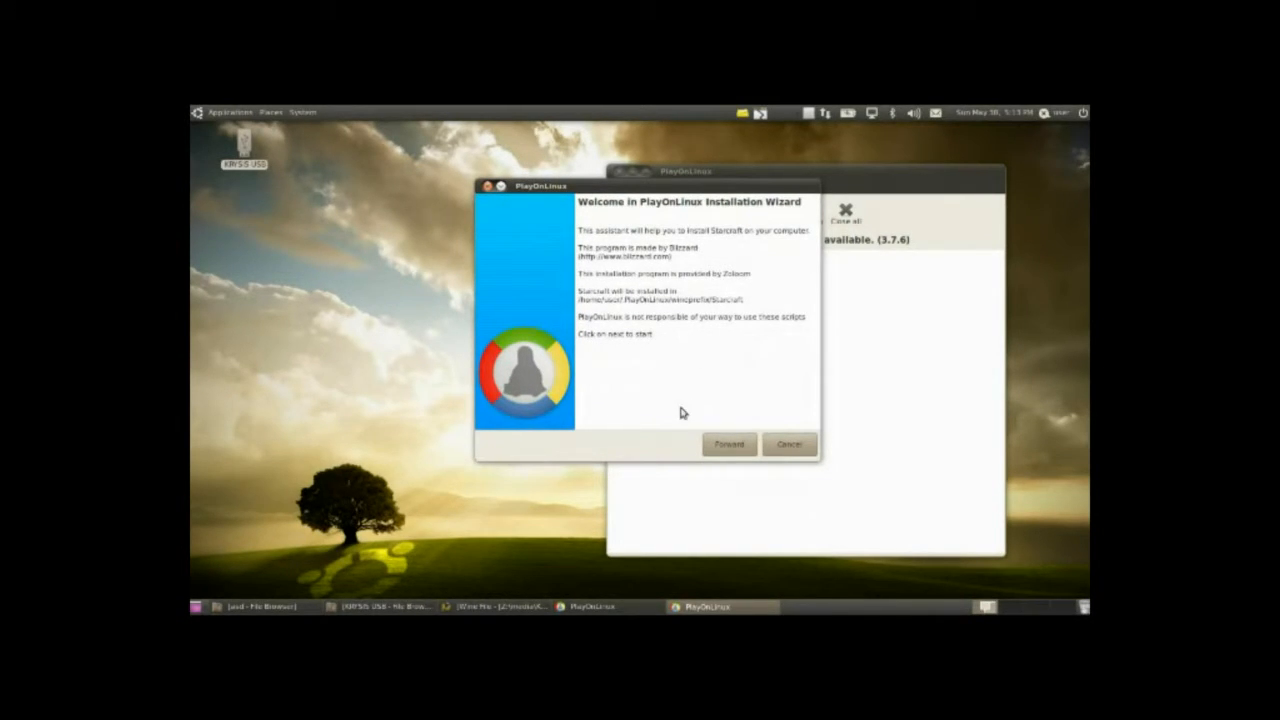
Advance the StarCraft wizard with an 'Other' manually entered CD-ROM mount path.
left_click(728, 444)
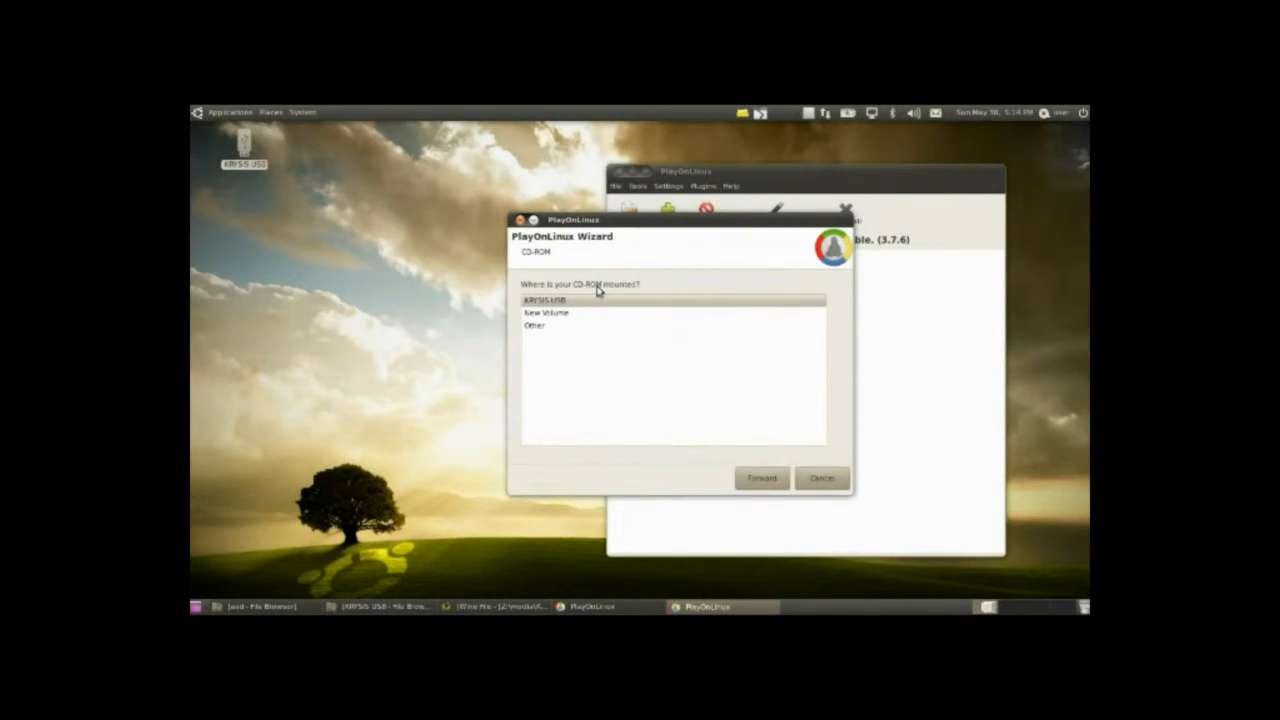
left_click(534, 324)
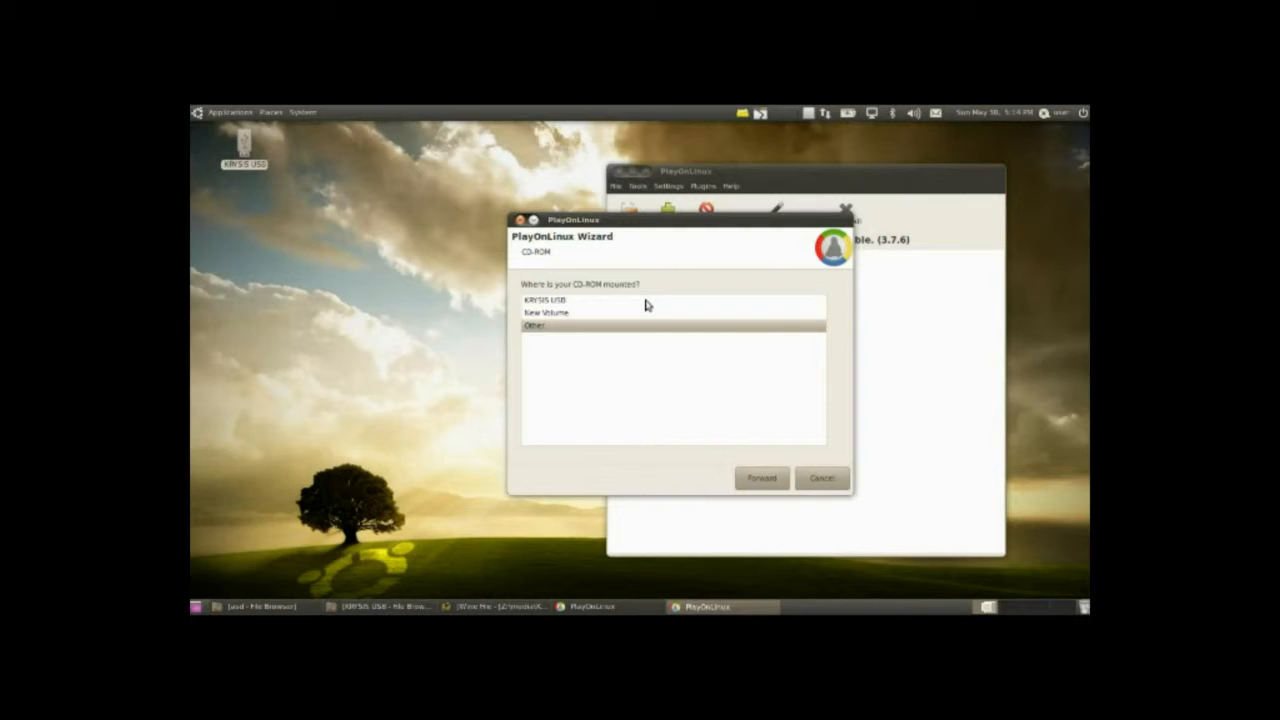
mouse_move(638, 350)
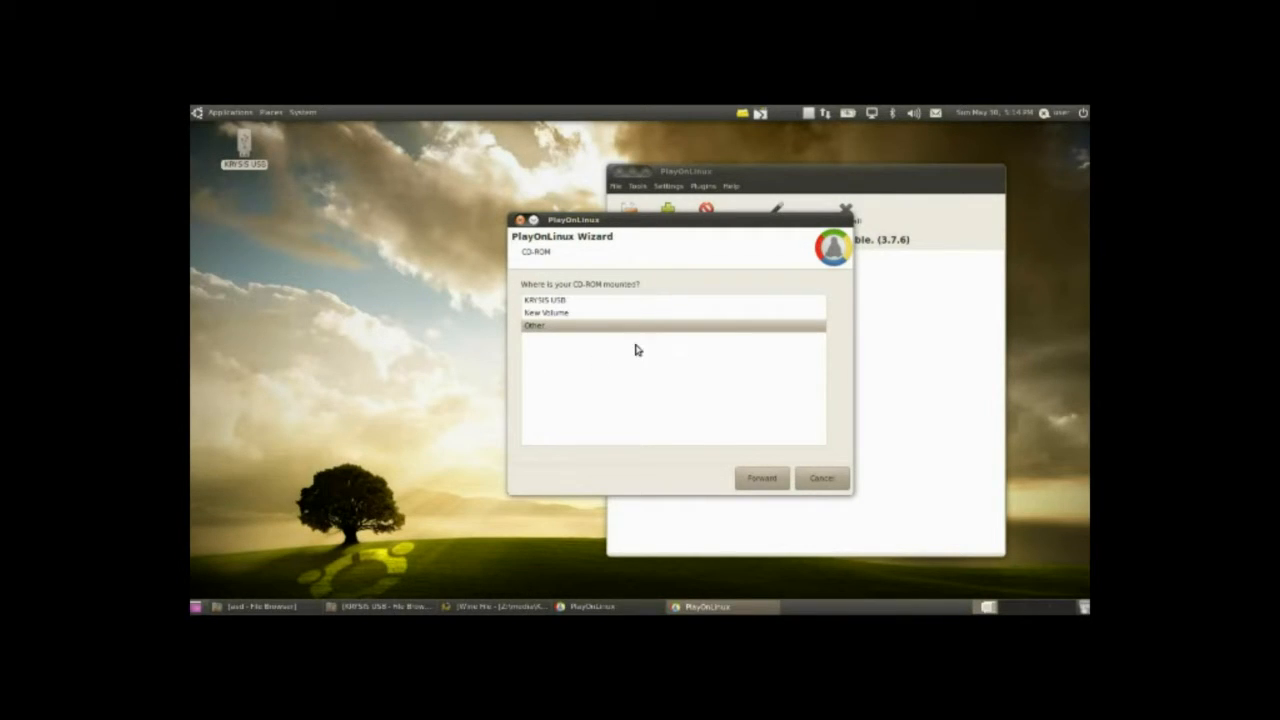
mouse_move(596, 364)
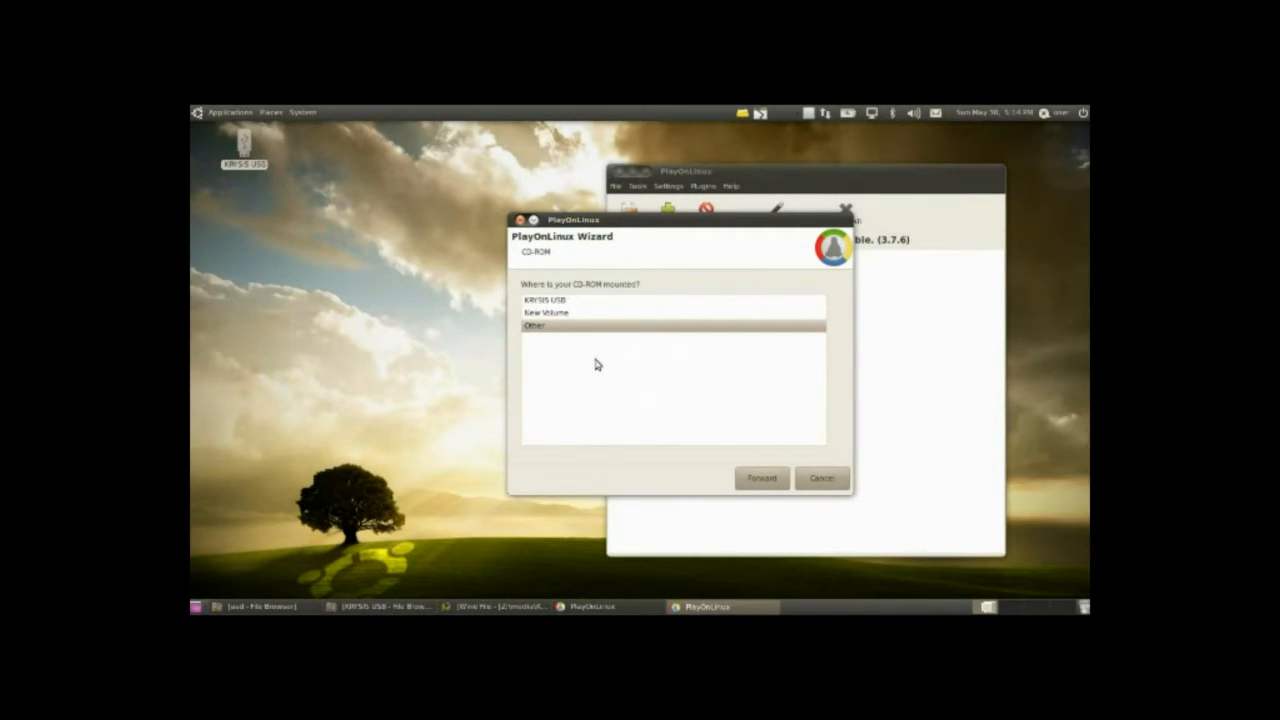
mouse_move(572, 320)
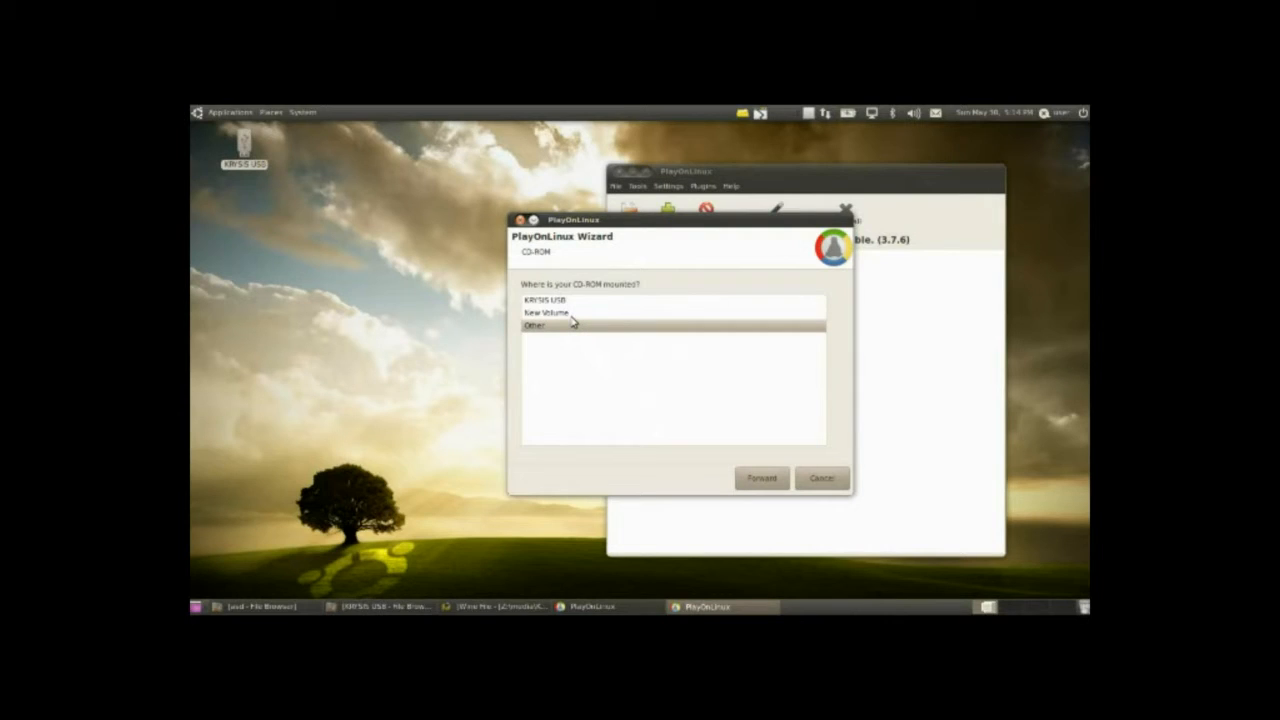
mouse_move(638, 368)
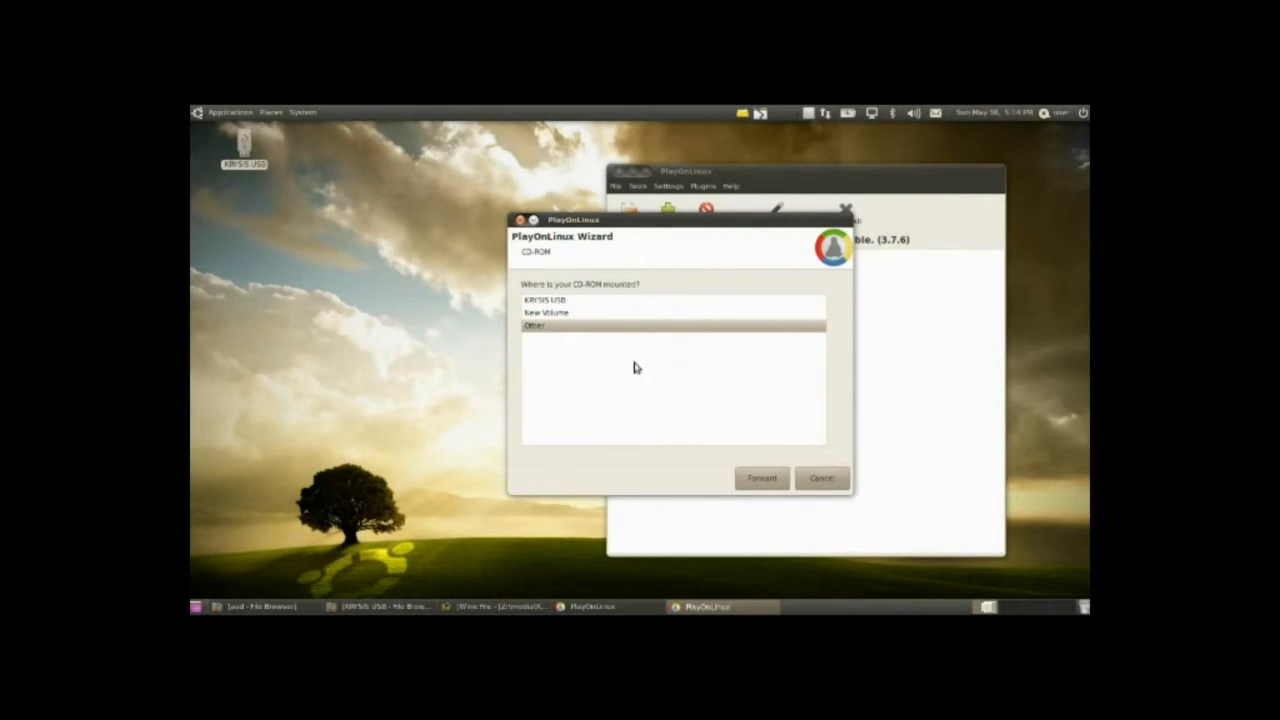
left_click(534, 324)
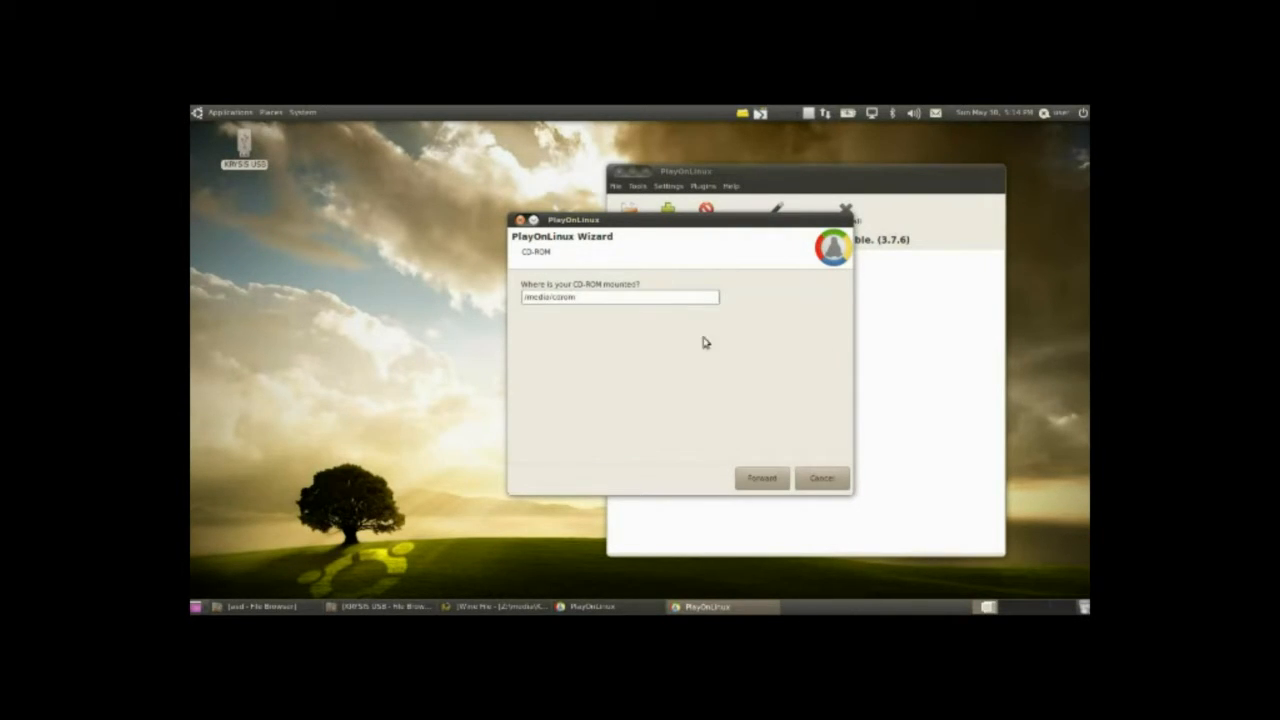
mouse_move(672, 320)
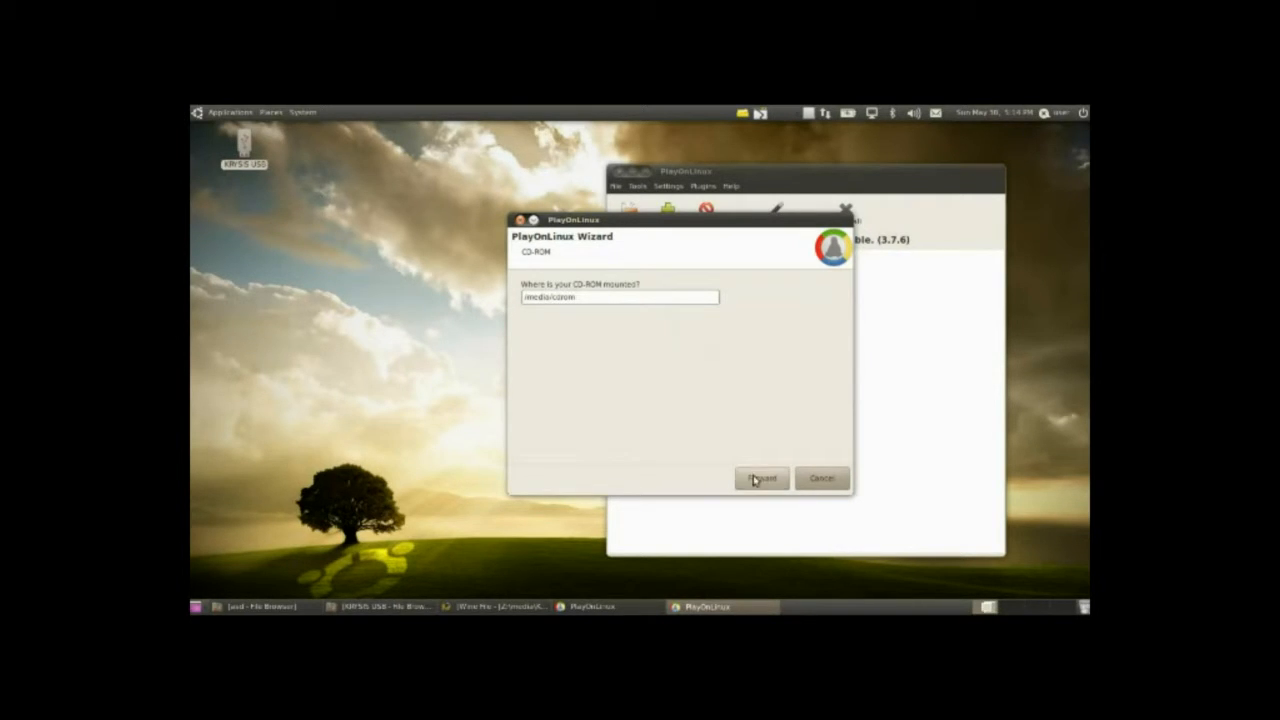
left_click(760, 478)
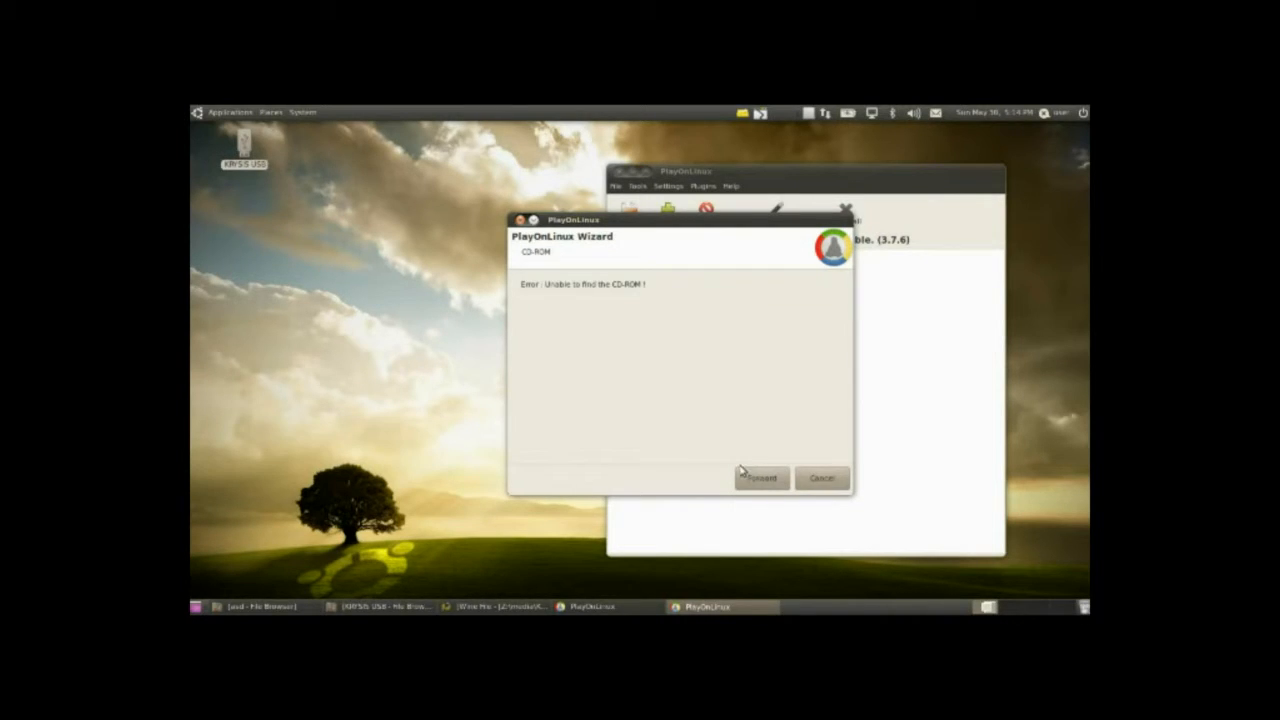
mouse_move(708, 438)
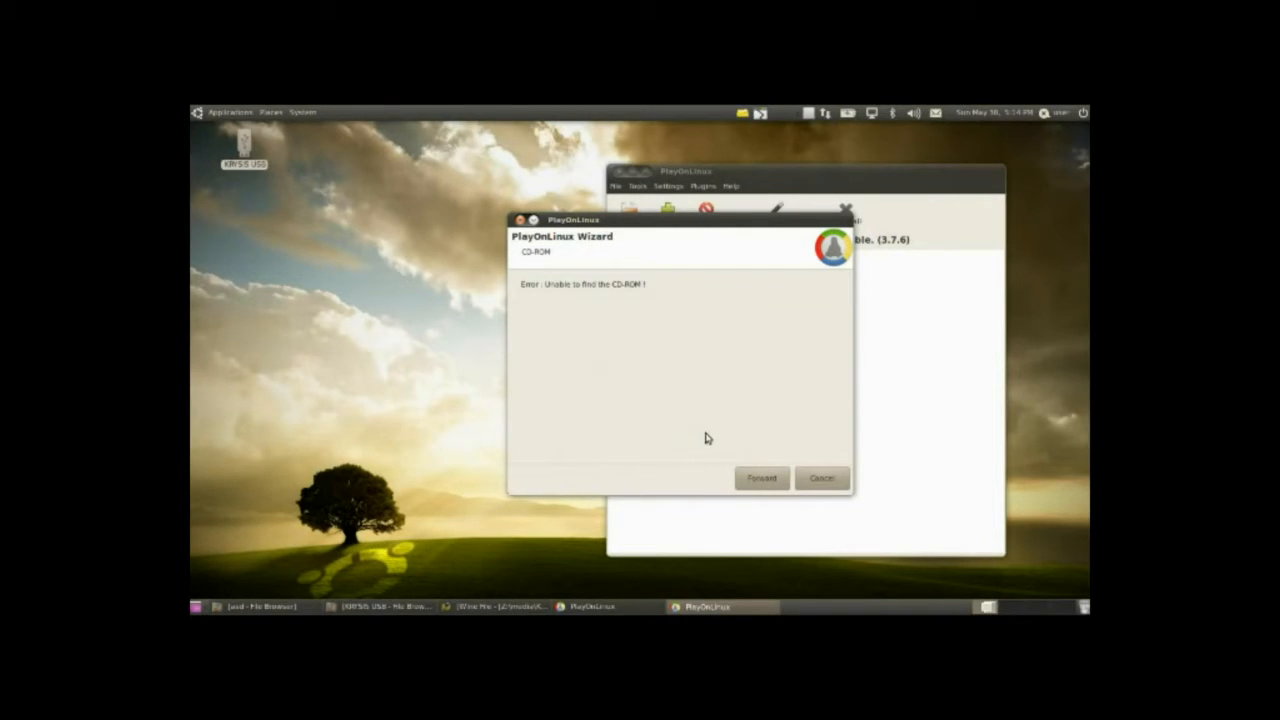
mouse_move(808, 468)
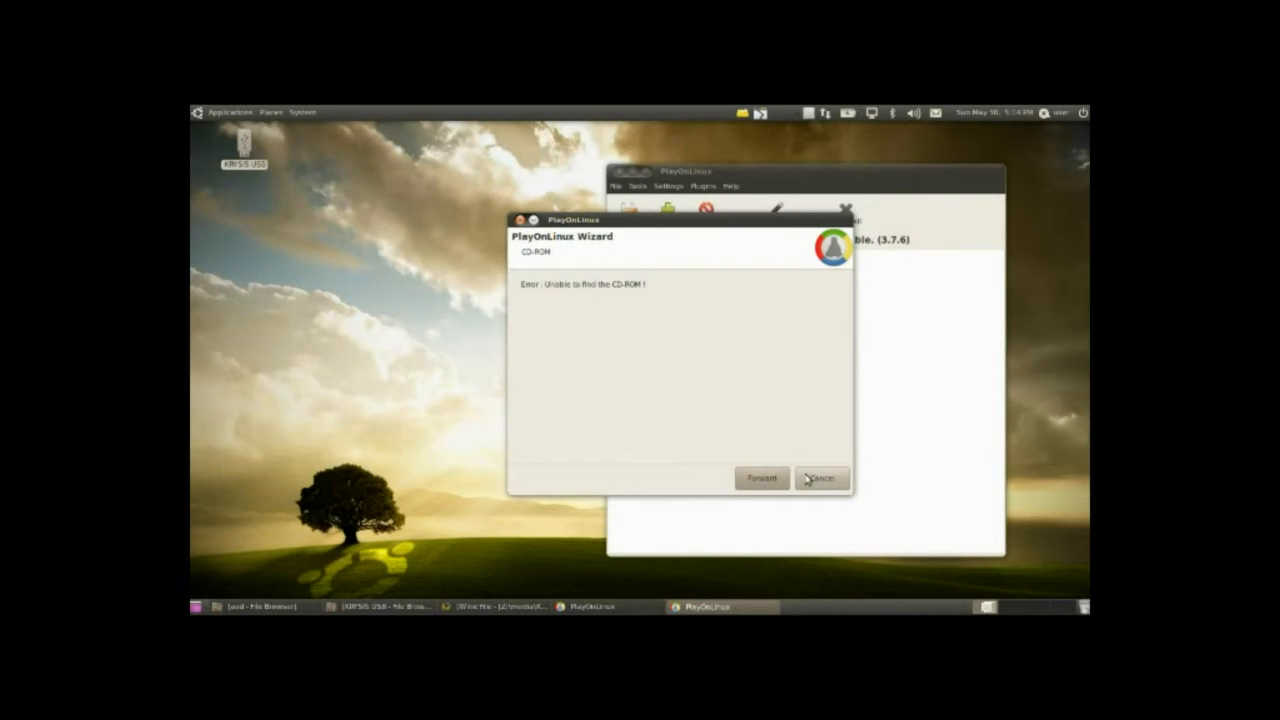
mouse_move(806, 468)
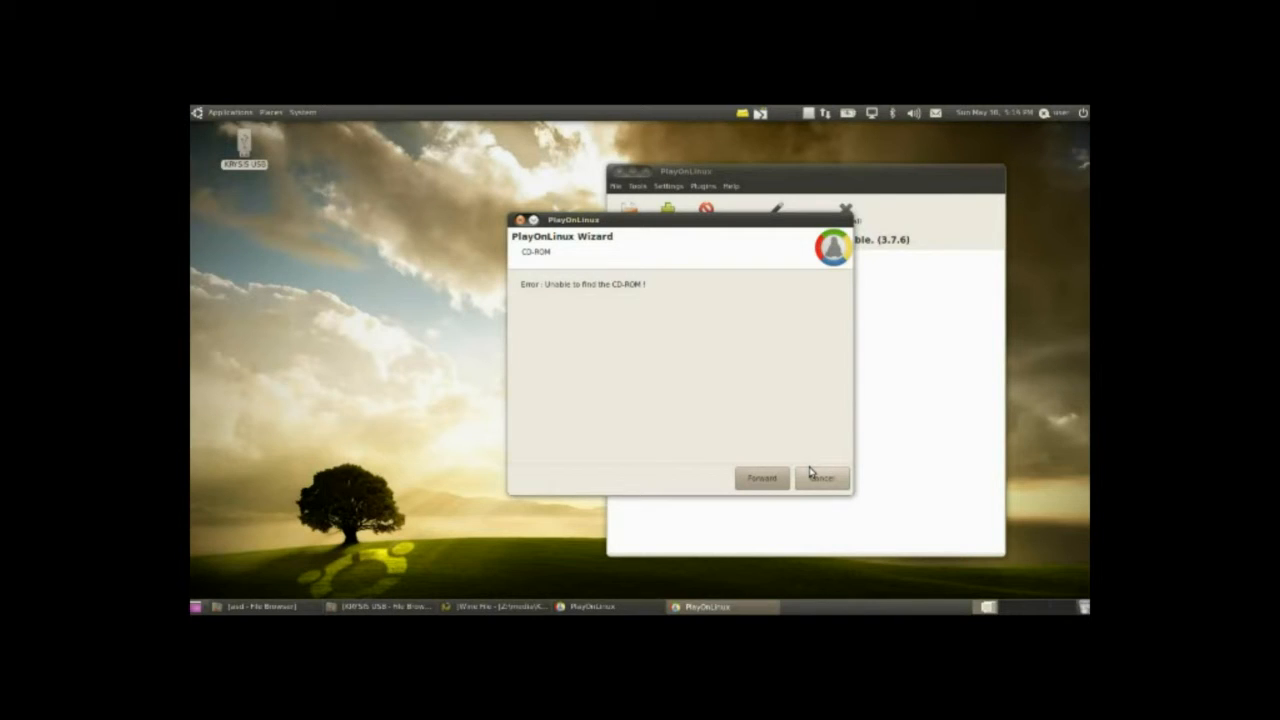
mouse_move(728, 328)
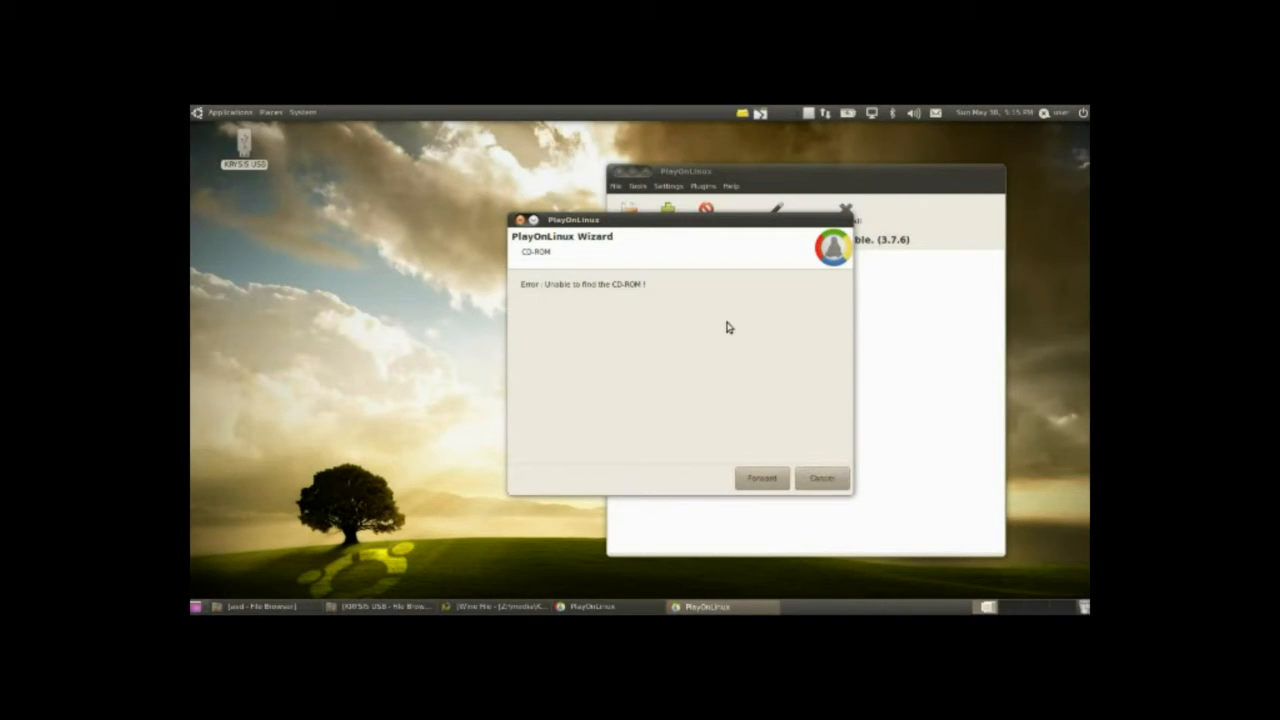
Cancel the StarCraft installer after the CD-ROM-not-found error.
left_click_drag(572, 220, 428, 248)
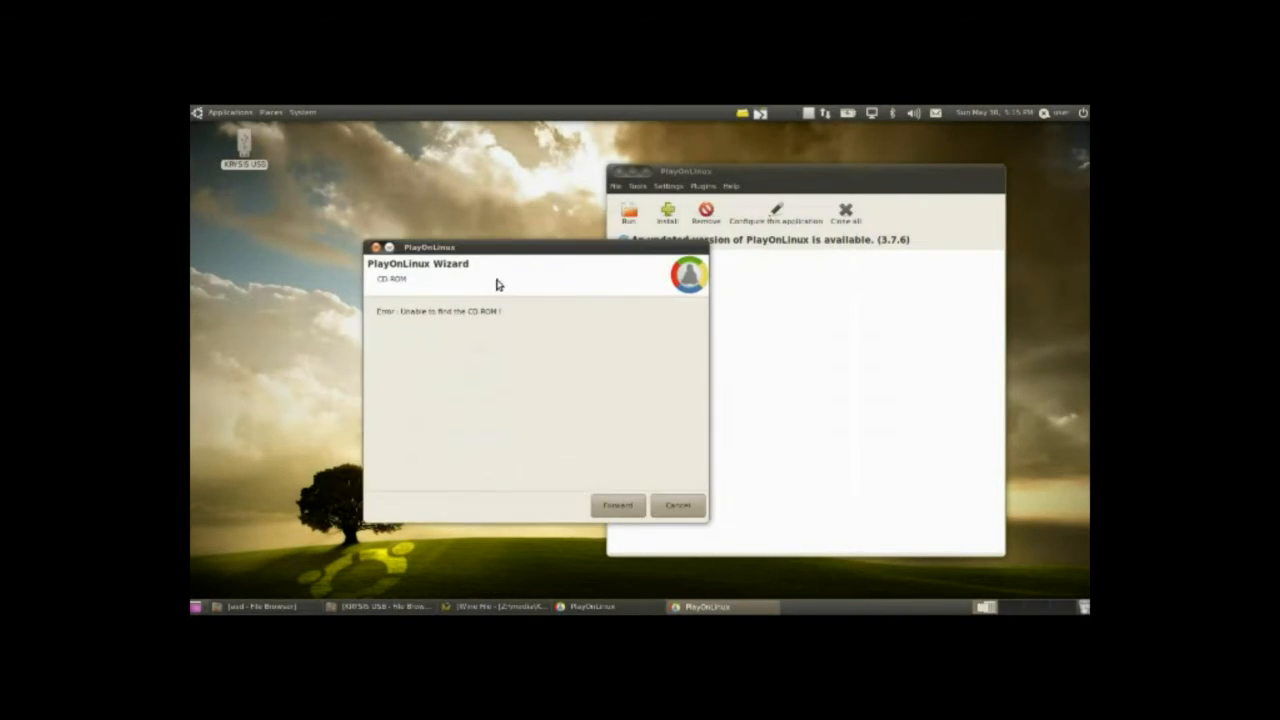
left_click(676, 504)
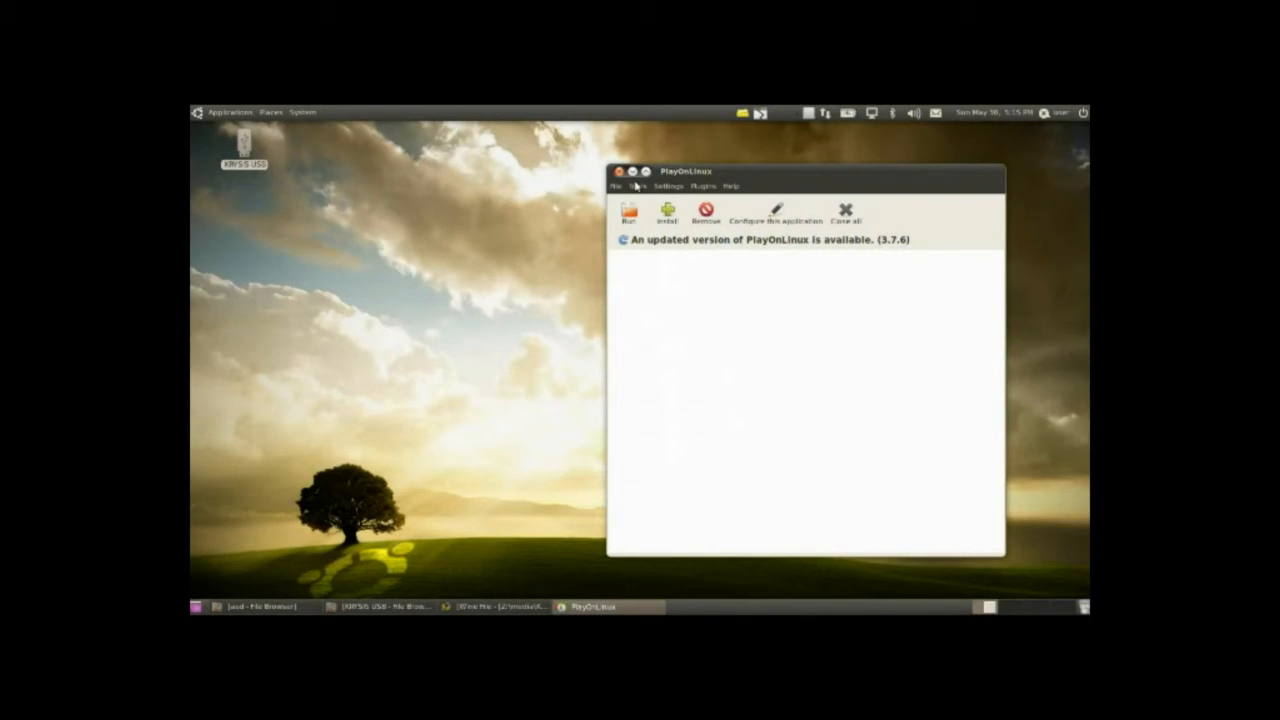
Close PlayOnLinux and browse Wine's C: drive from the Applications > Wine menu.
left_click(648, 172)
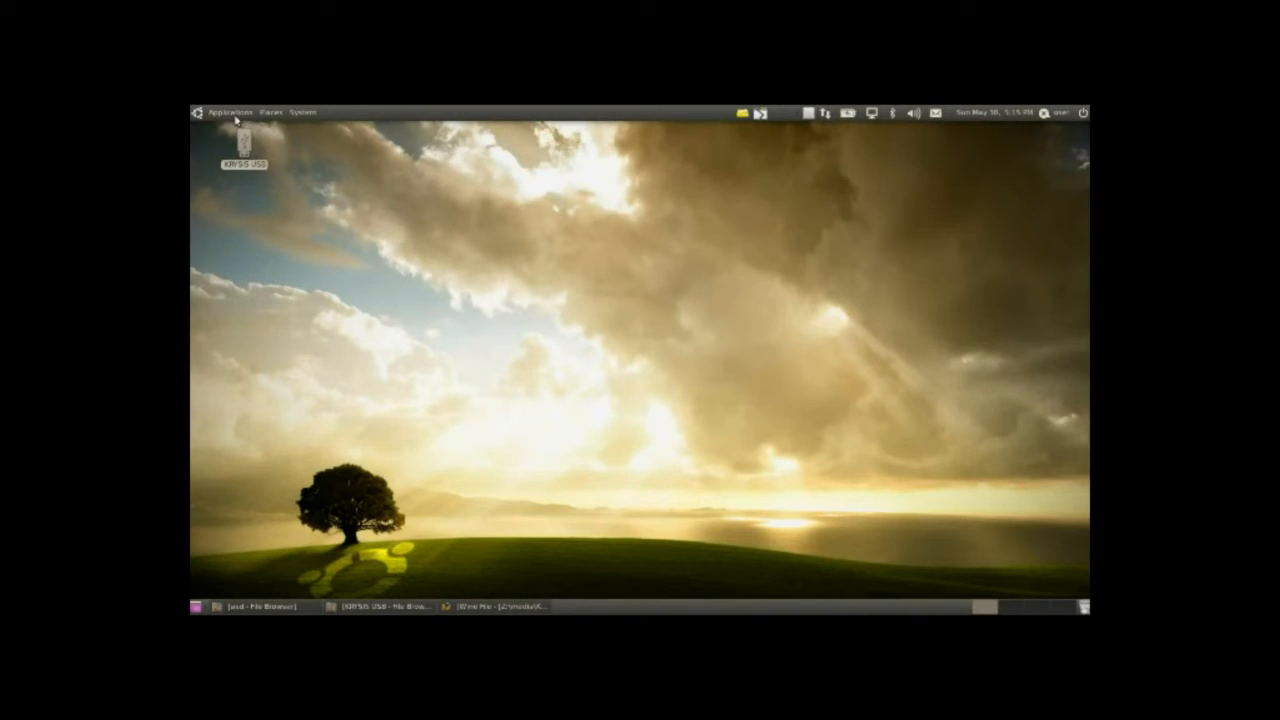
left_click(228, 112)
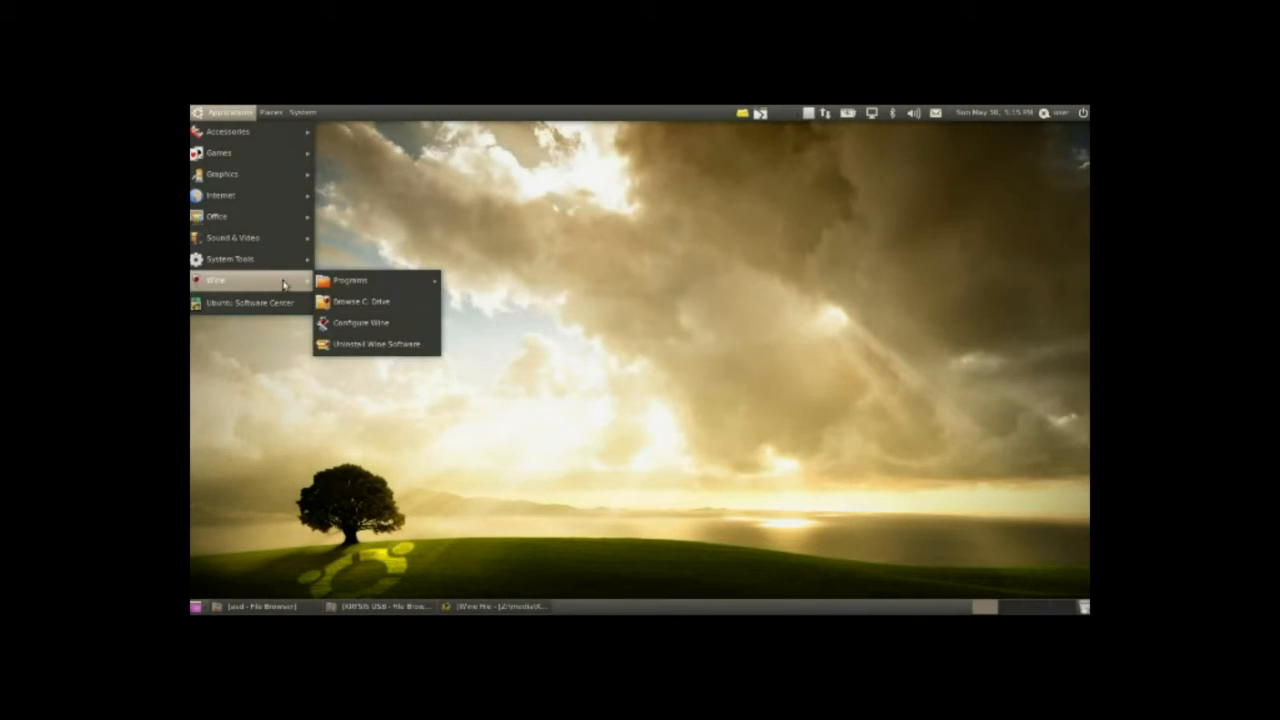
mouse_move(350, 280)
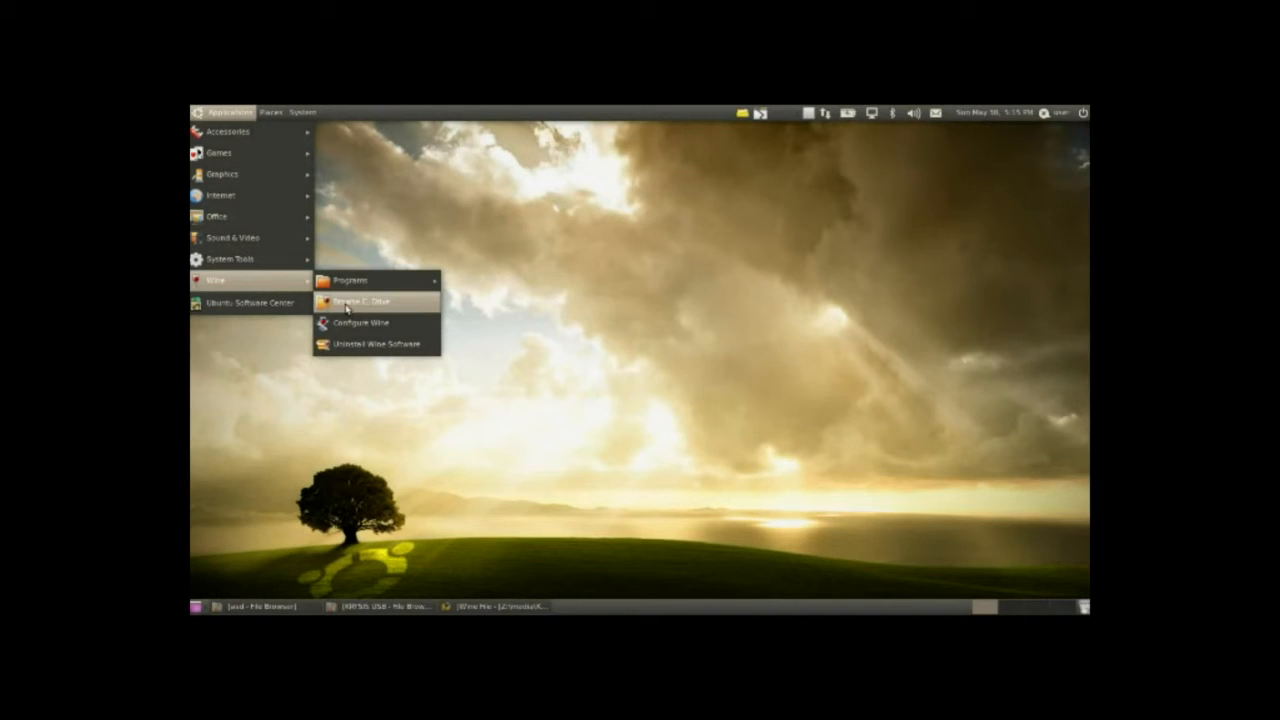
left_click(364, 302)
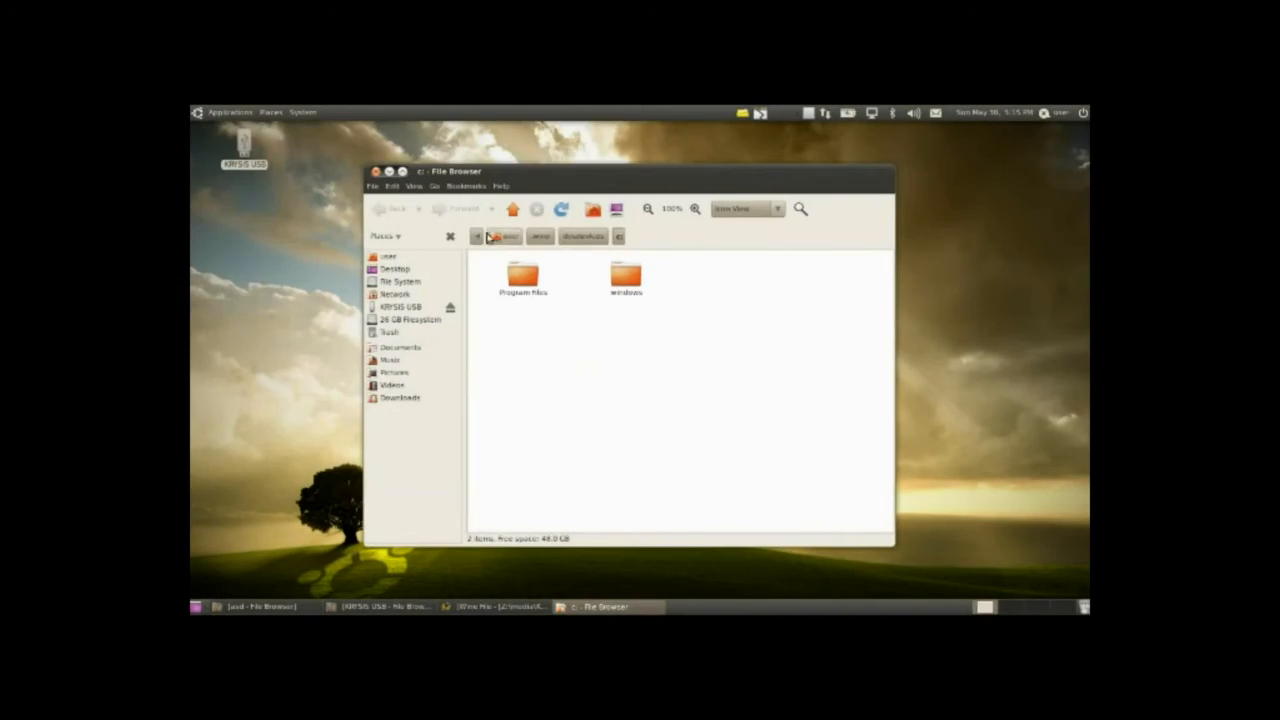
Step up to the user's home folder via the path bar, then return to Program Files.
left_click(508, 236)
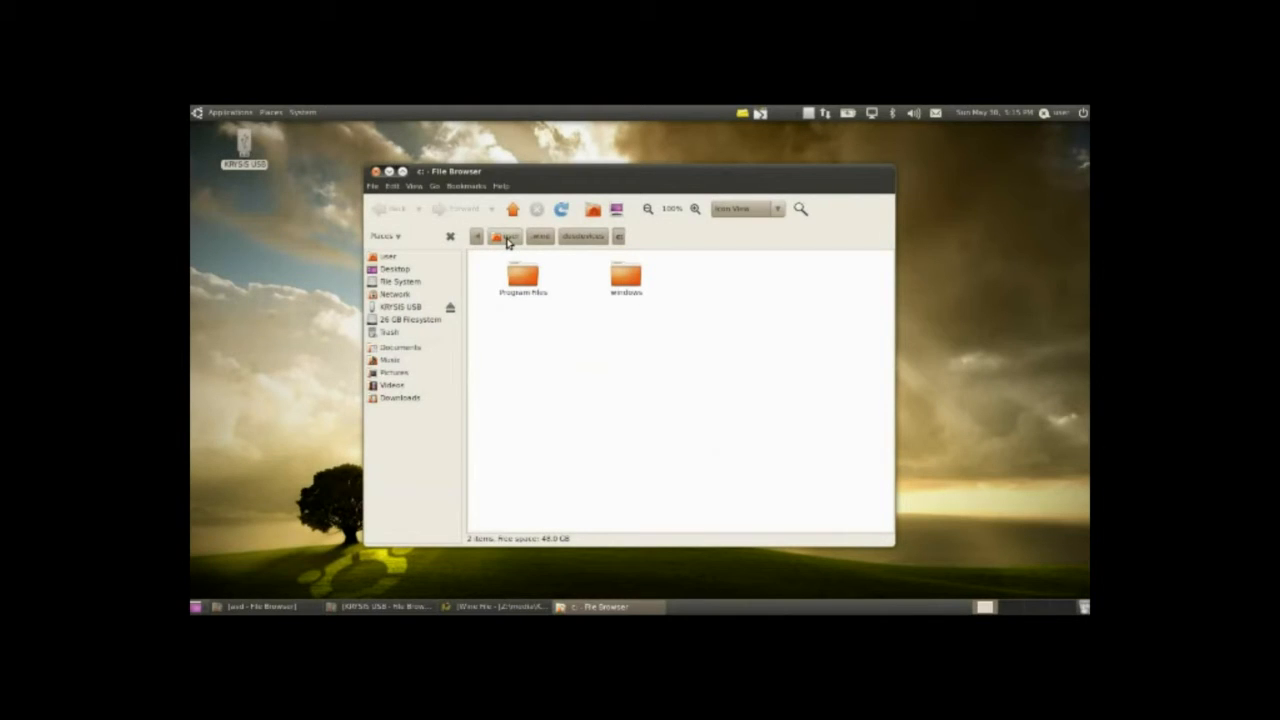
left_click(508, 236)
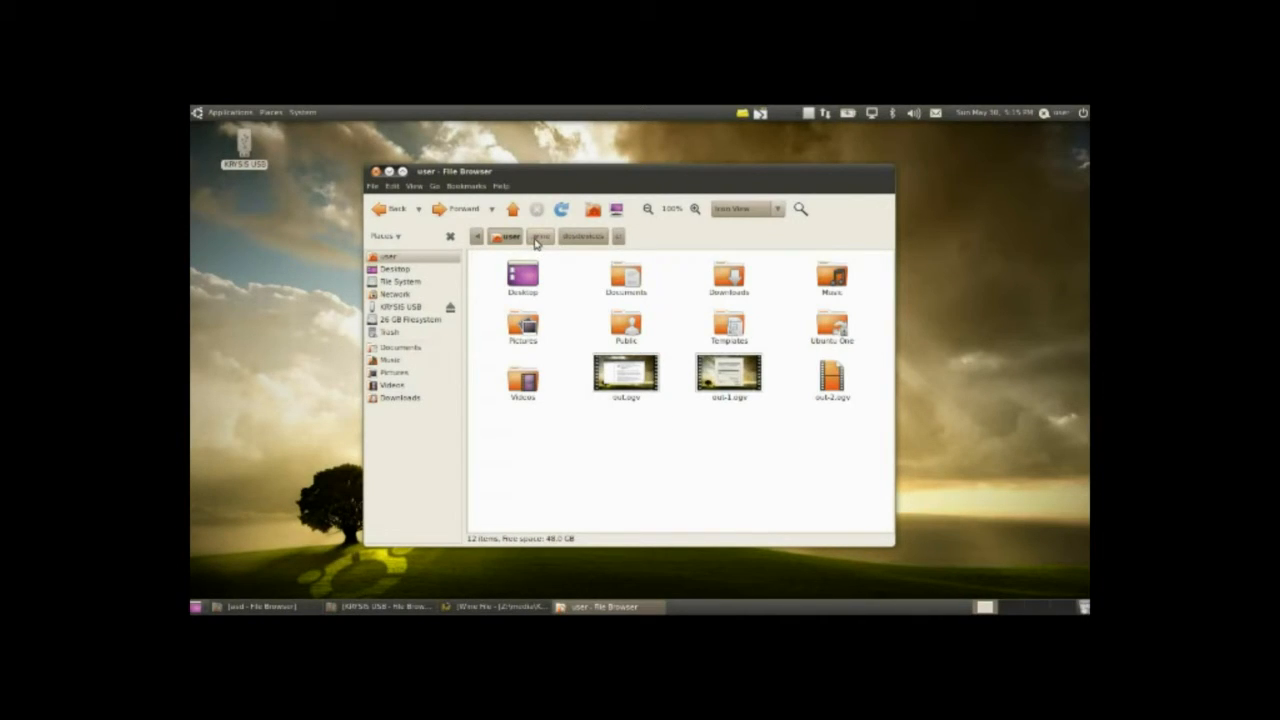
left_click(540, 236)
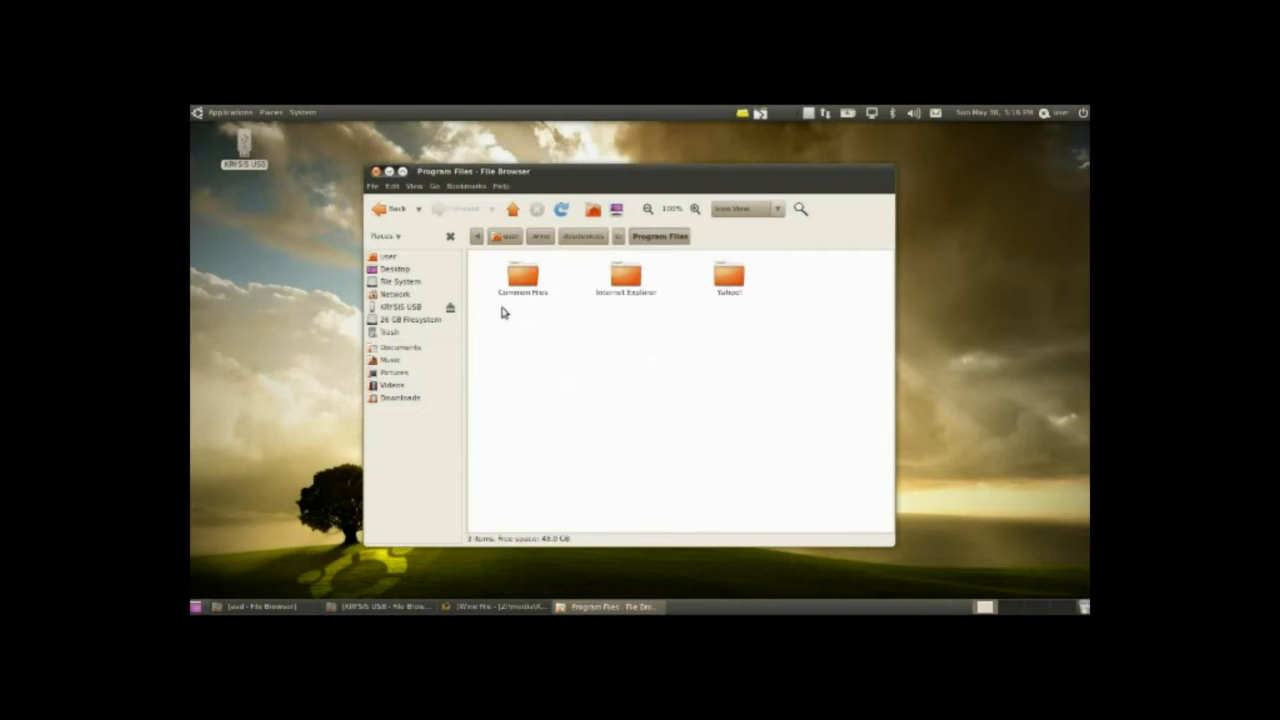
Look inside the Internet Explorer folder, go back, and enter the dosdevices folder.
left_click(520, 276)
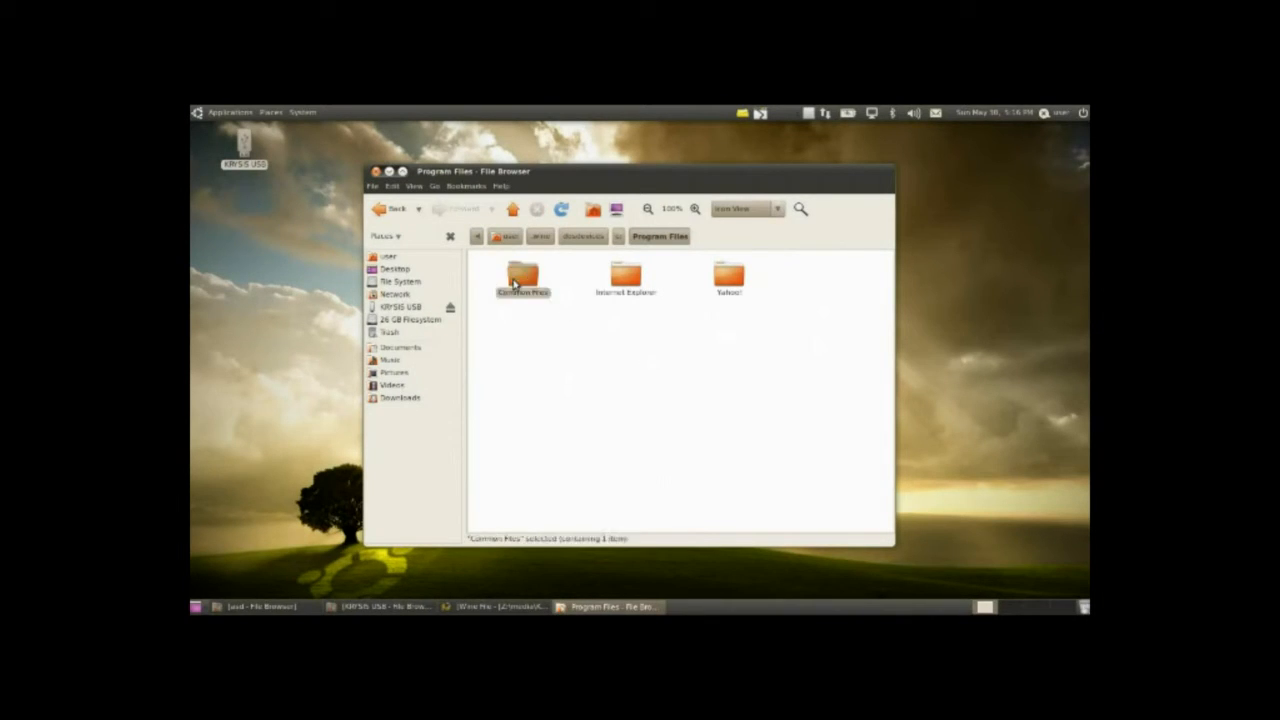
double_click(624, 278)
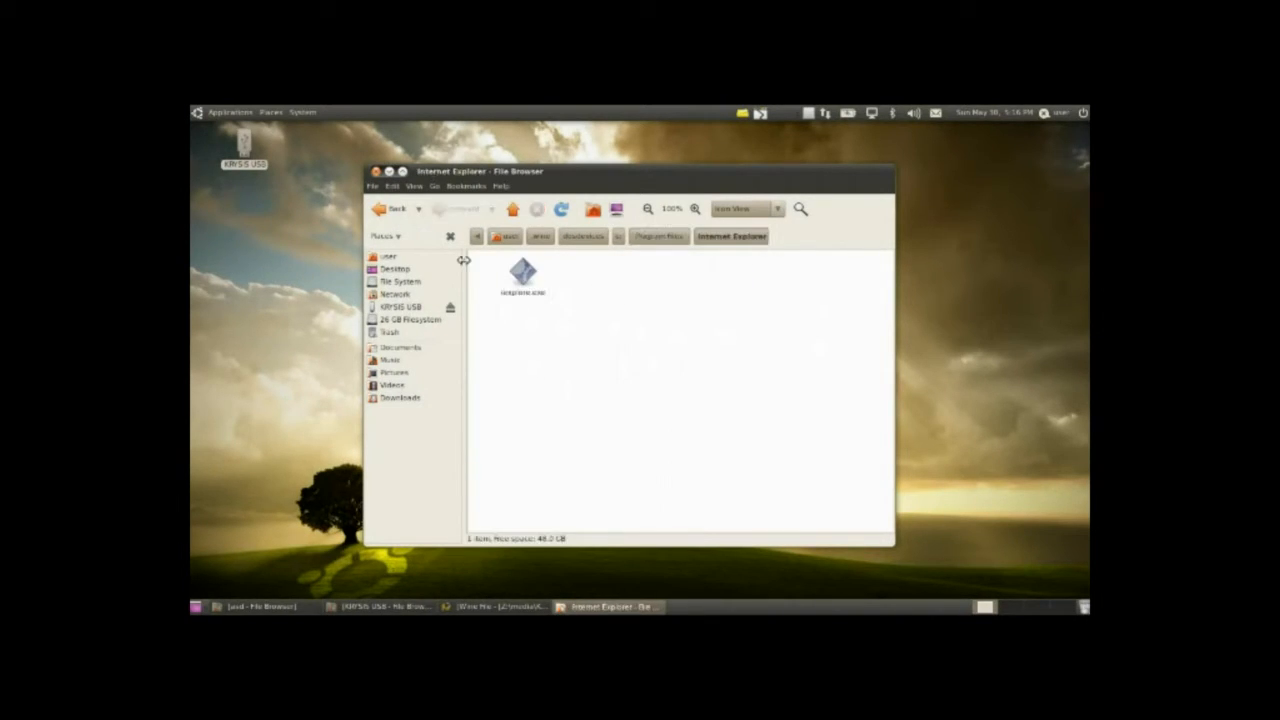
left_click(390, 210)
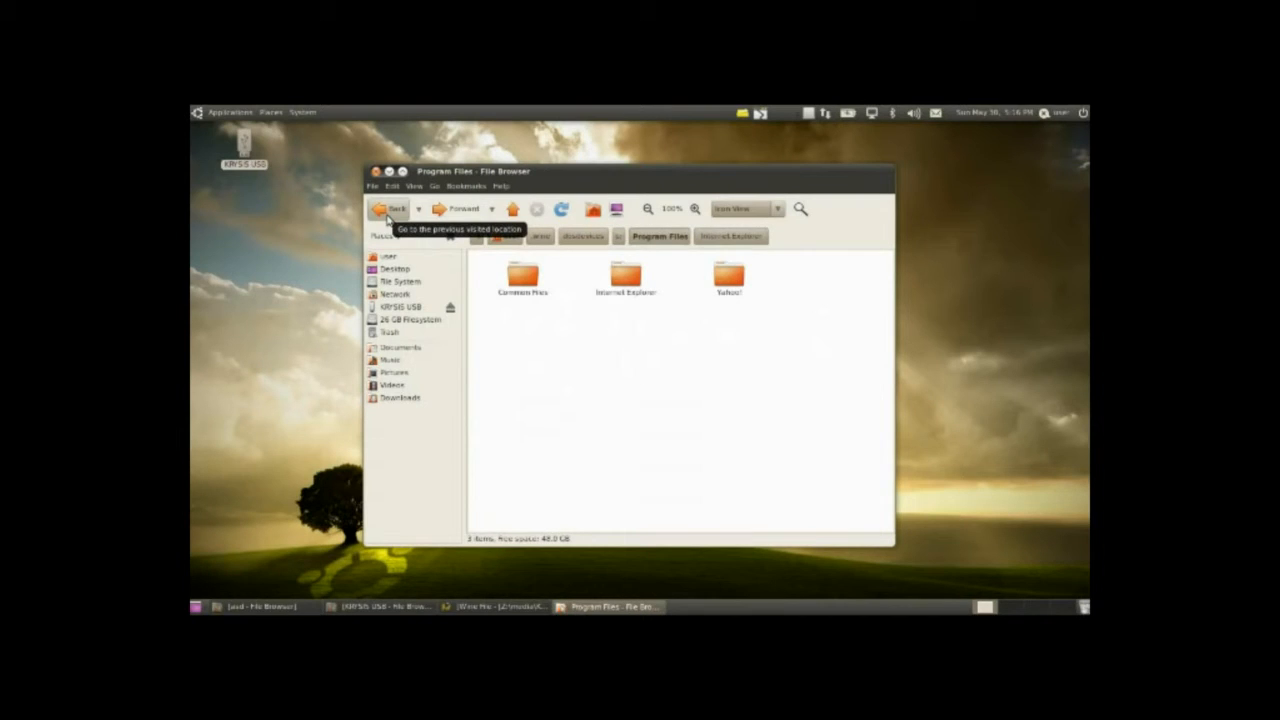
left_click(390, 210)
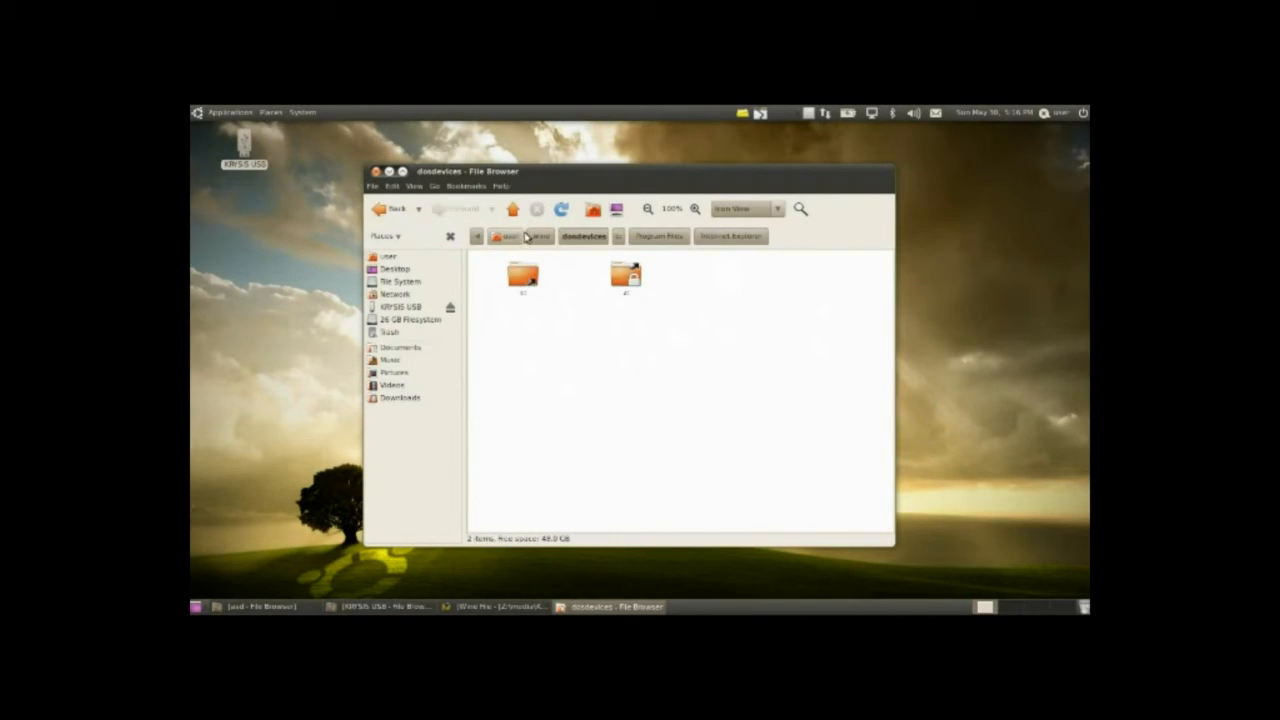
left_click(228, 112)
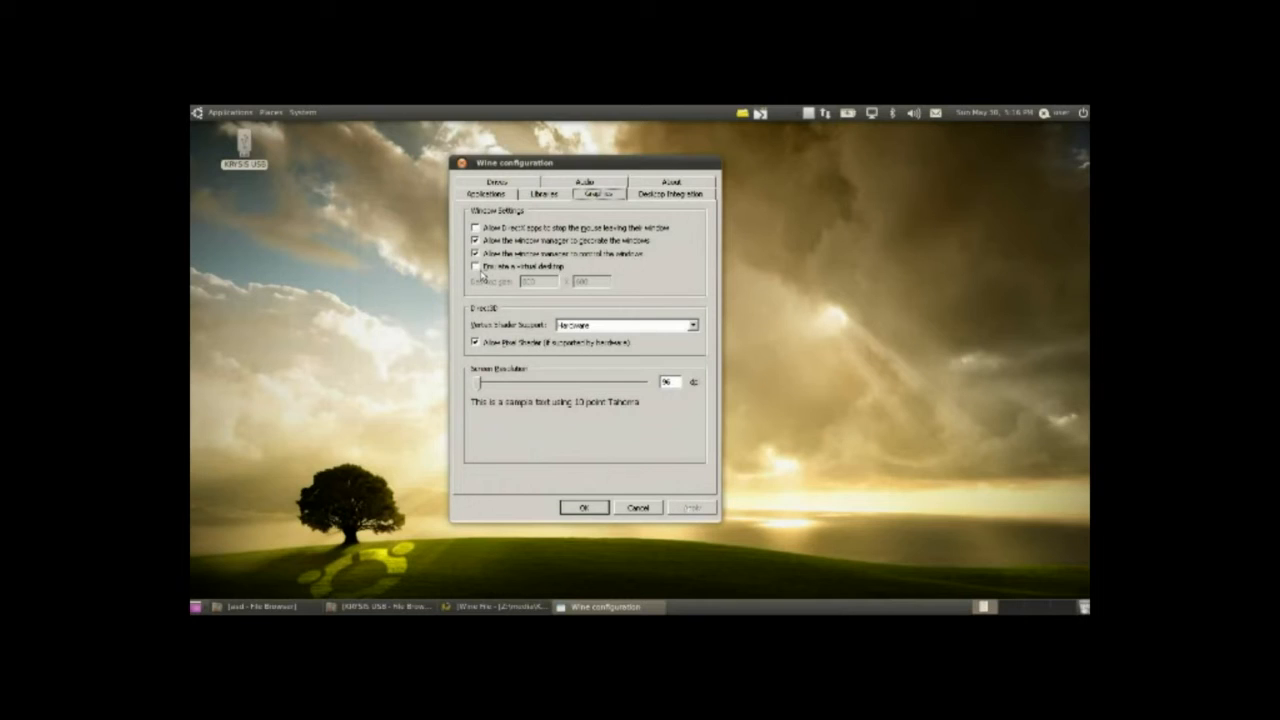
Enable 'Emulate a virtual desktop' on the Graphics tab and confirm with OK.
left_click(476, 268)
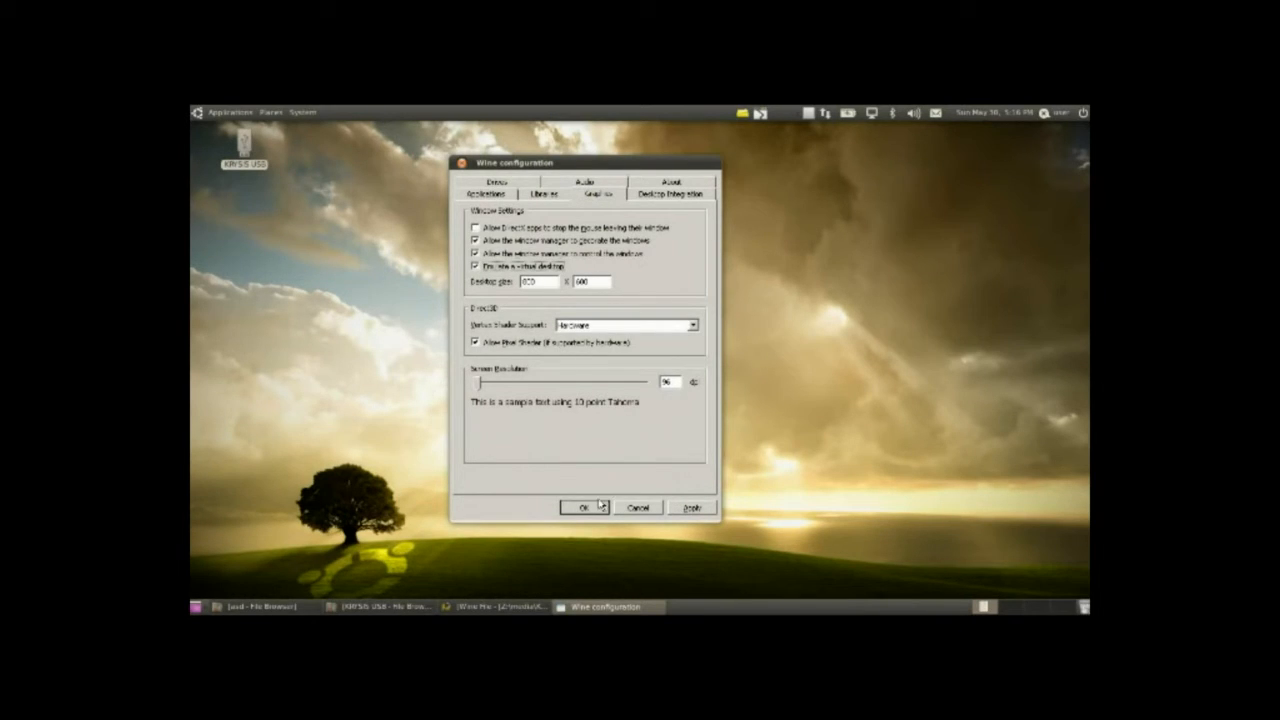
left_click(584, 508)
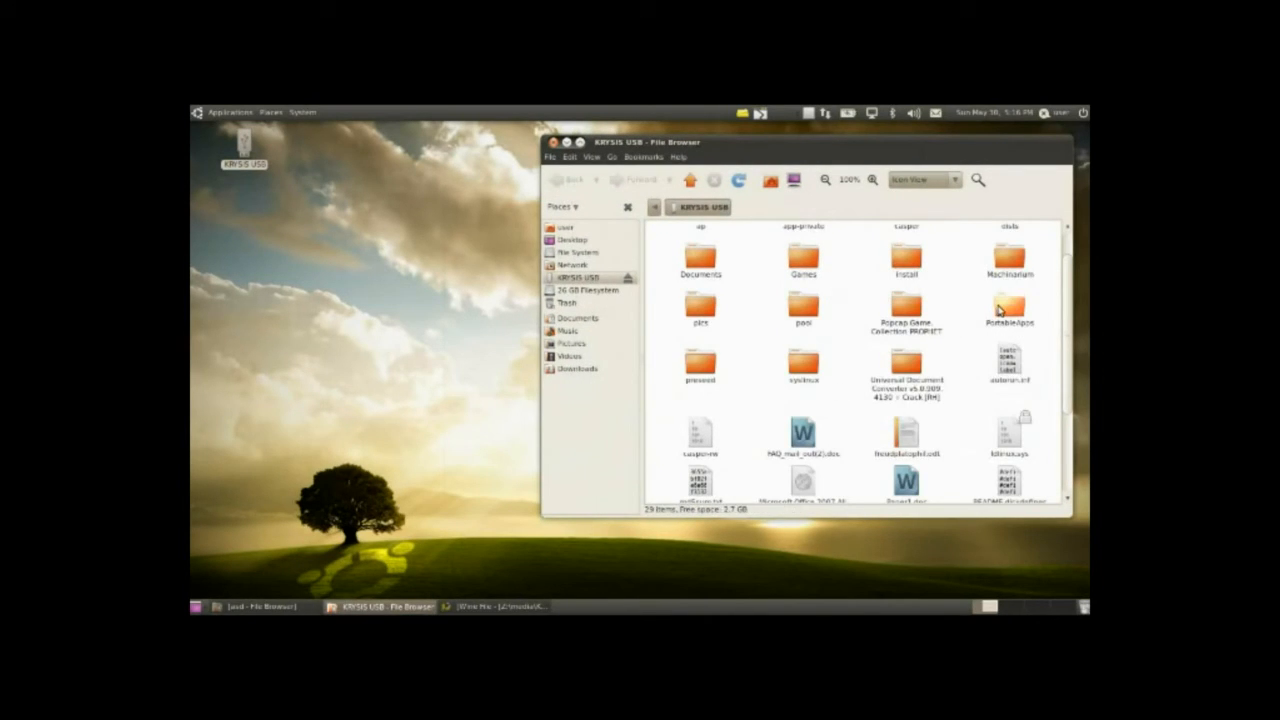
Enter Notepad++Portable on the KRFSIS drive and run NotepadPlusPlusPortable.exe (twice).
double_click(1008, 310)
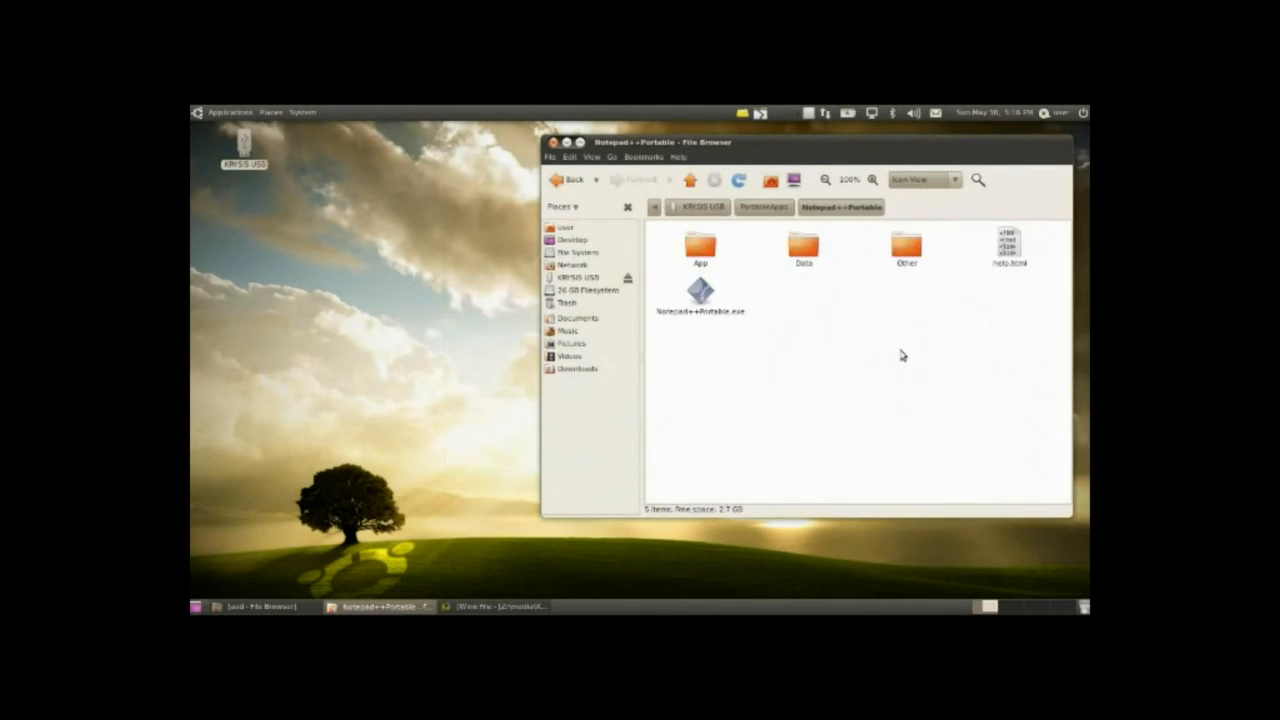
double_click(700, 296)
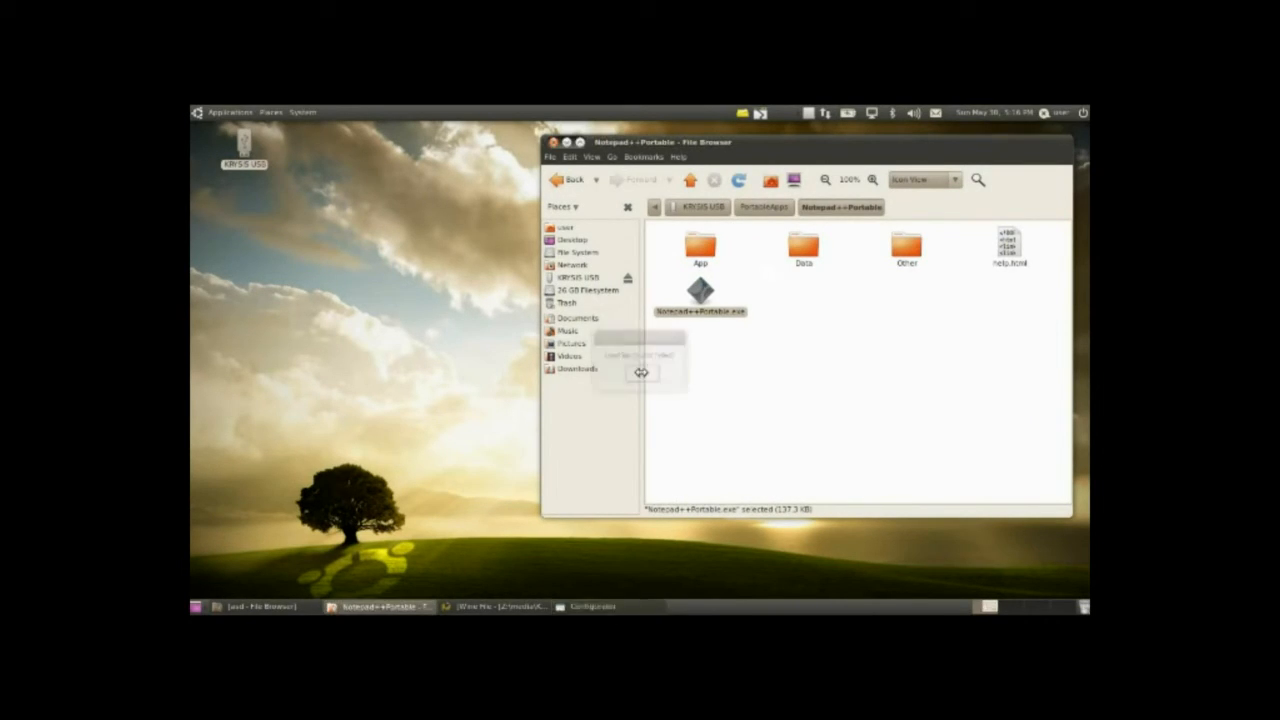
double_click(700, 292)
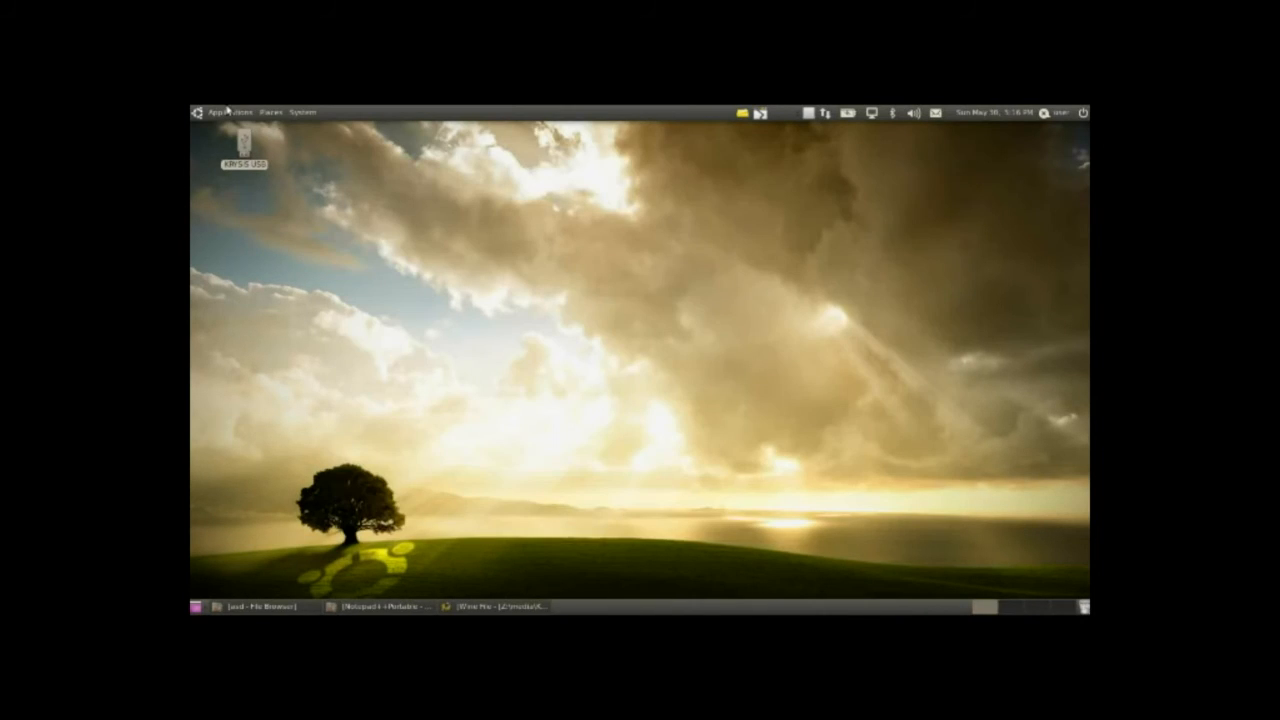
Launch Configure Wine from the Applications > Wine menu.
left_click(216, 112)
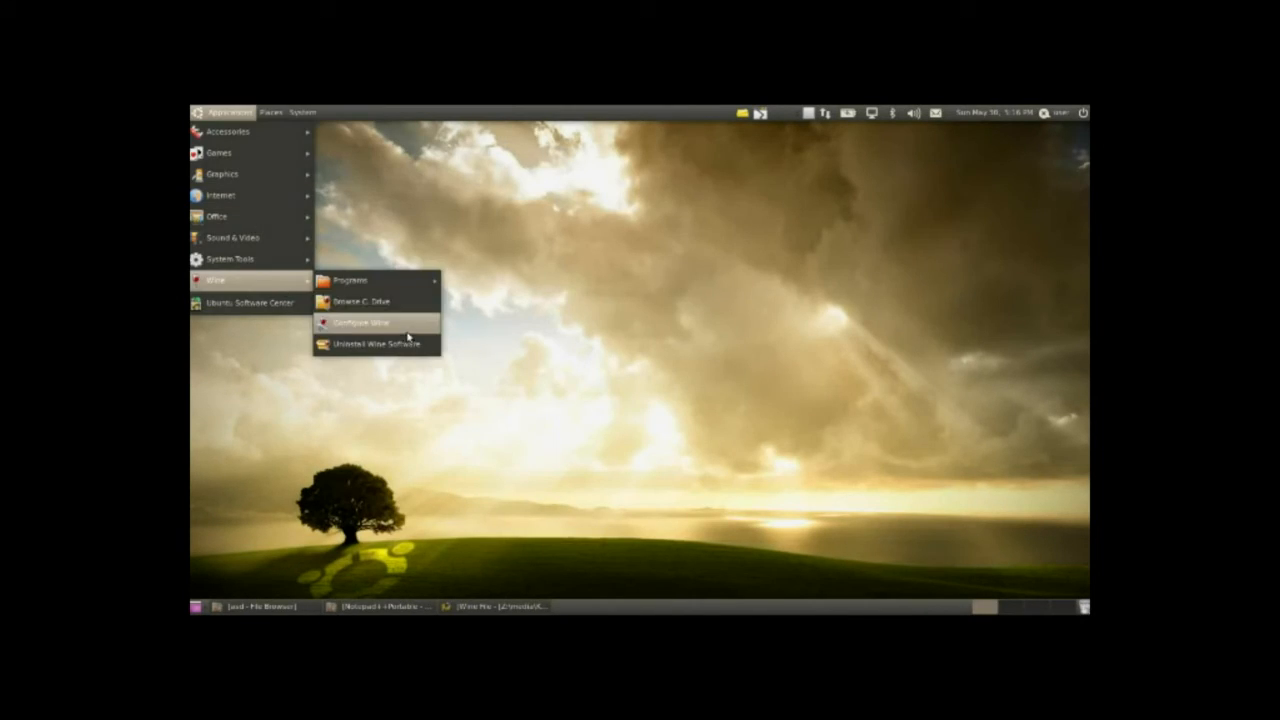
mouse_move(378, 324)
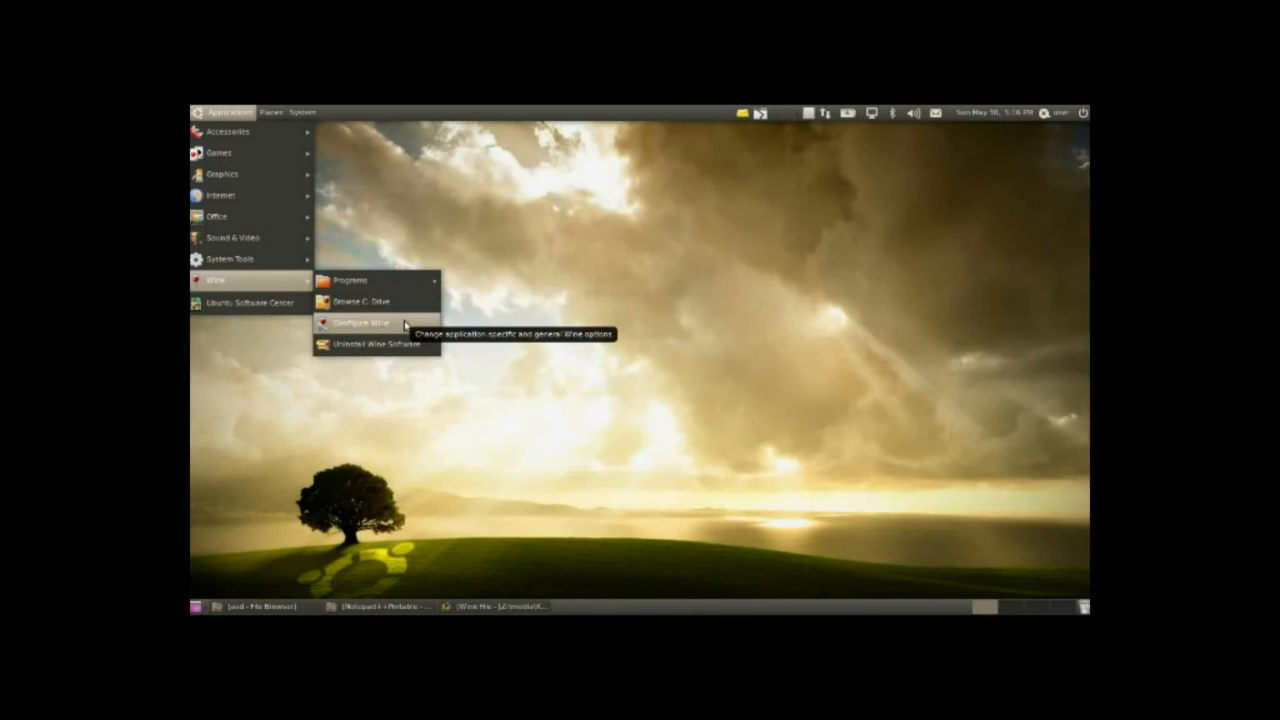
left_click(360, 324)
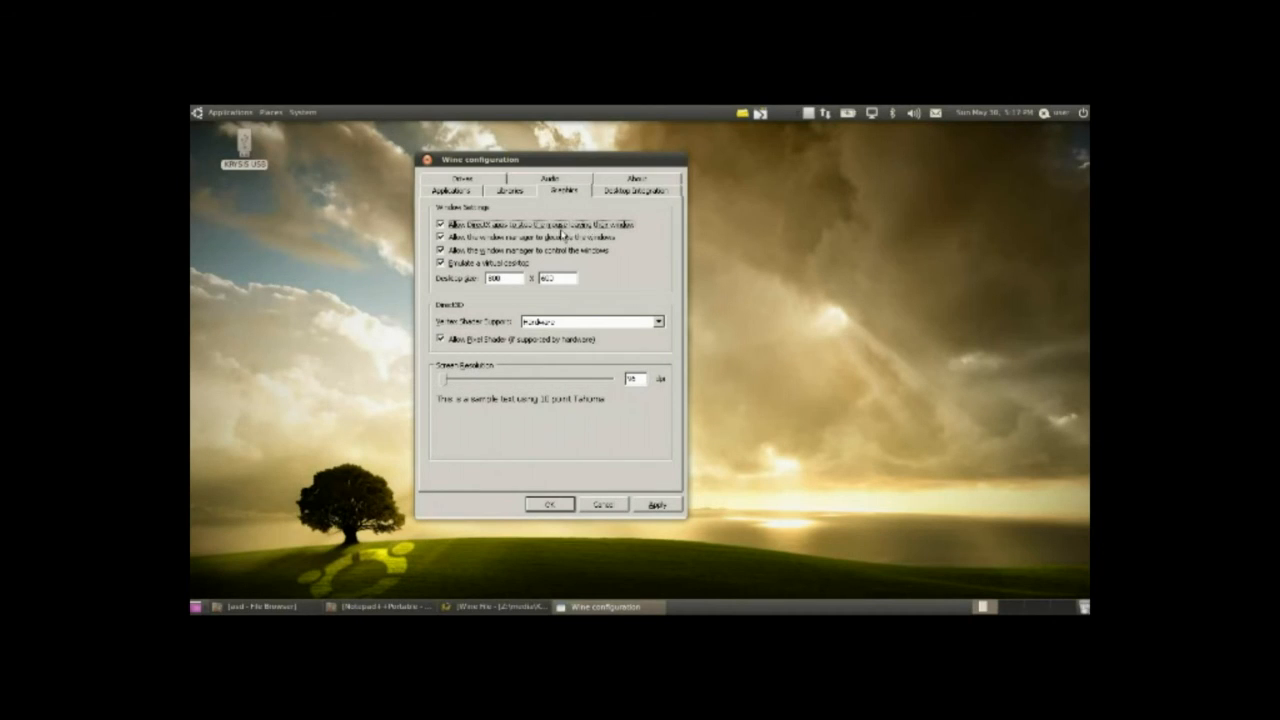
Review the Libraries override page, then switch to the Applications settings page.
left_click(510, 190)
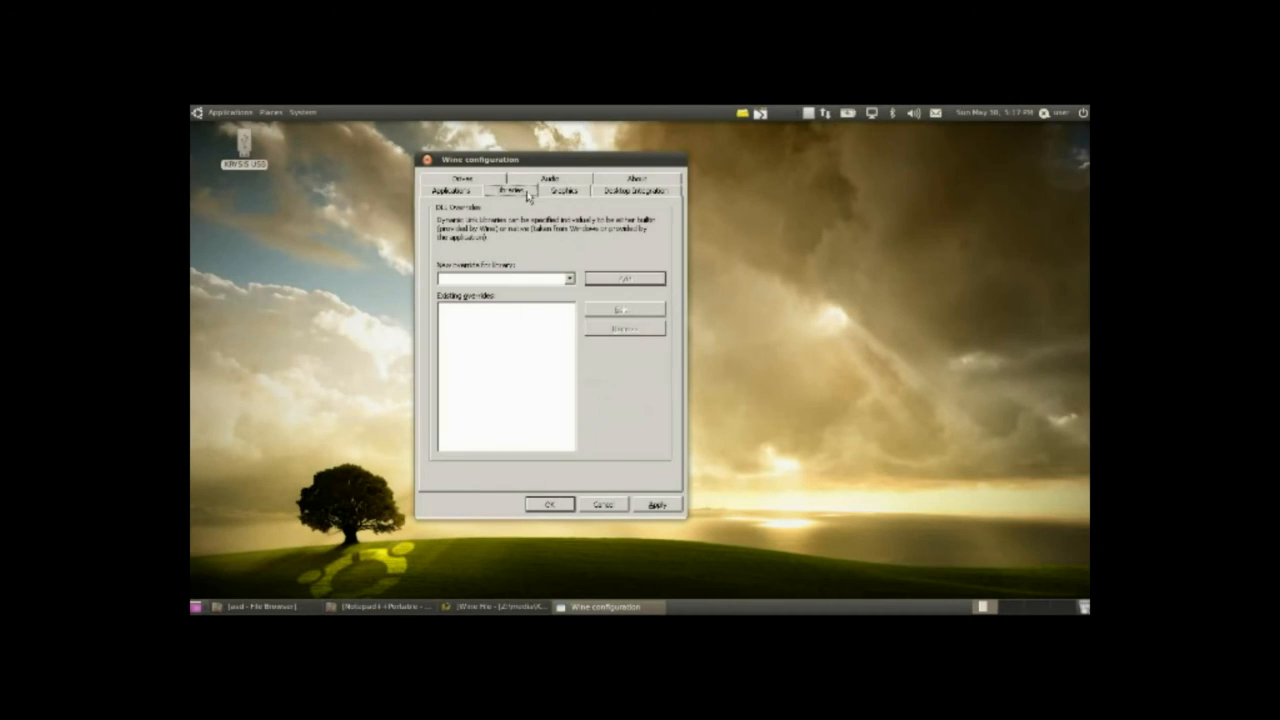
left_click(568, 278)
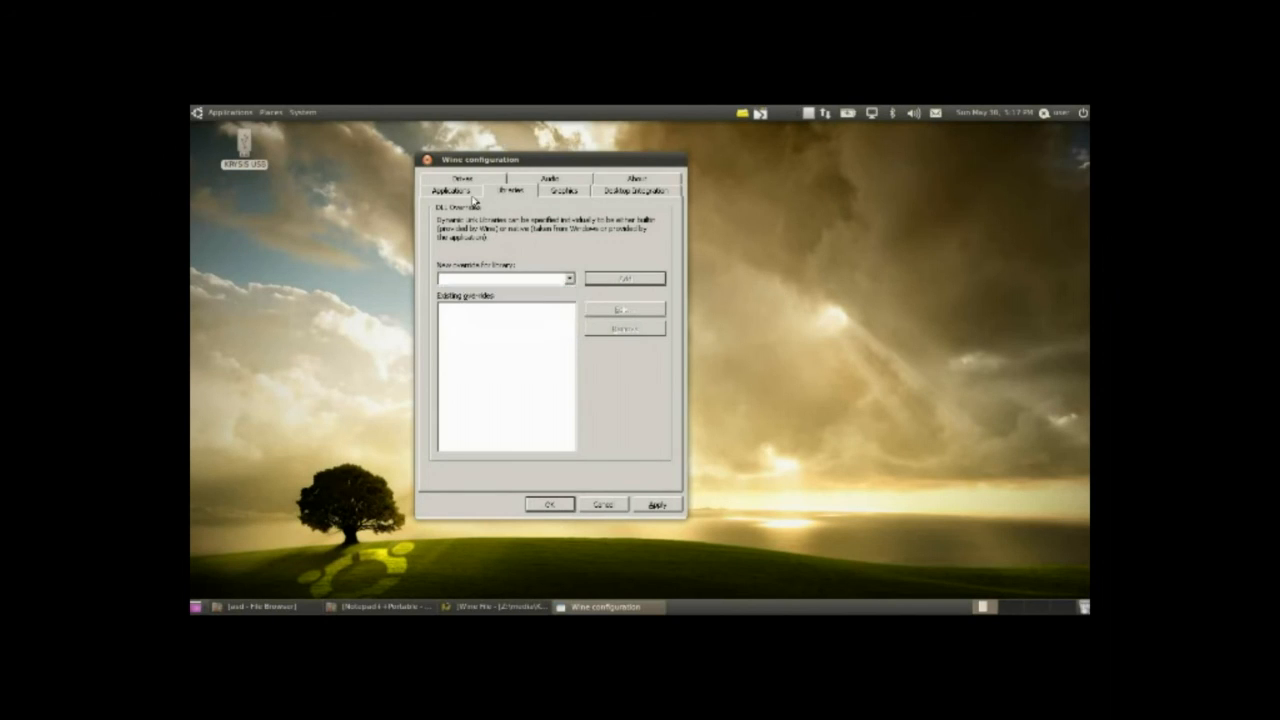
left_click(448, 190)
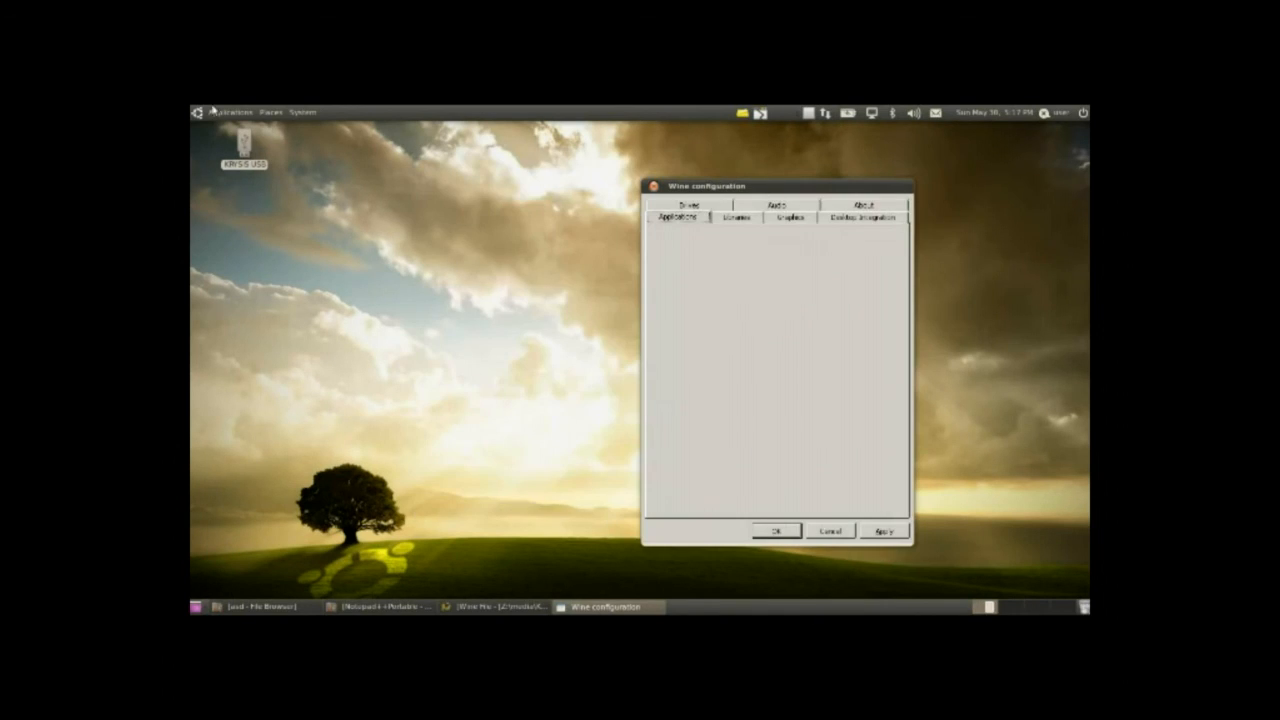
Show Wine's Add/Remove Programs list and select the Microsoft Visual C++ entry.
left_click(230, 112)
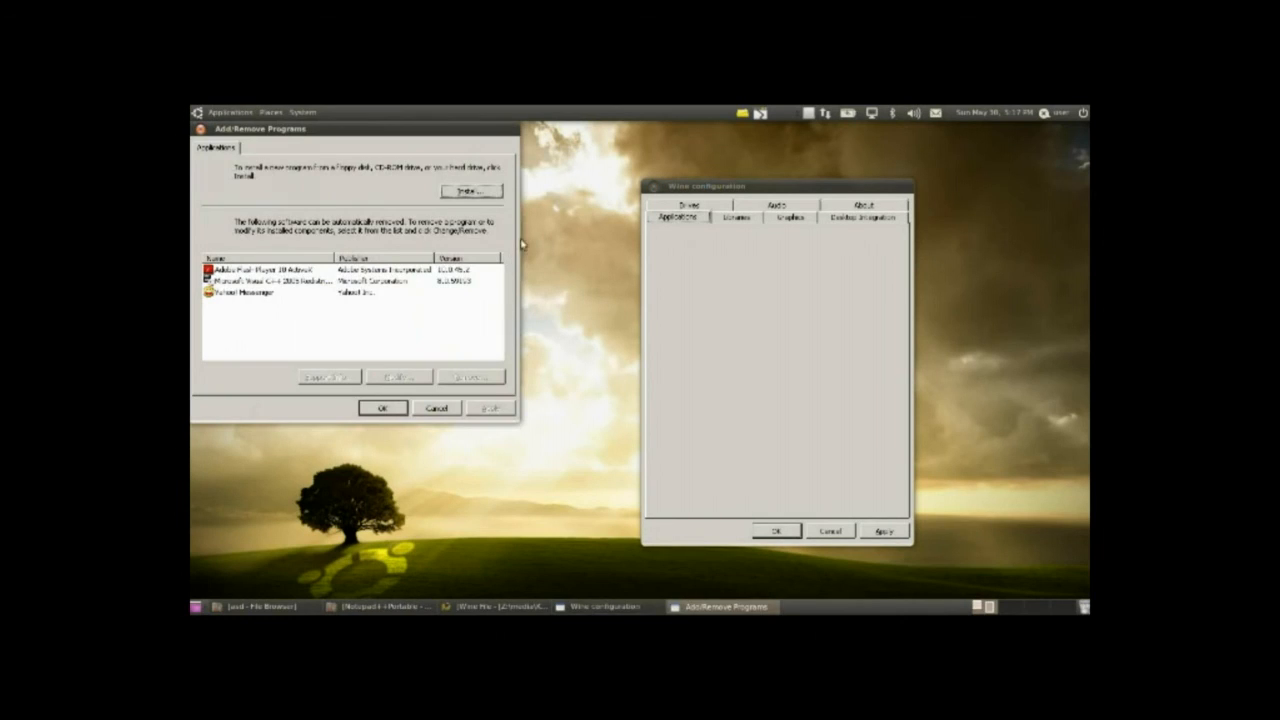
left_click(780, 204)
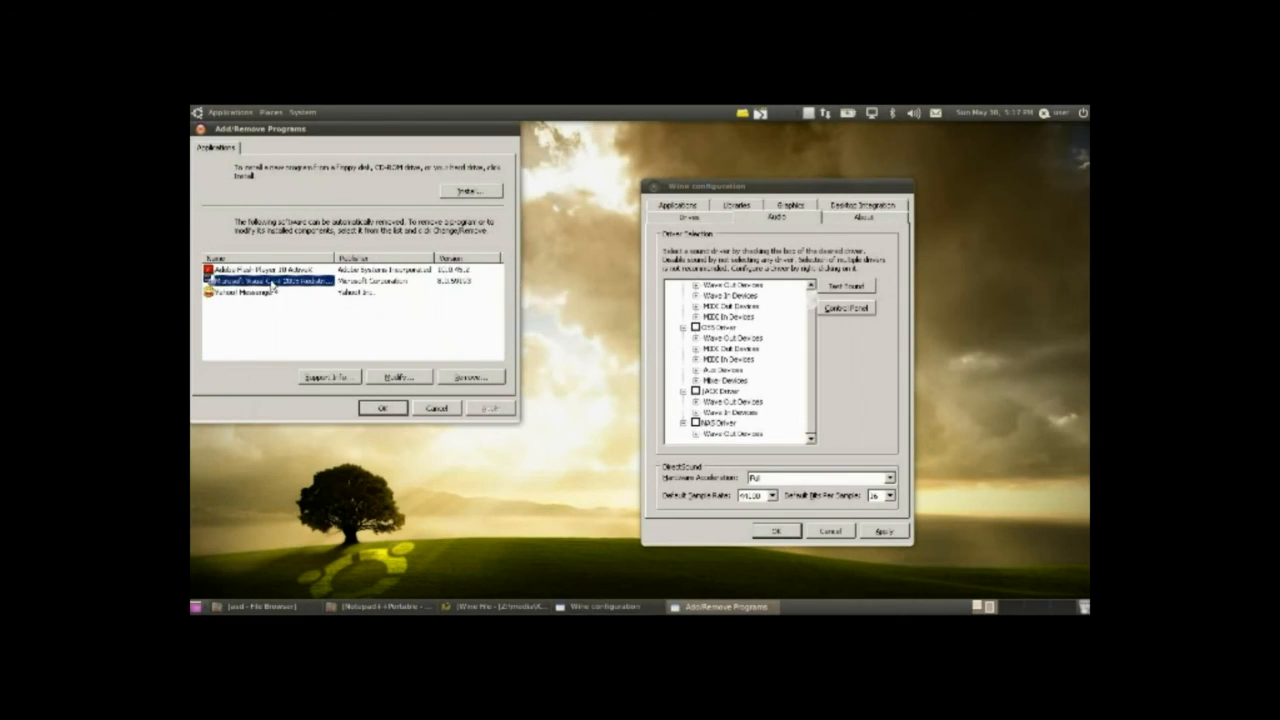